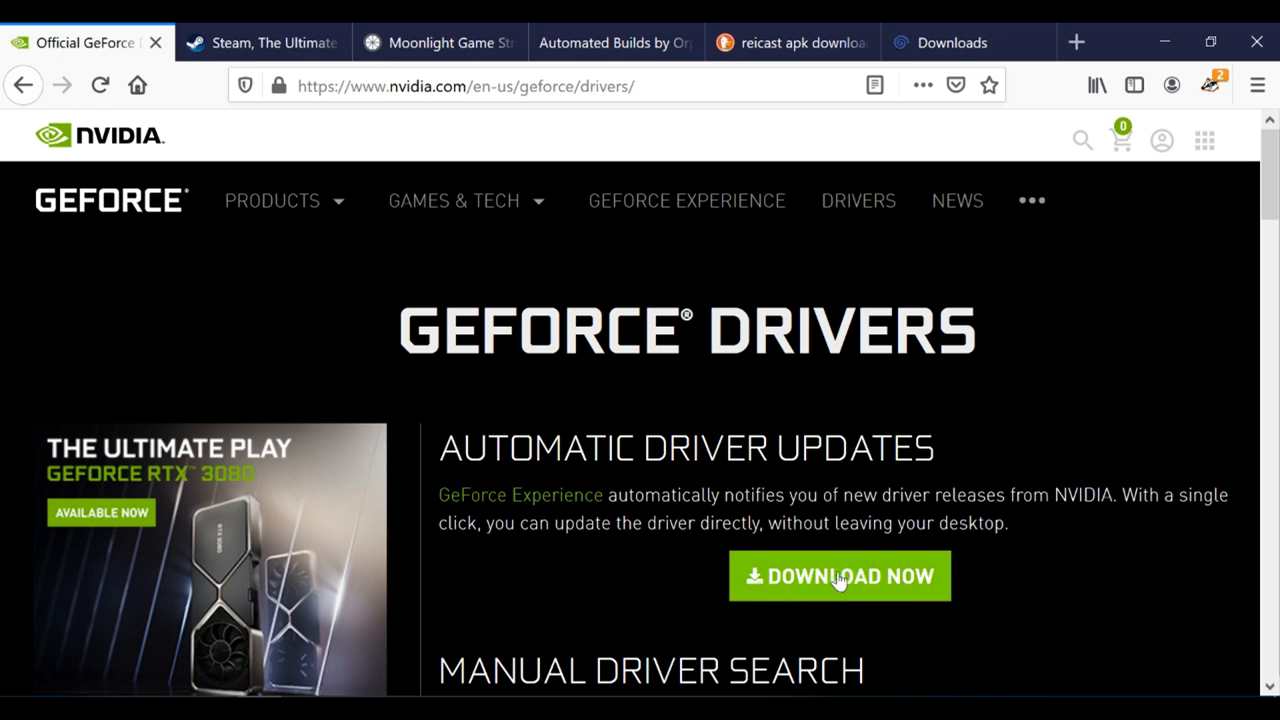
mouse_move(808, 605)
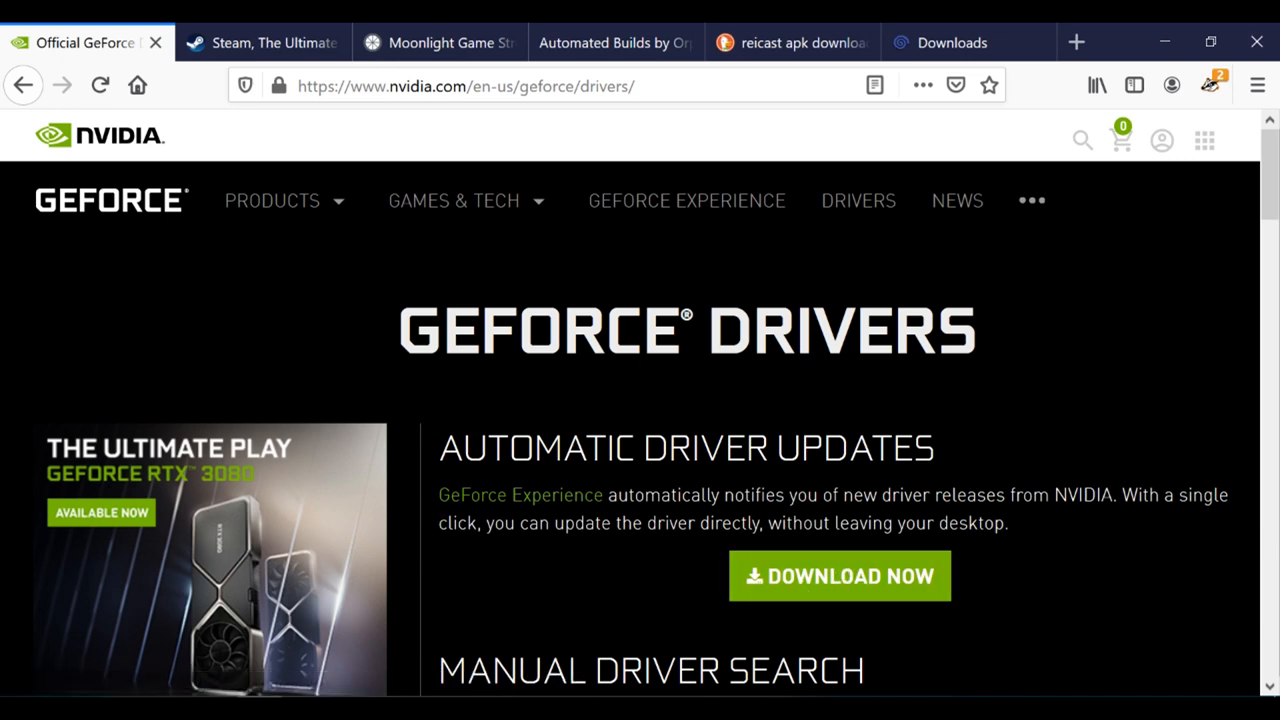
- Switch from the GeForce drivers page to Steam's about page offering the Windows installer
left_click(262, 42)
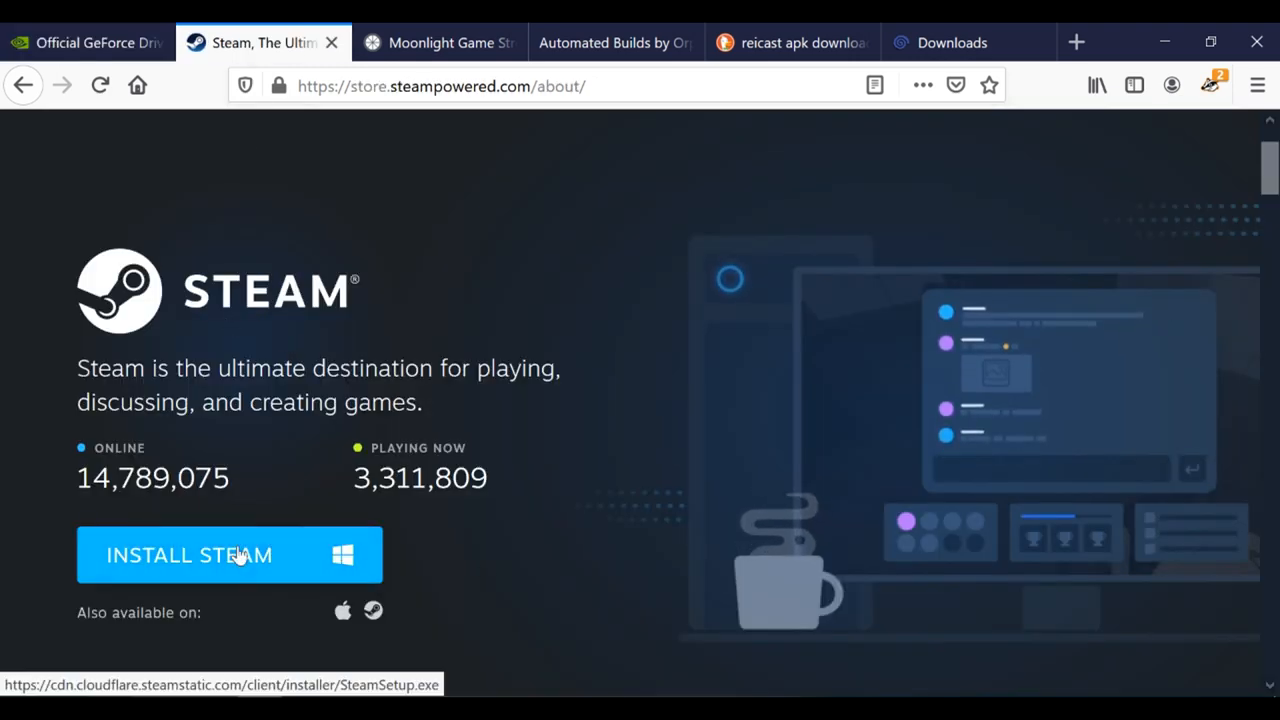
mouse_move(537, 486)
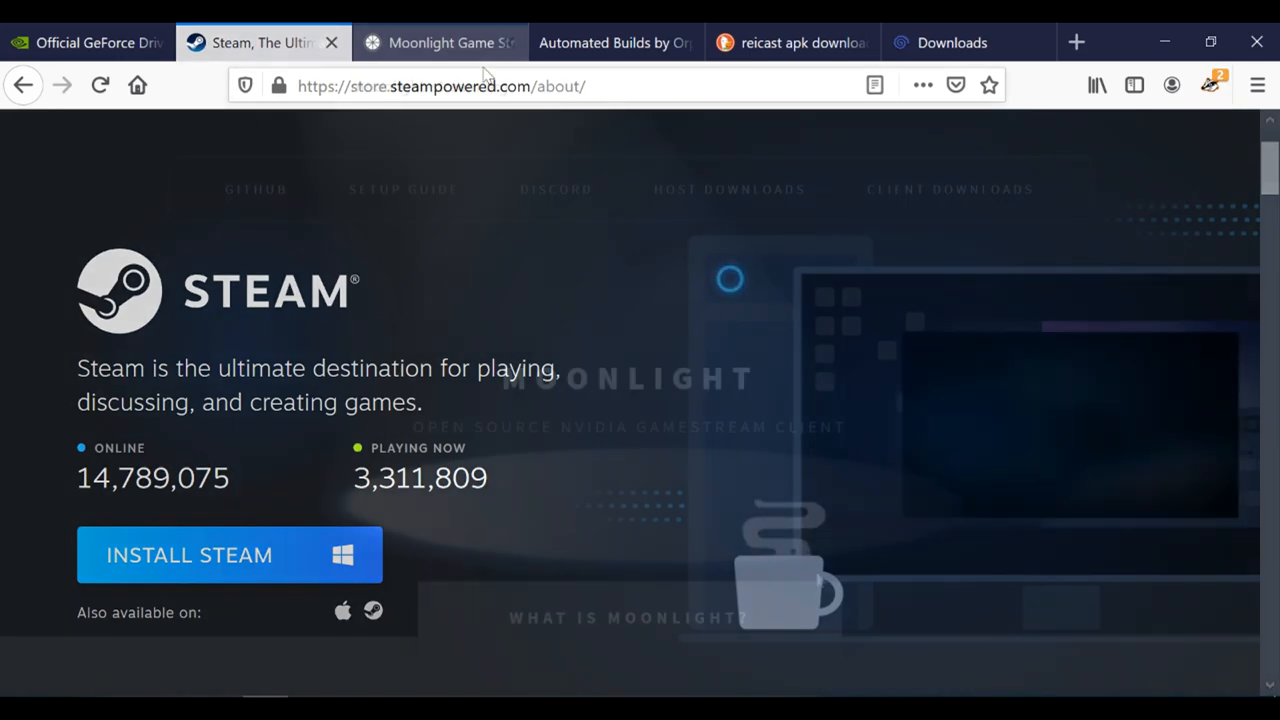
- Switch to the Moonlight website and look over its downloads section
left_click(440, 42)
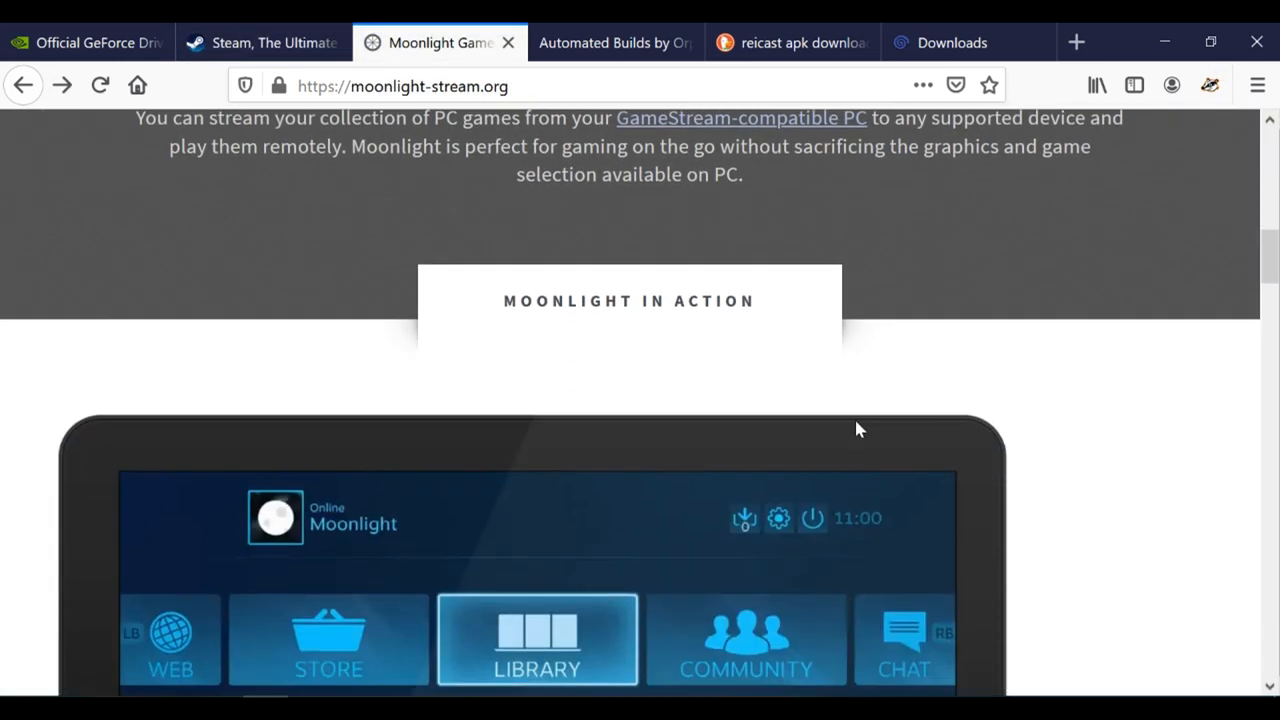
scroll("down", 3)
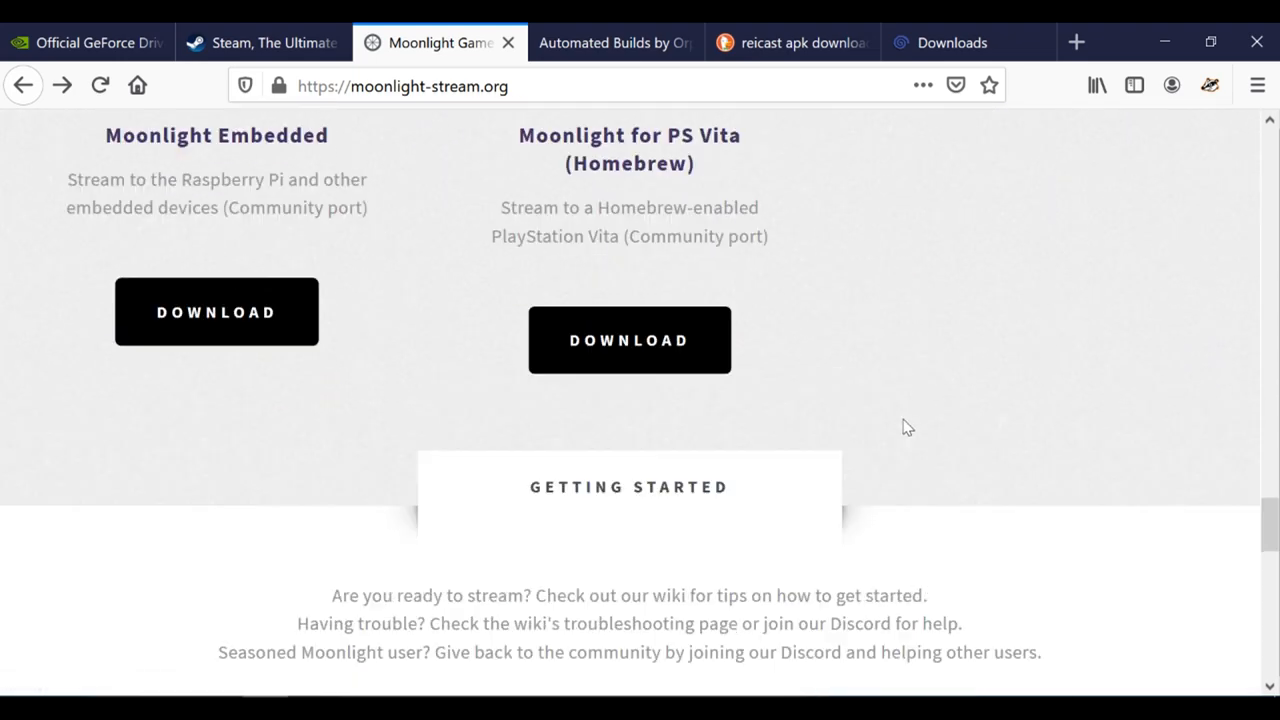
scroll("up", 3)
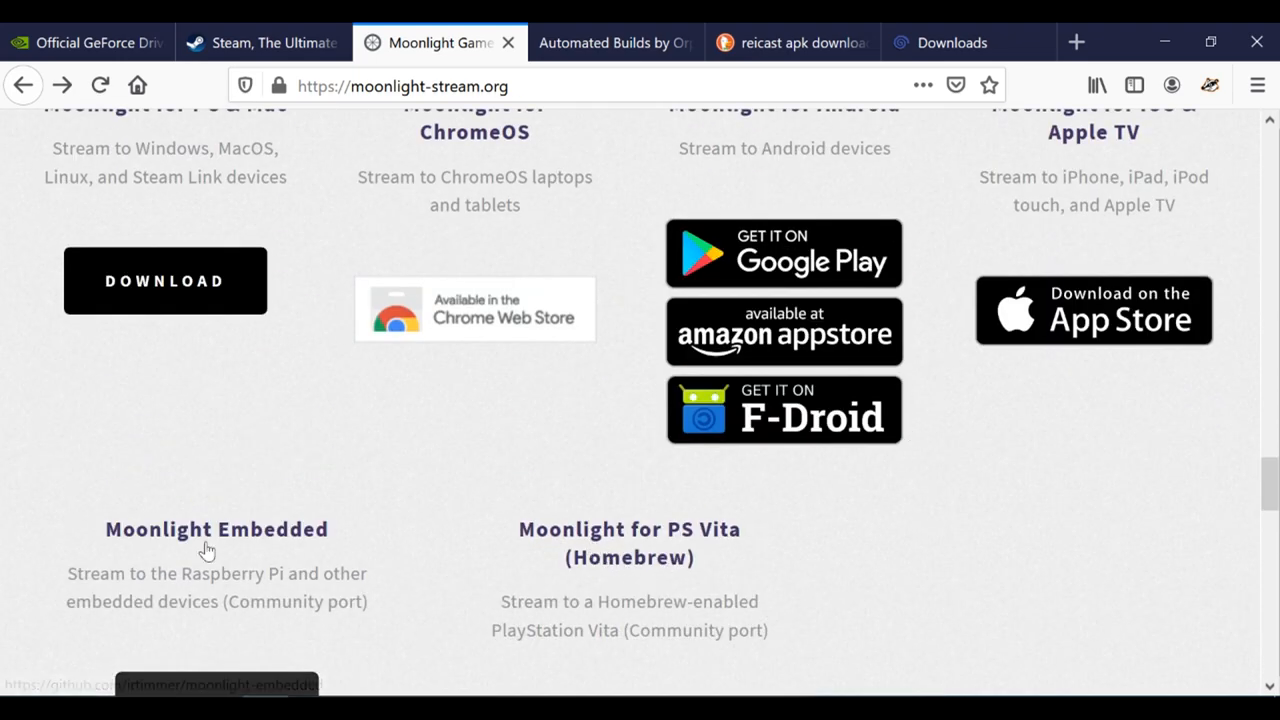
scroll("down", 3)
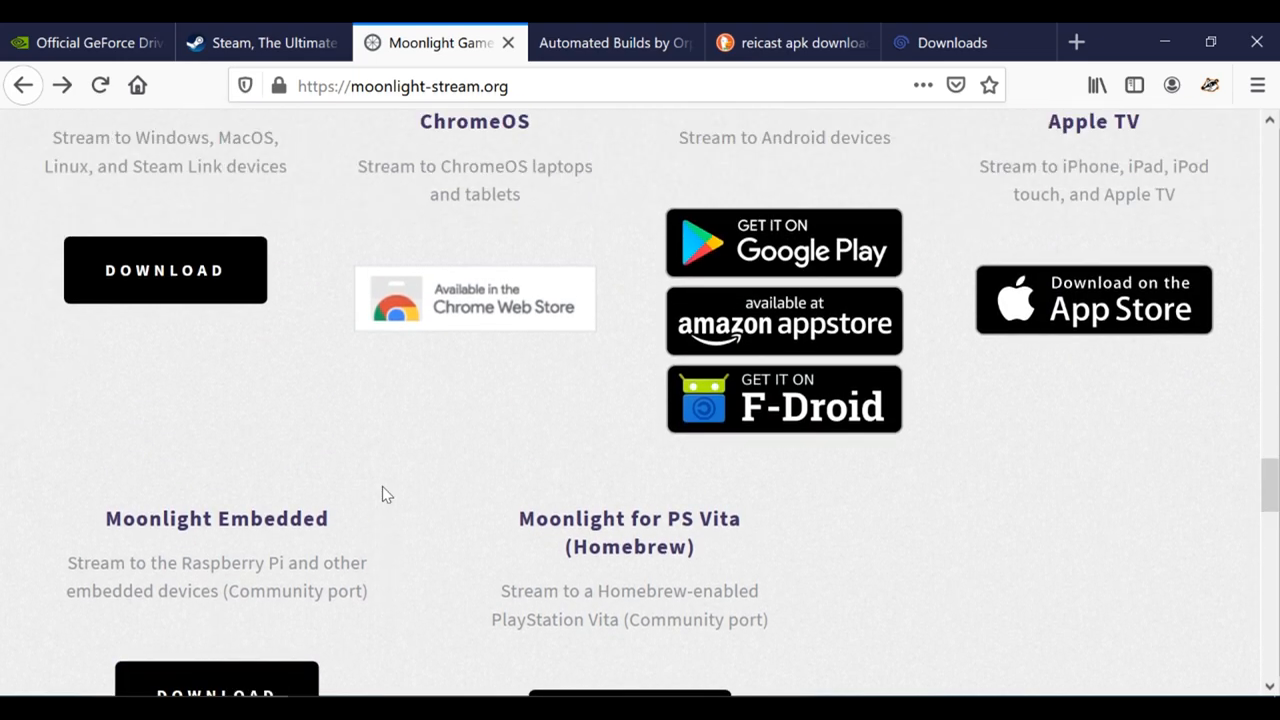
scroll("up", 3)
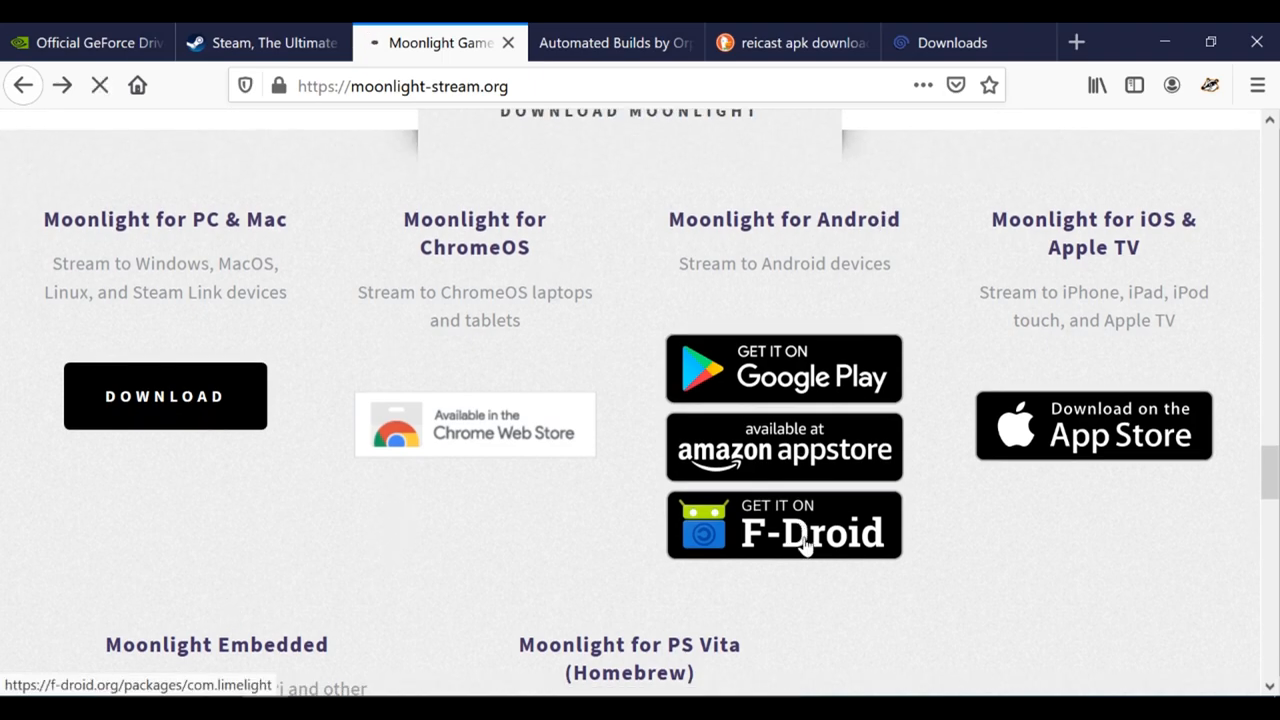
- Open Moonlight's F-Droid page and scroll down to the version 9.7.3 APK download
left_click(783, 525)
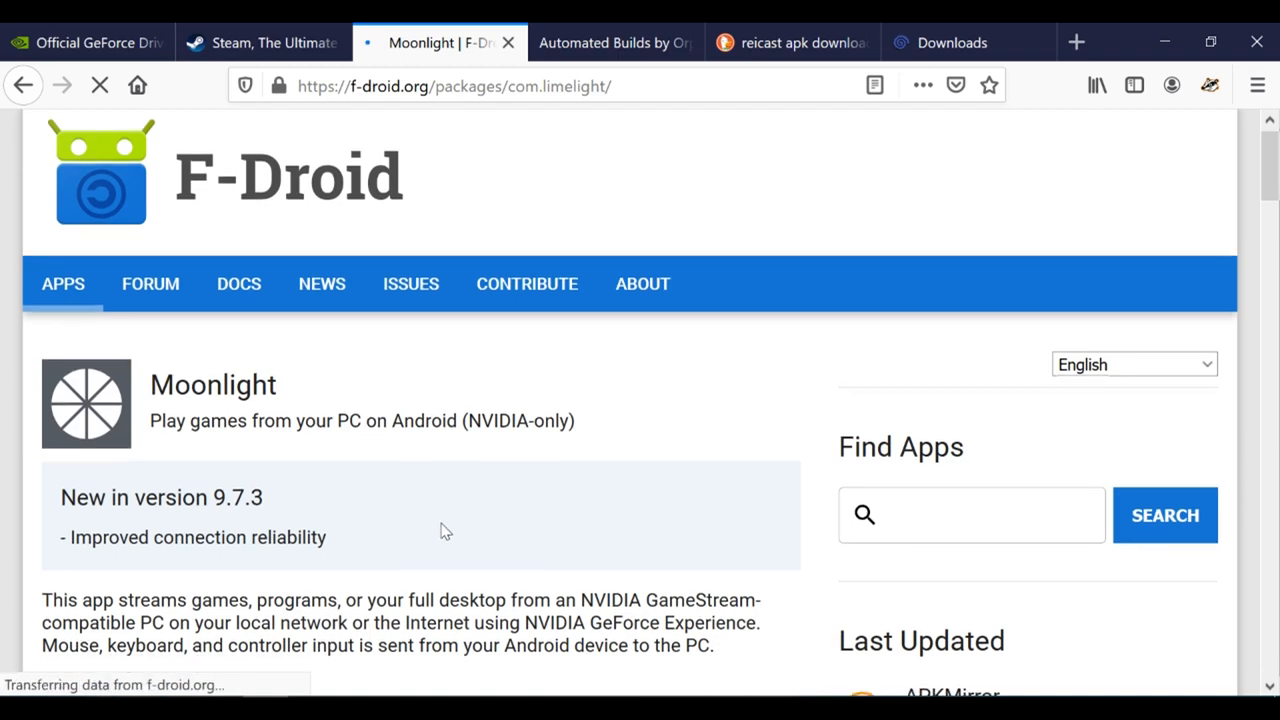
scroll("down", 3)
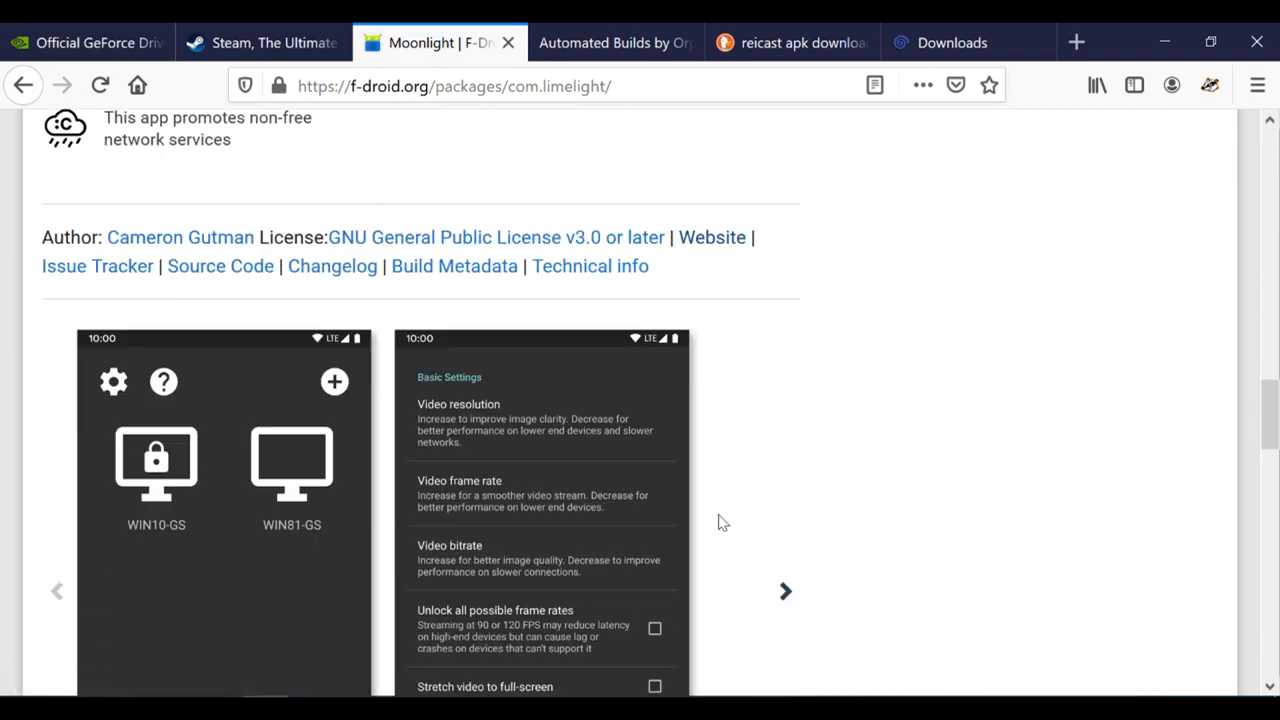
scroll("down", 3)
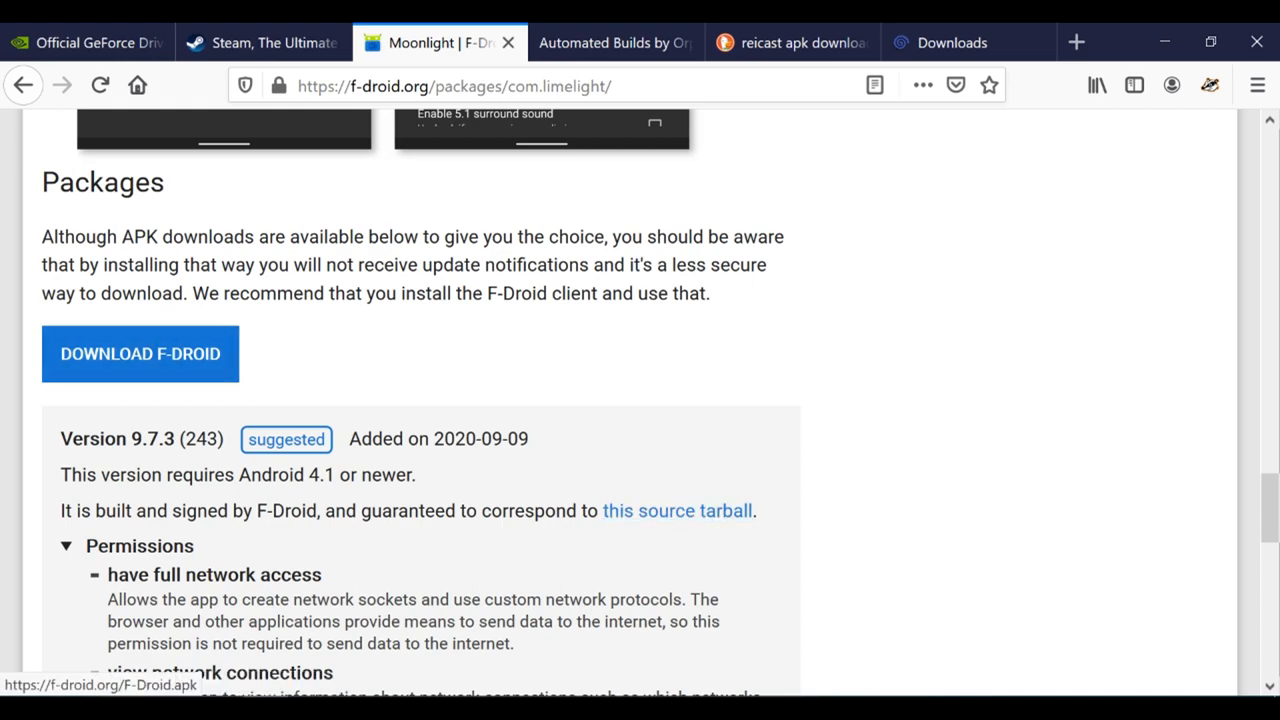
scroll("down", 3)
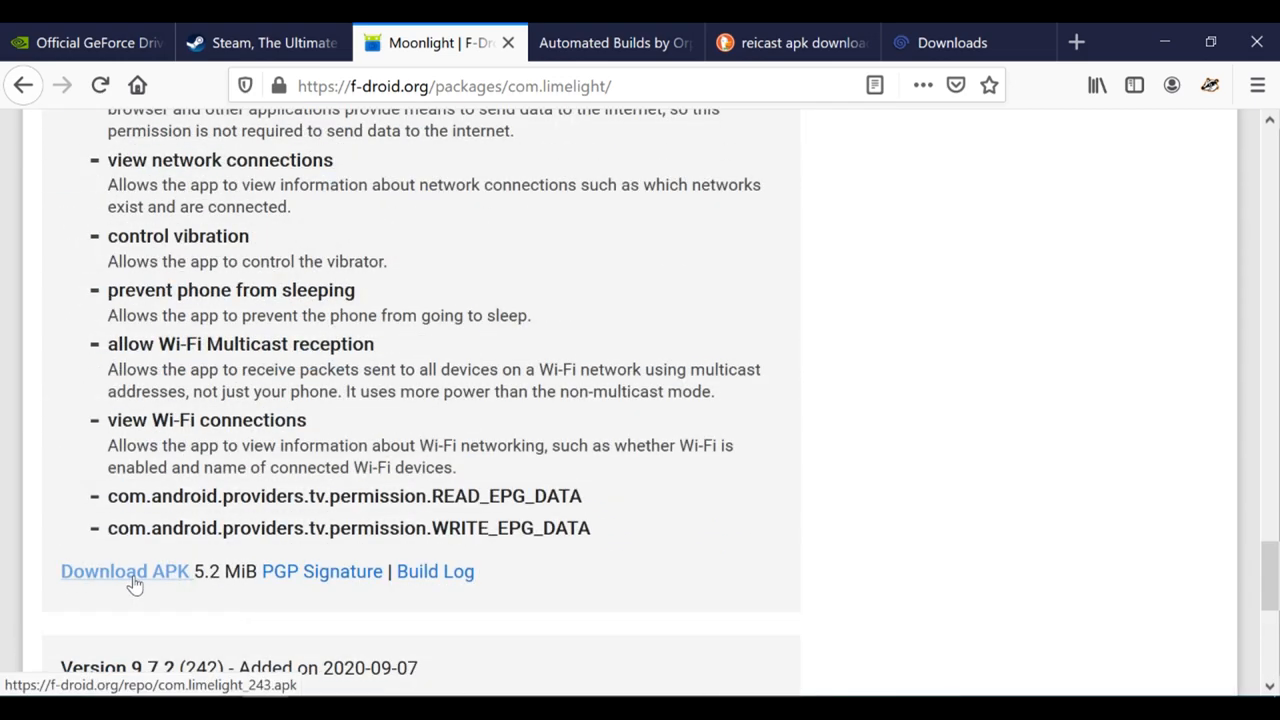
- Save com.limelight_243.apk via Save Link As into a newly created 'apk' folder on drive I:
right_click(125, 571)
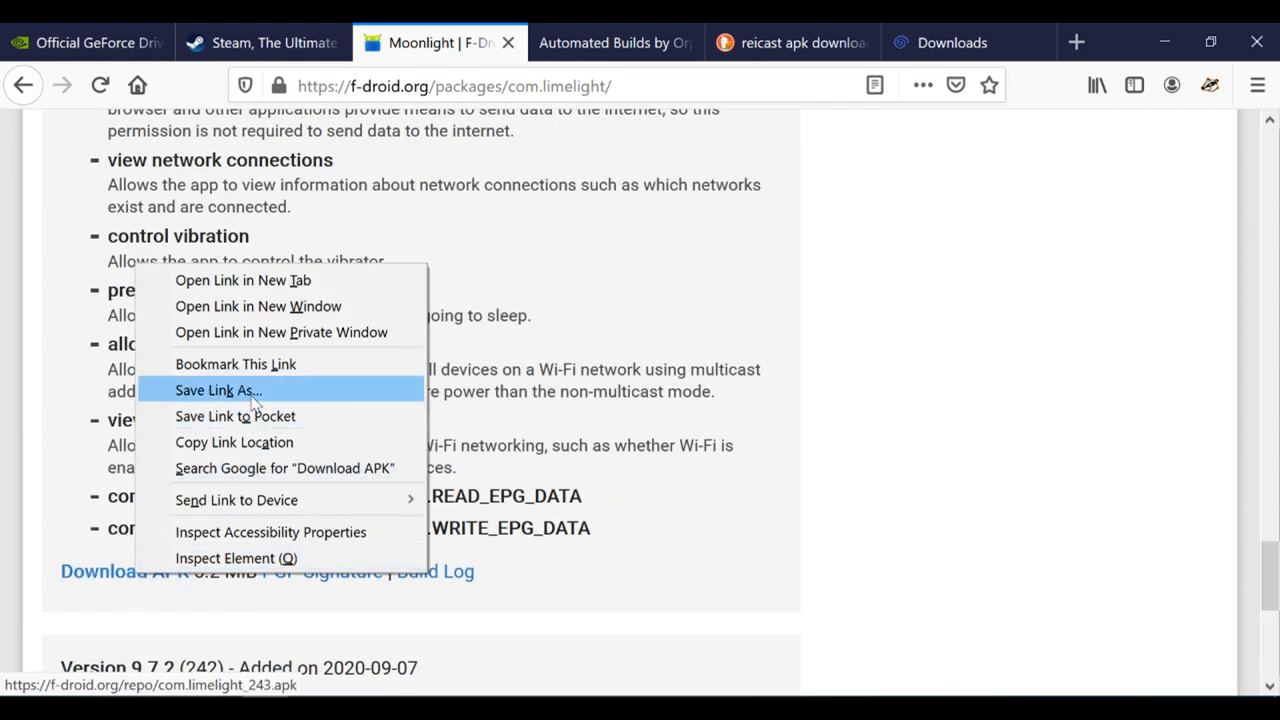
left_click(217, 390)
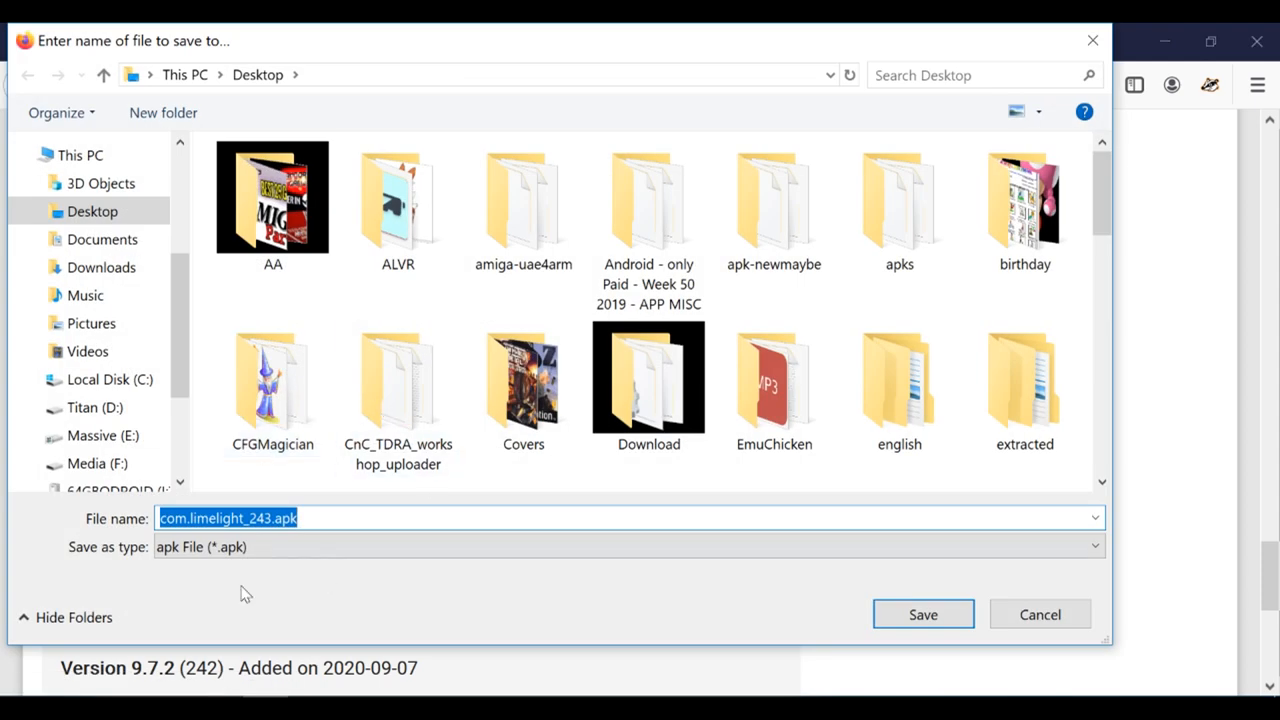
left_click(117, 453)
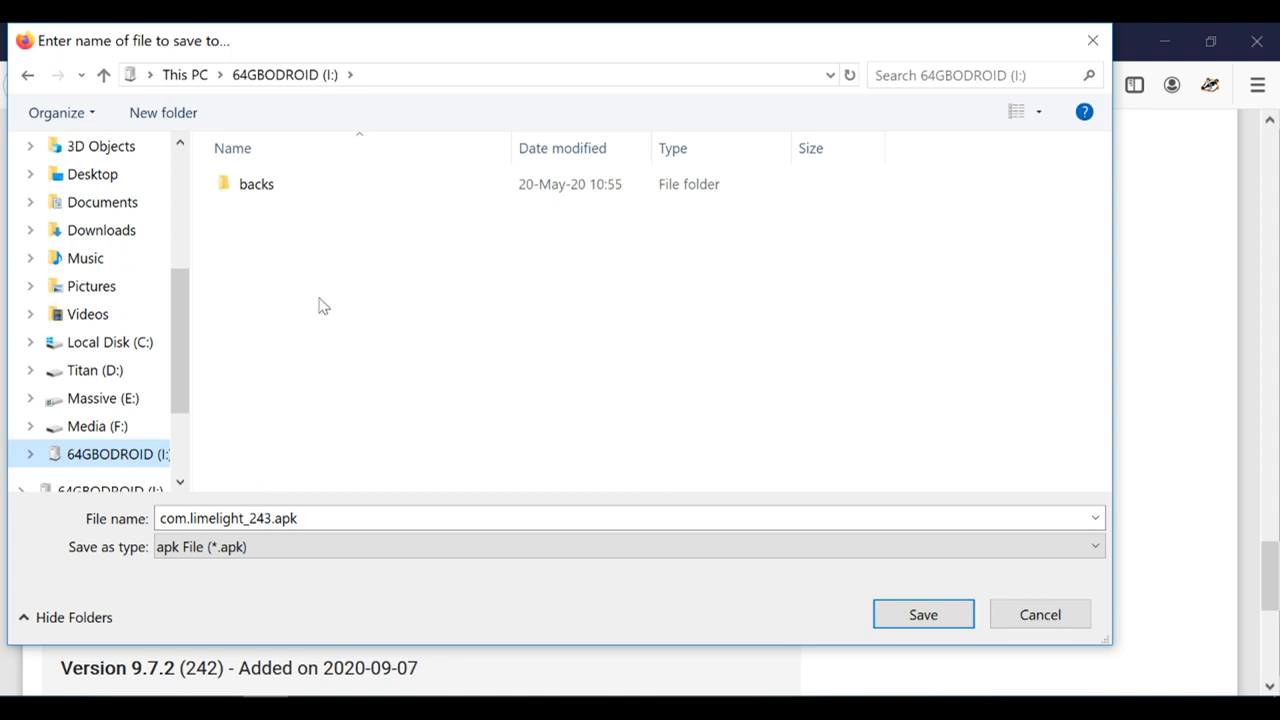
right_click(323, 305)
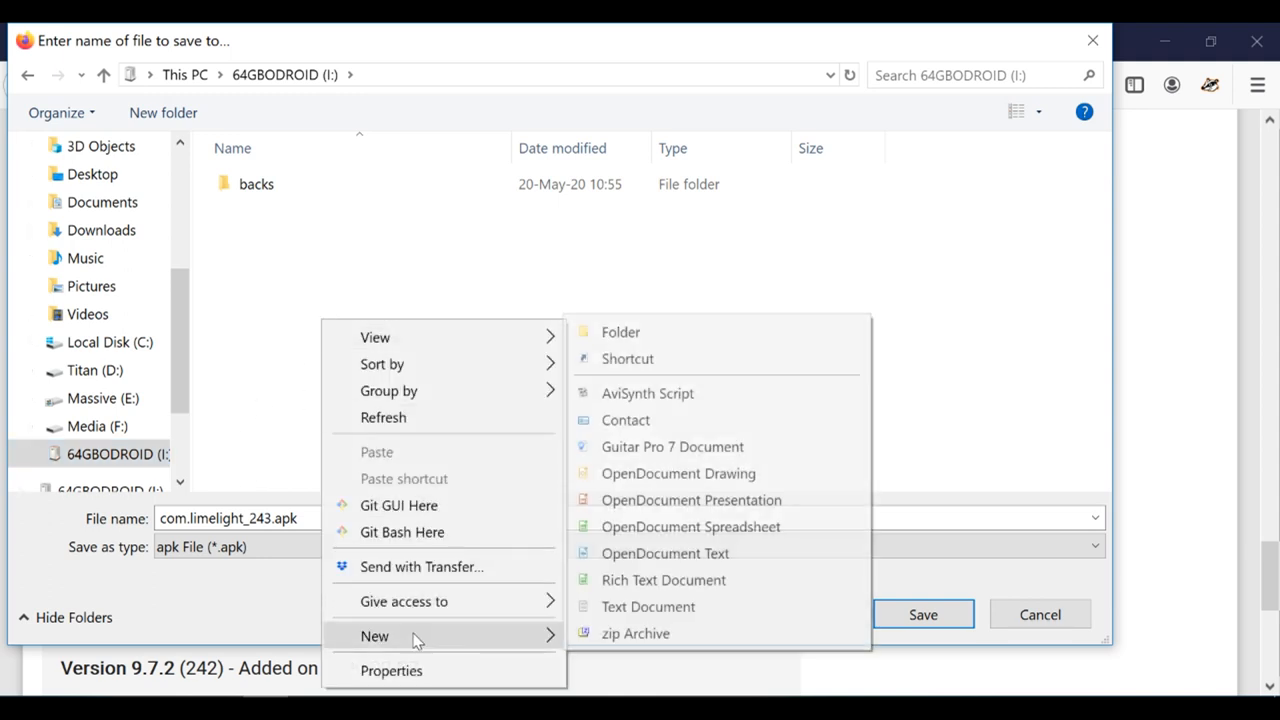
left_click(620, 332)
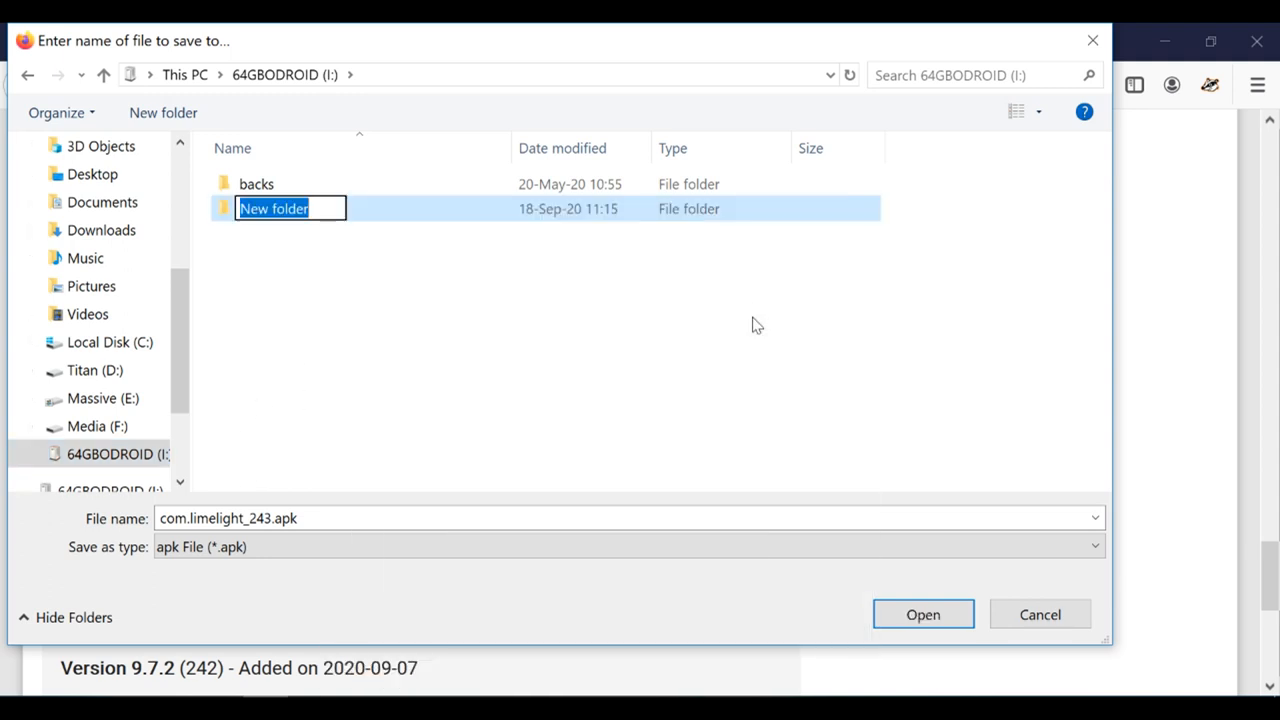
type("apk")
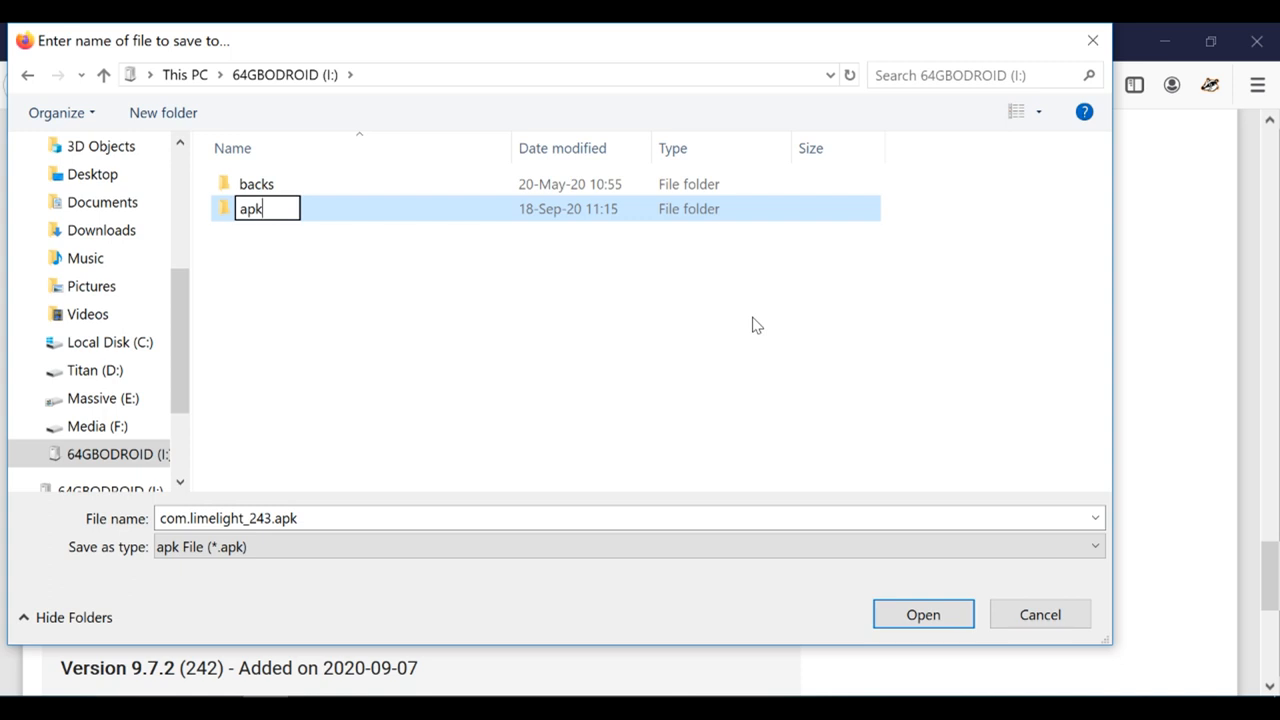
double_click(252, 208)
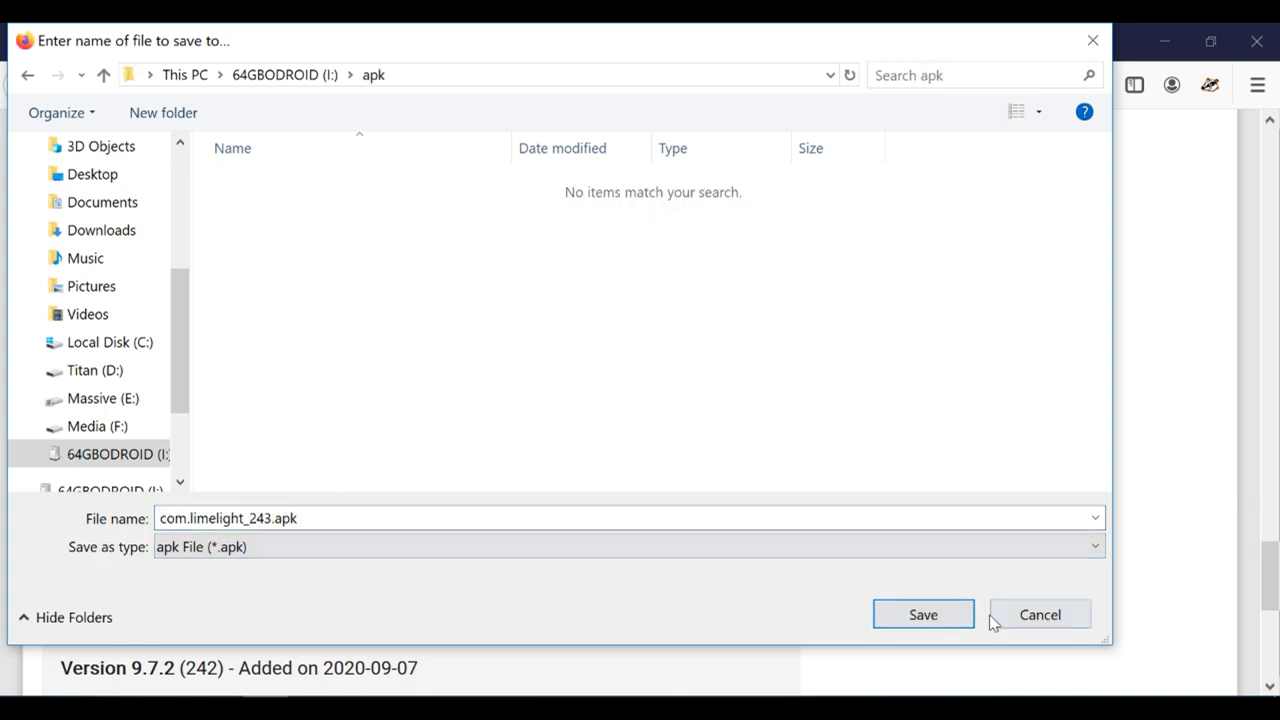
left_click(1039, 614)
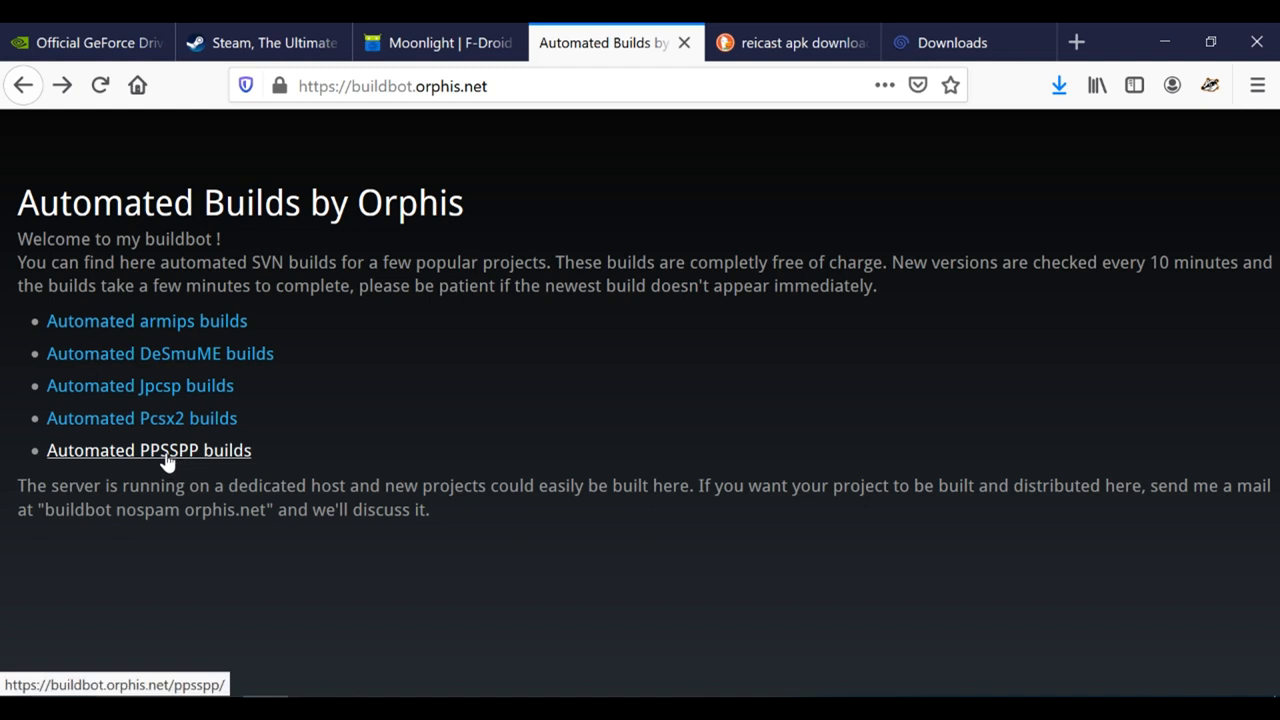
- Open Automated PPSSPP builds, scroll to the v1.10.3-709 Android build, and dismiss its save dialog
left_click(148, 450)
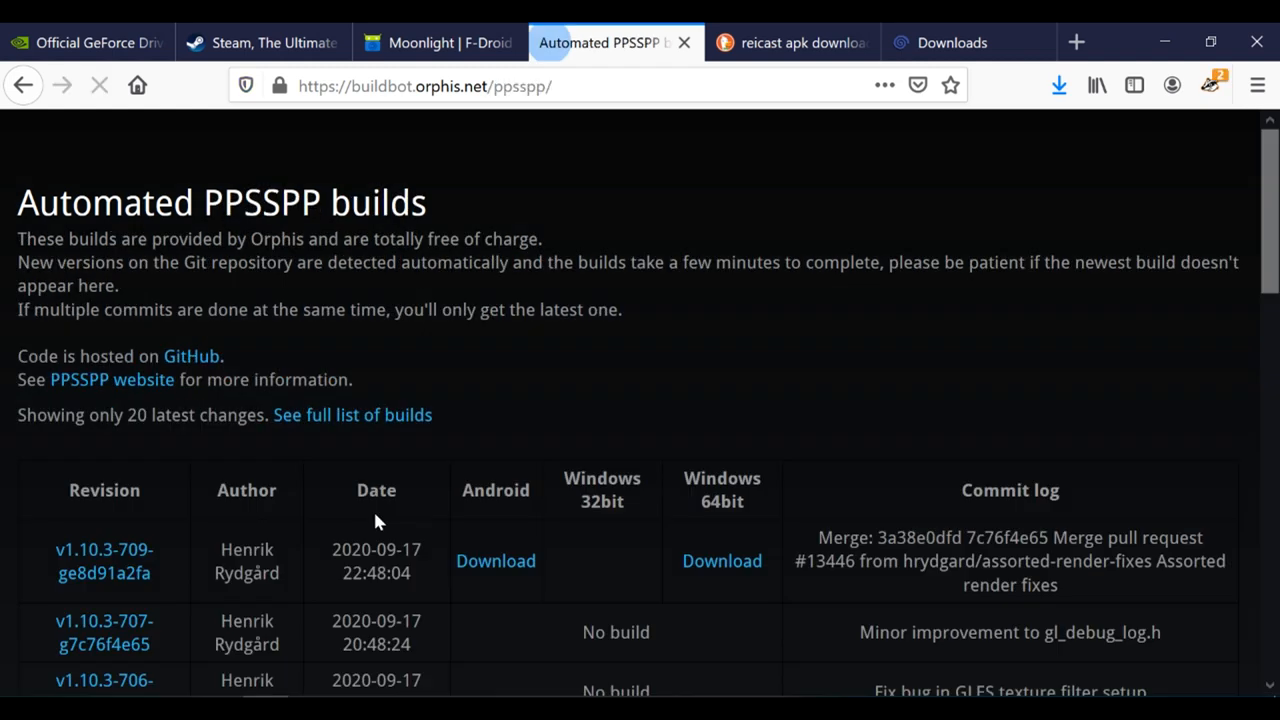
scroll("down", 3)
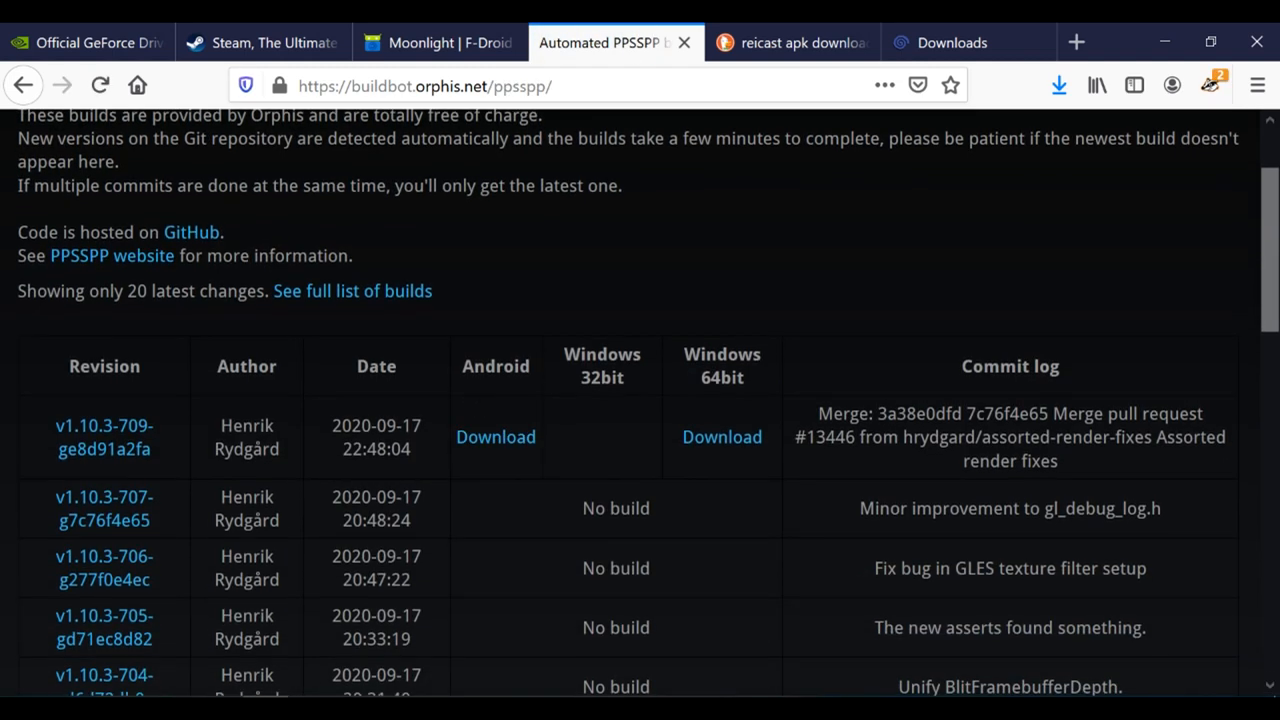
mouse_move(104, 437)
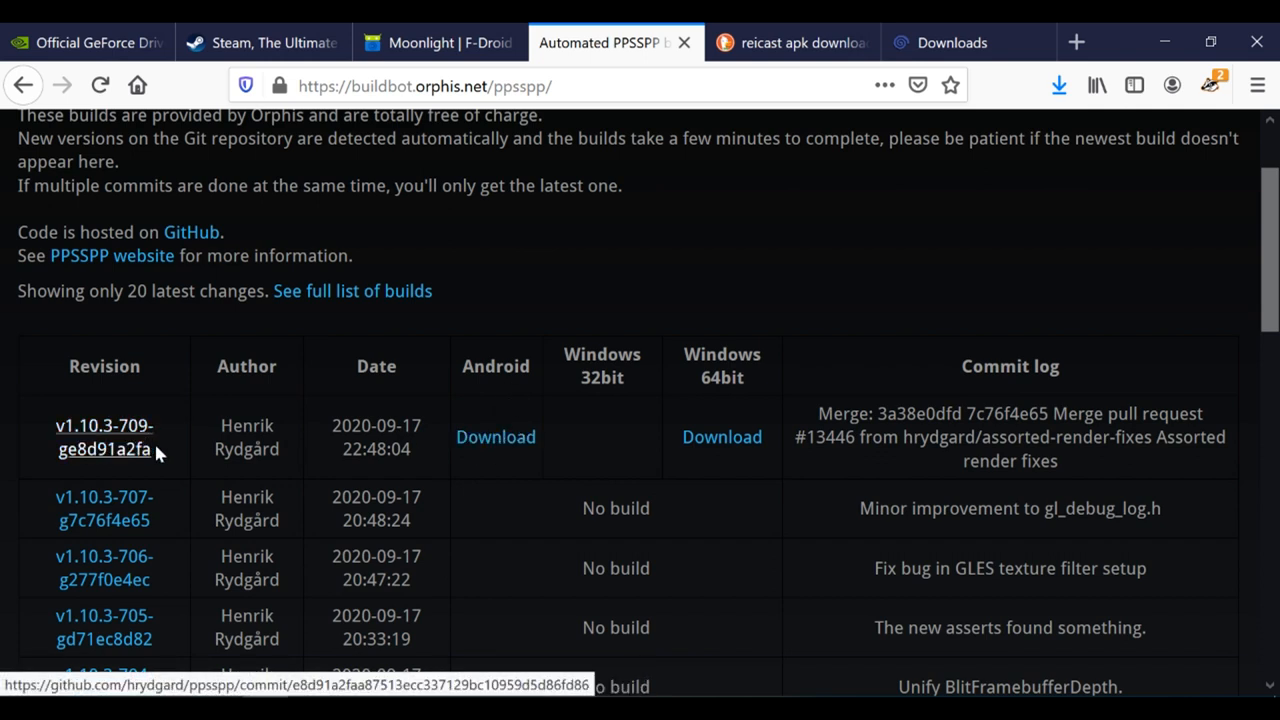
mouse_move(495, 437)
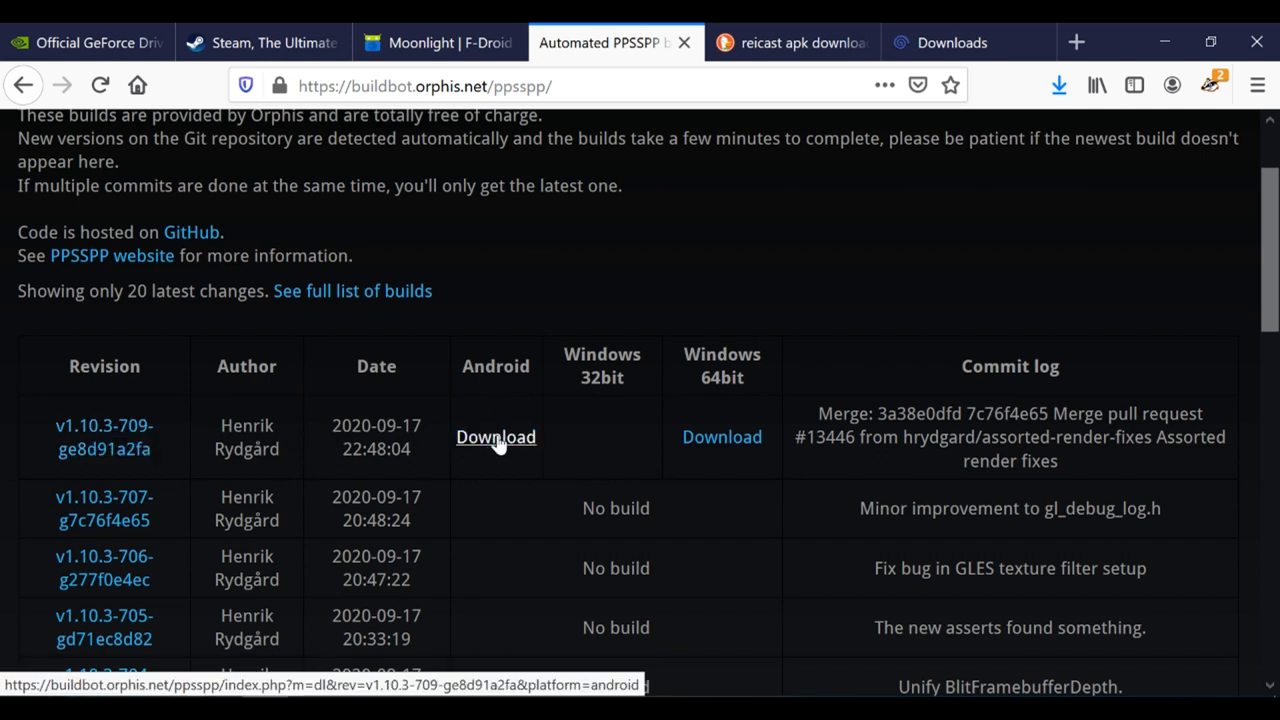
mouse_move(630, 250)
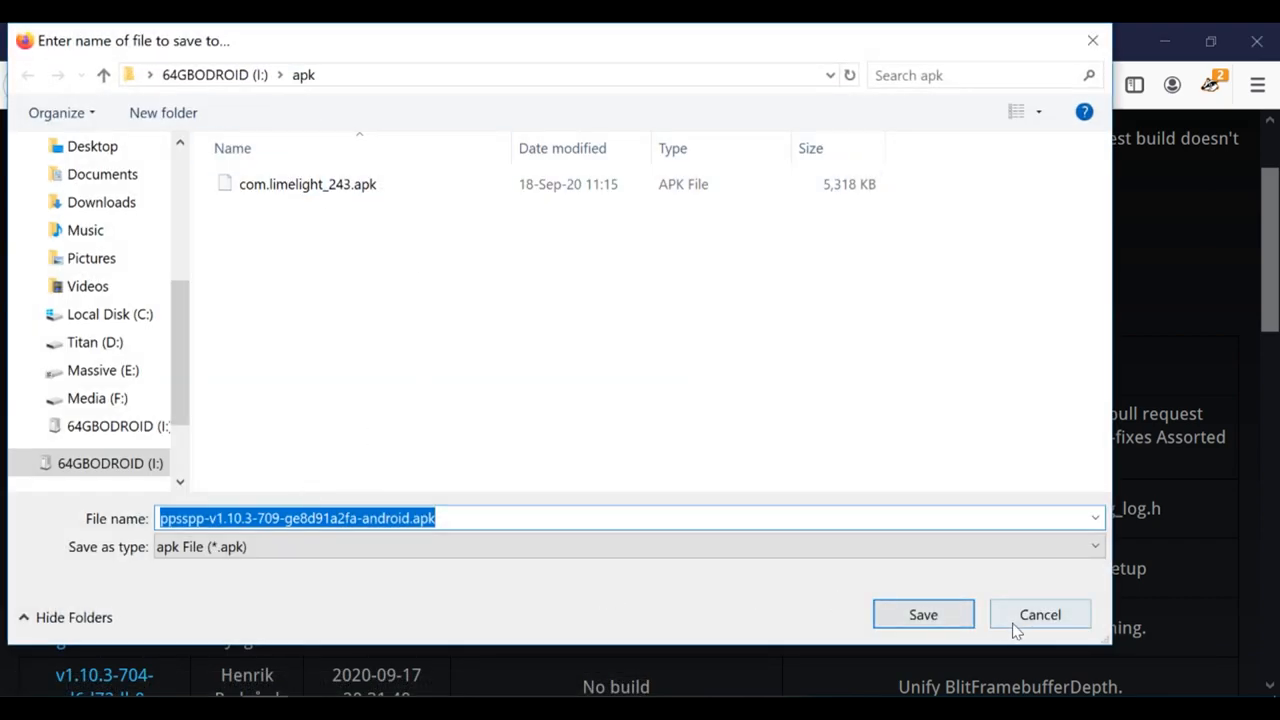
left_click(1039, 614)
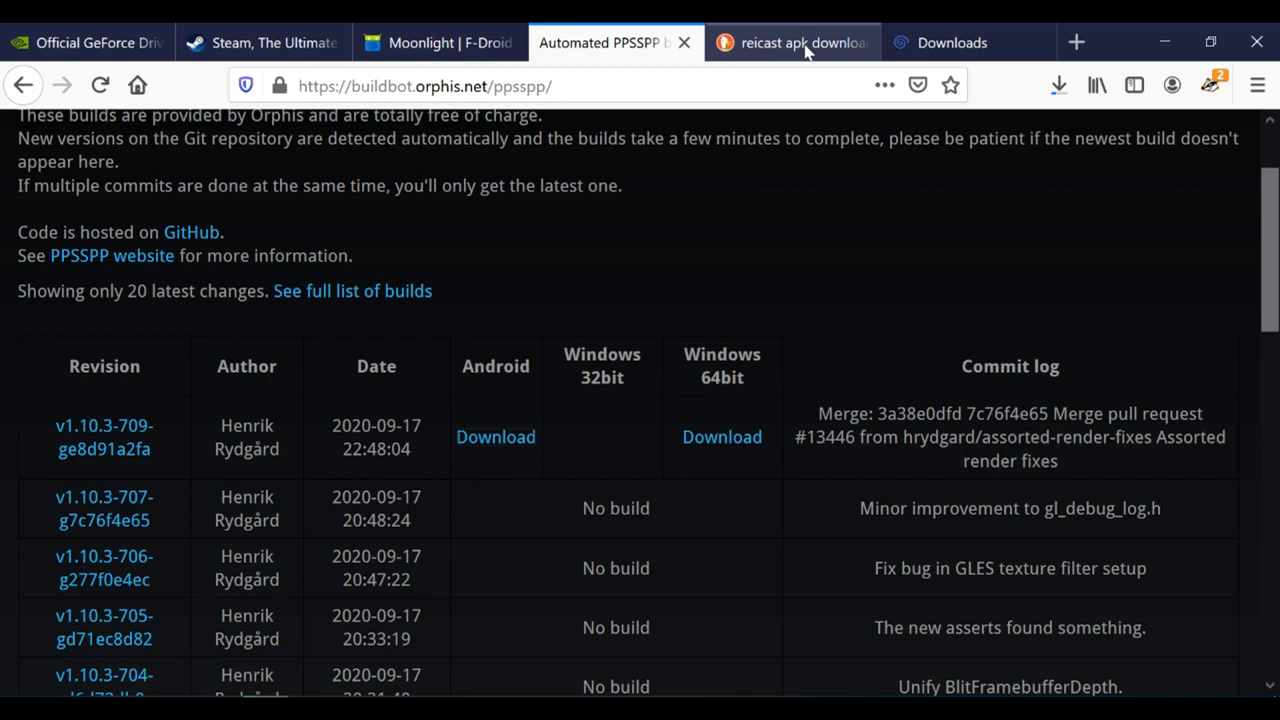
- Create a new text document on the 64GBODROID drive and rename it to pandory.sh, accepting the extension change
left_click(795, 42)
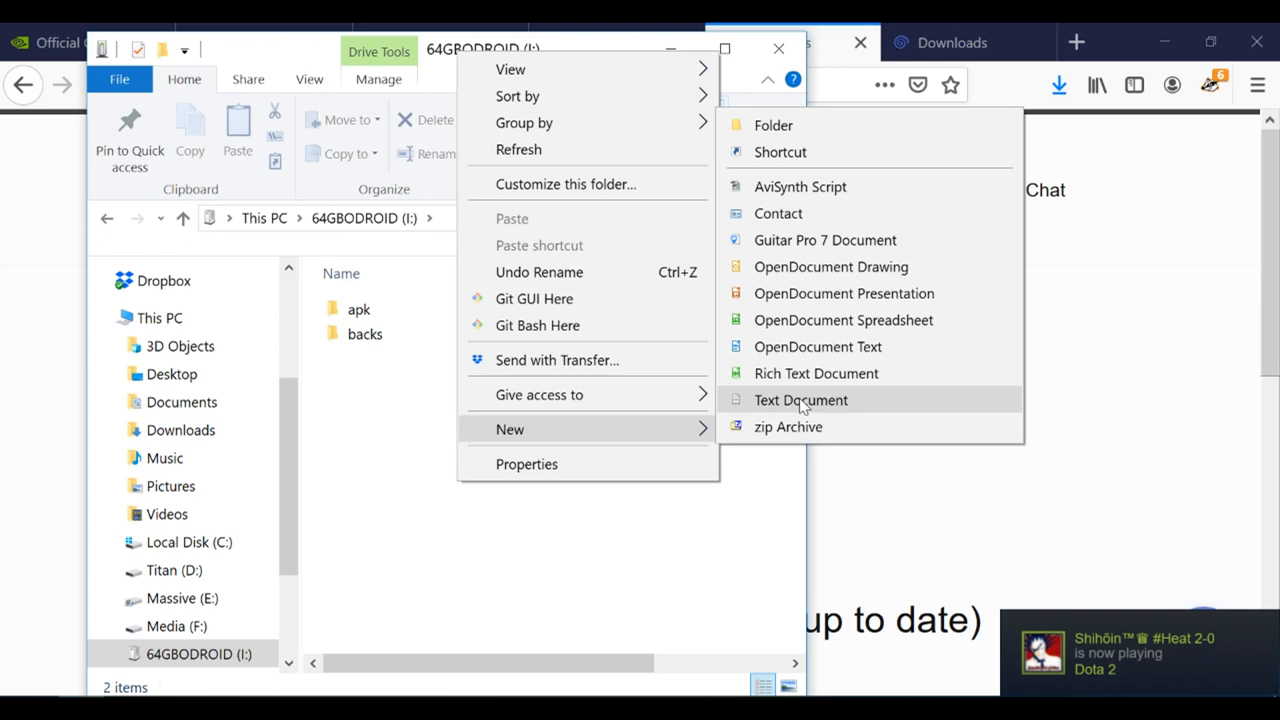
left_click(800, 399)
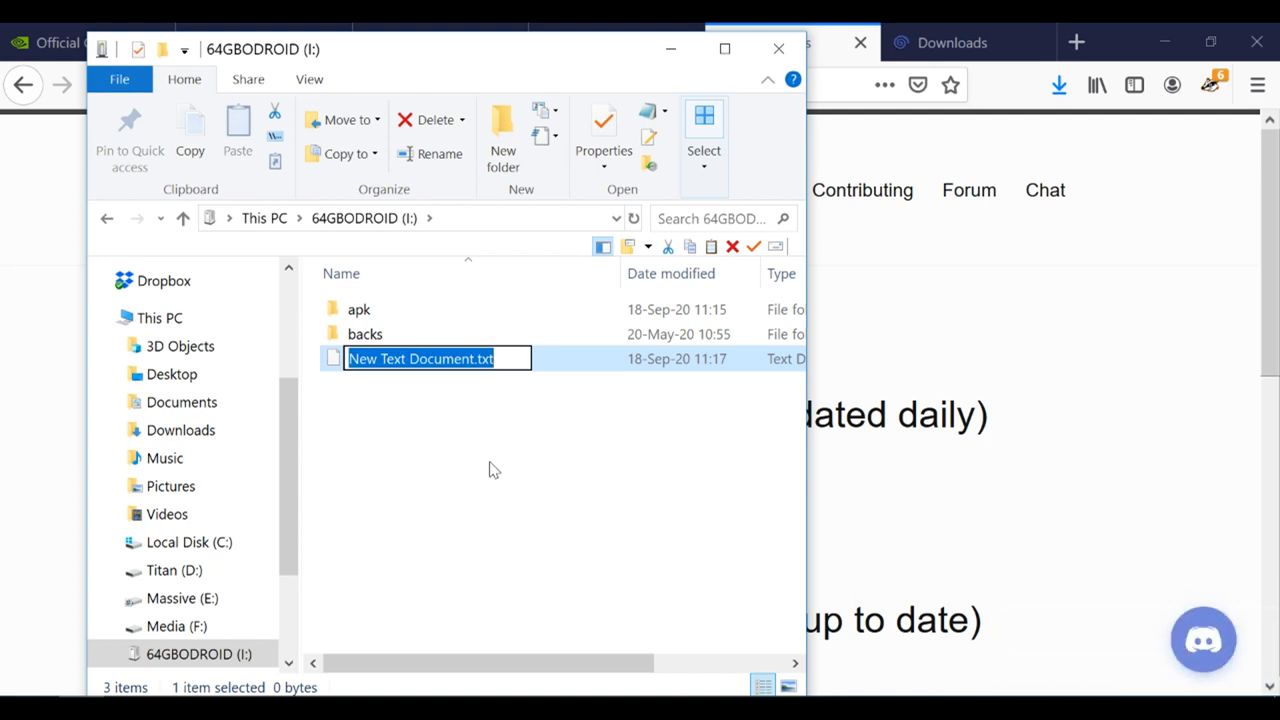
type("pandory.")
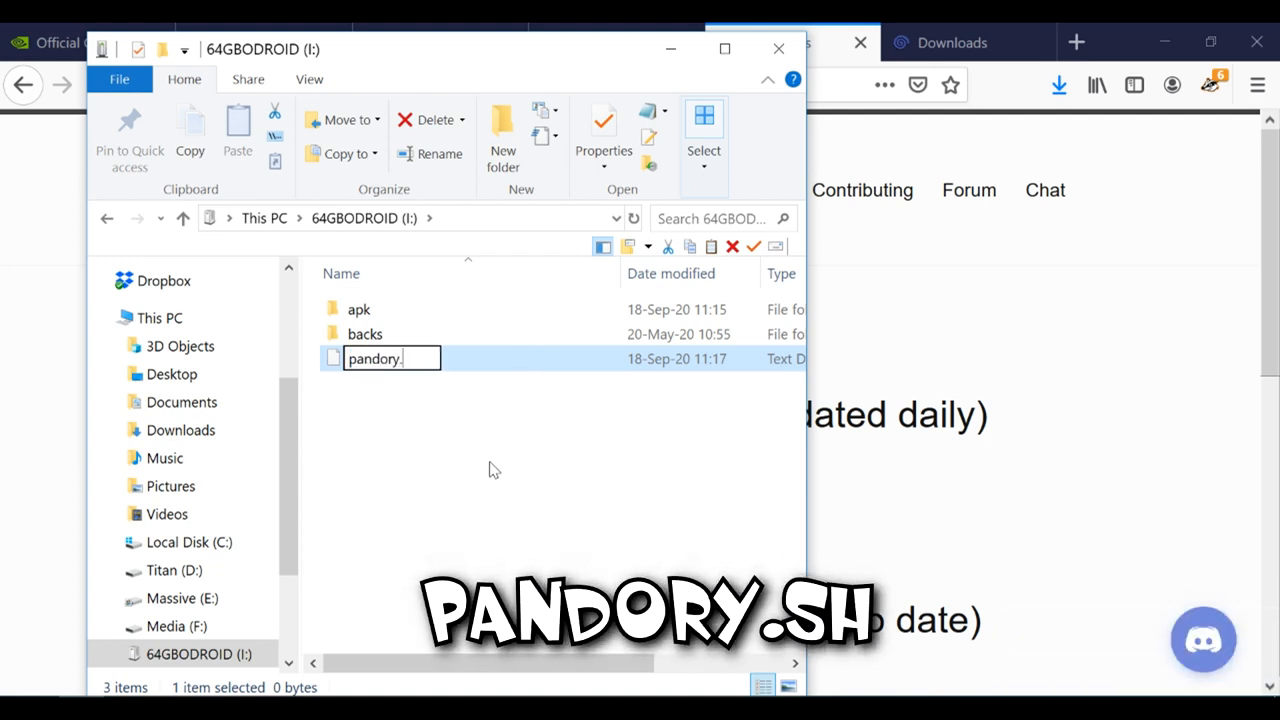
key("enter")
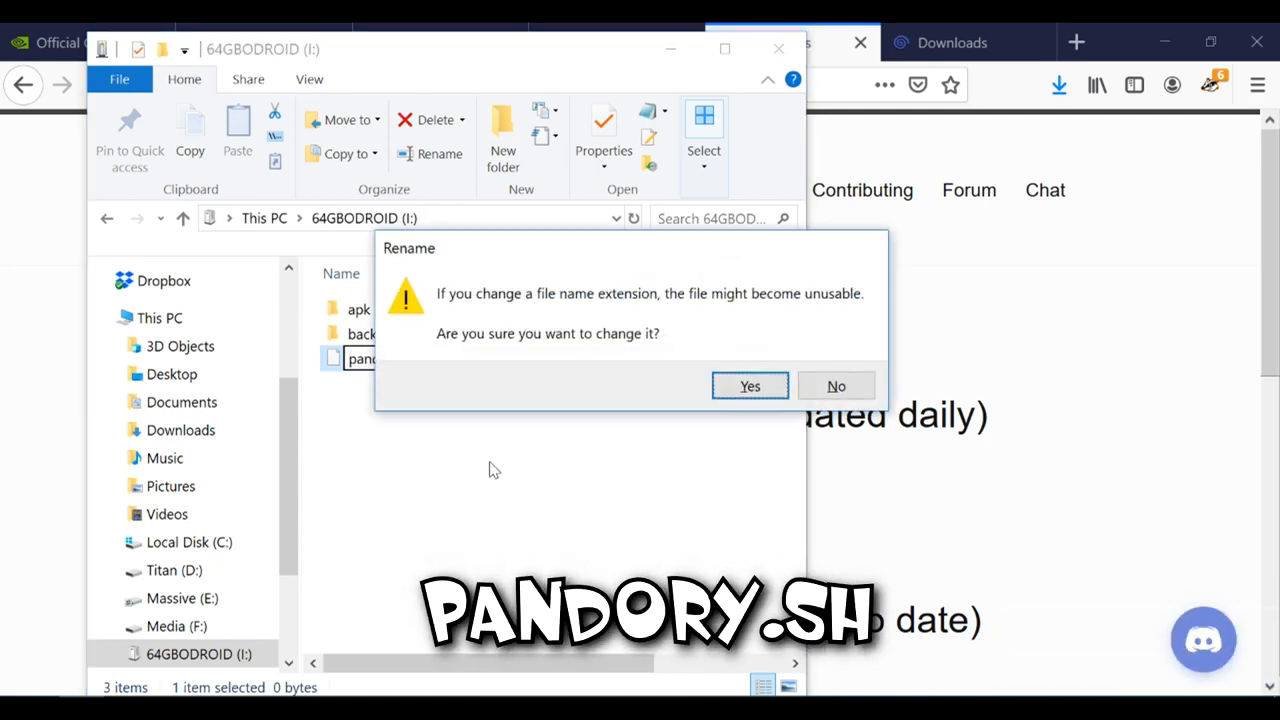
left_click(749, 386)
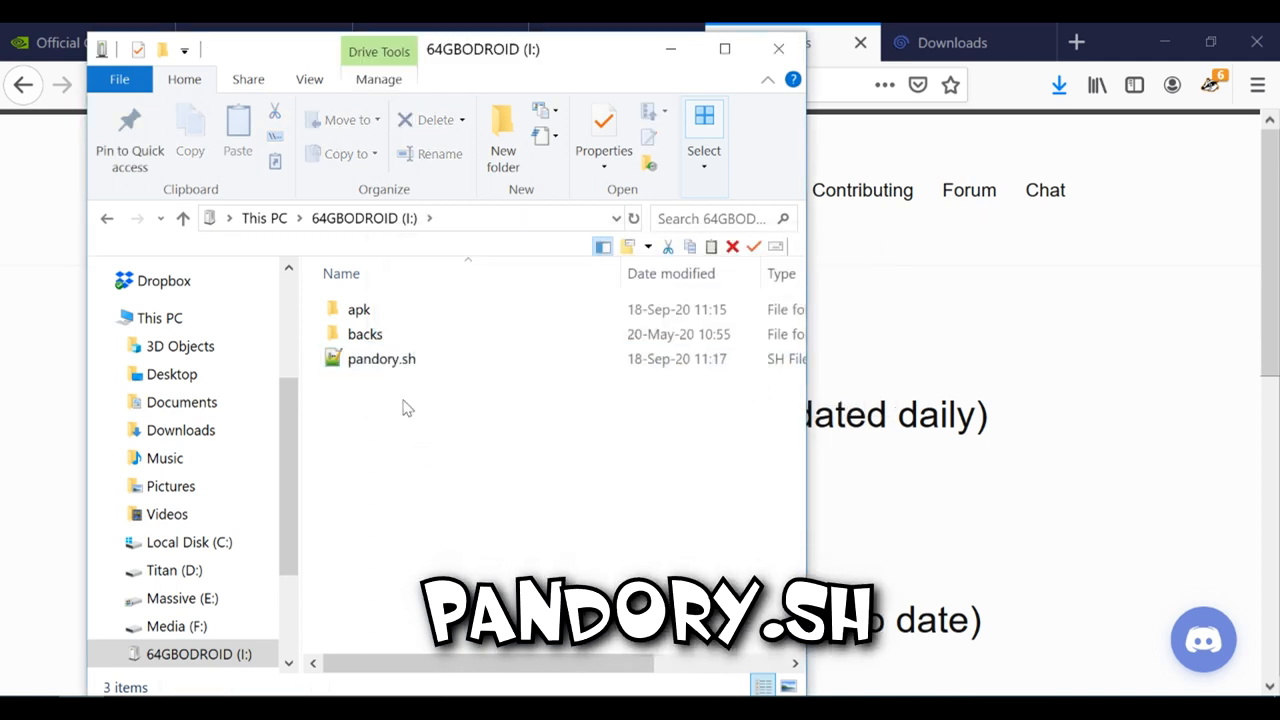
left_click(381, 358)
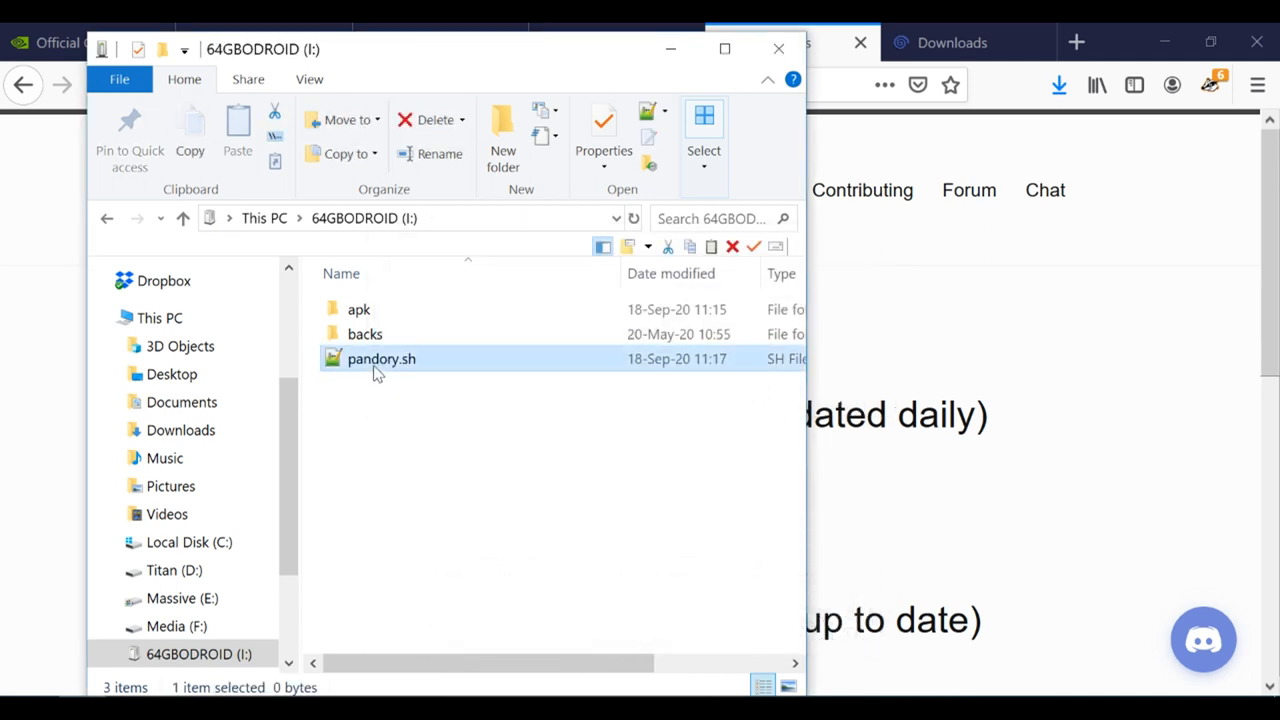
- Edit pandory.sh in Notepad++, entering 'am start -n com.android.launcher/com.android.launcher2.Launcher'
right_click(381, 358)
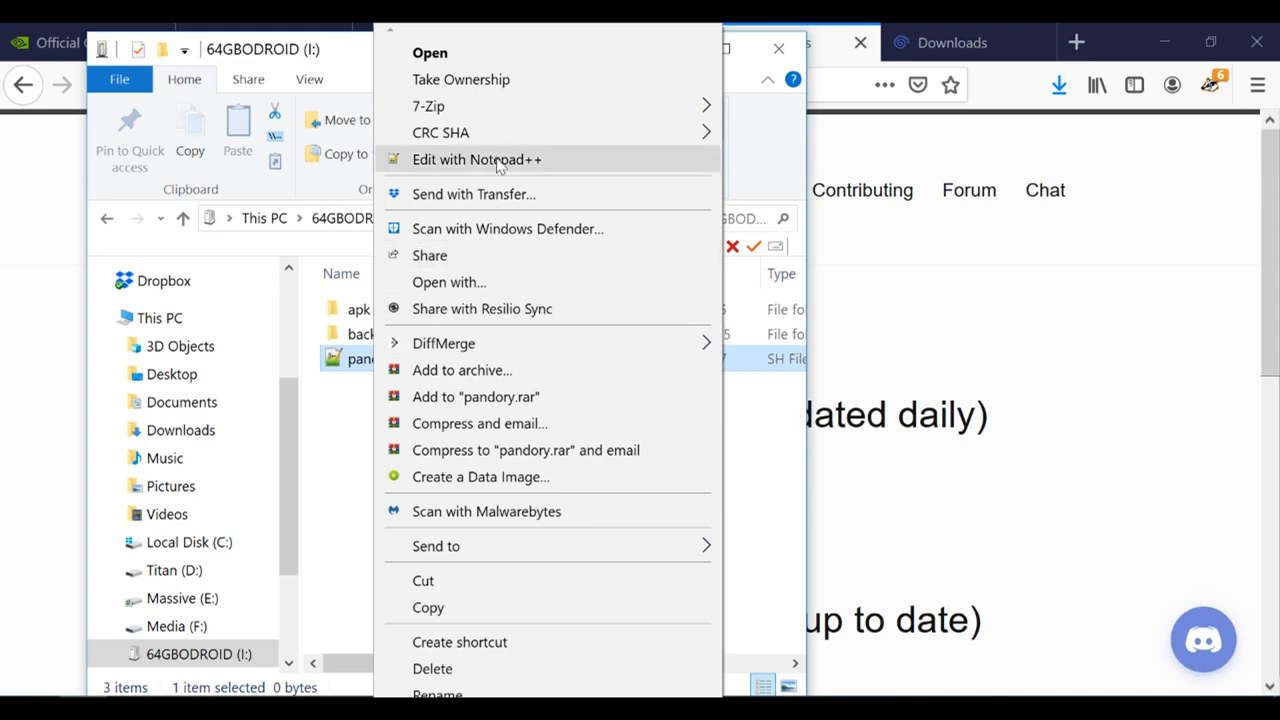
left_click(477, 159)
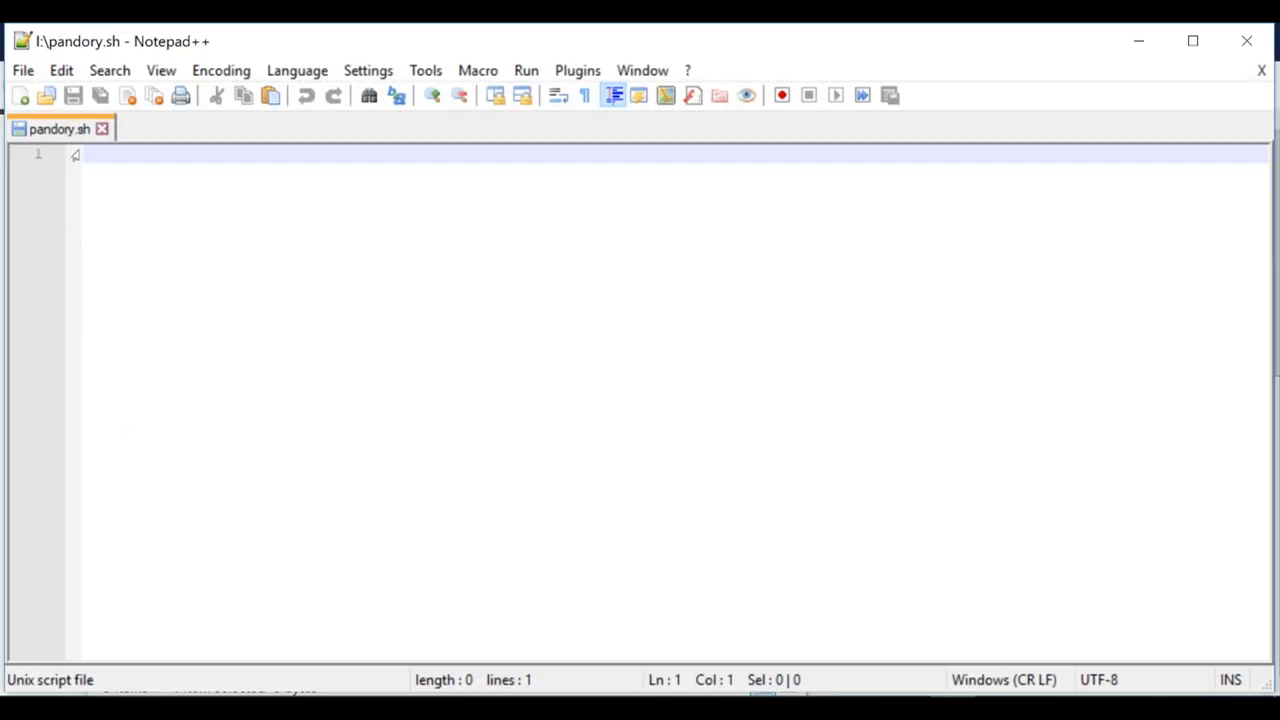
type("am start -n com.android.launcher/com.android.launcher2.Launcher")
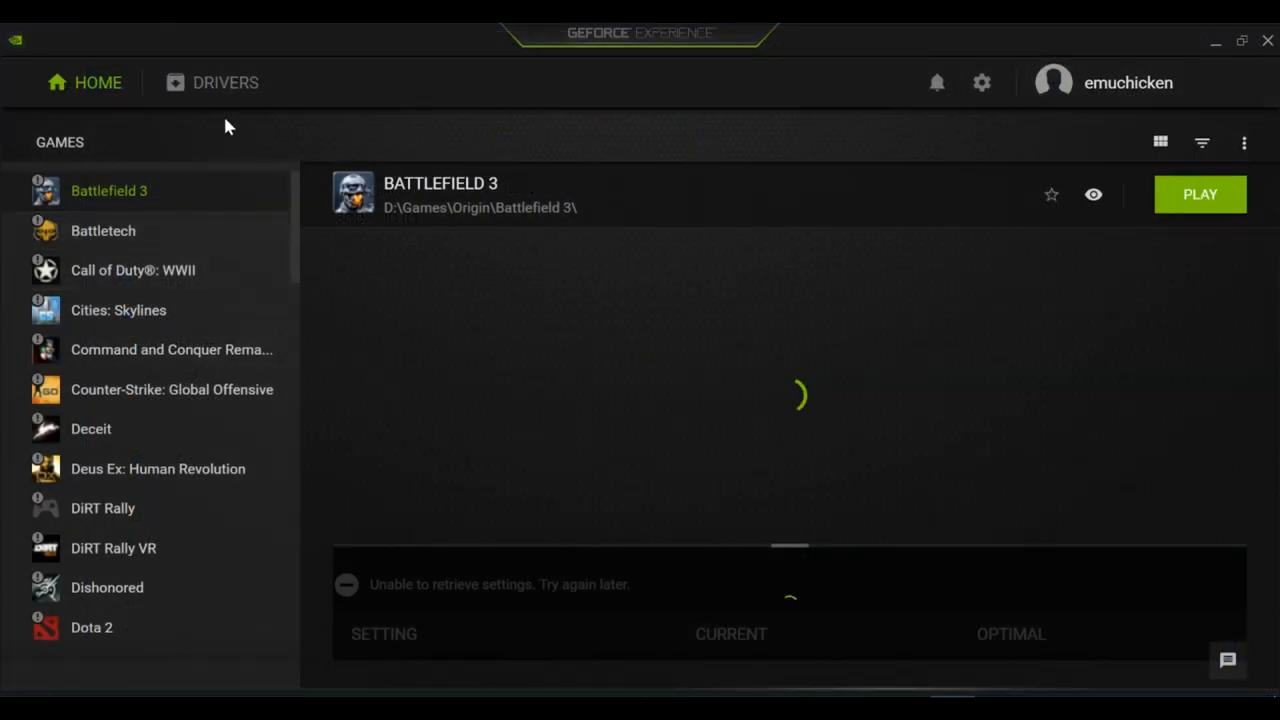
- Open GeForce Experience's SHIELD settings to confirm GameStream is switched on
left_click(981, 82)
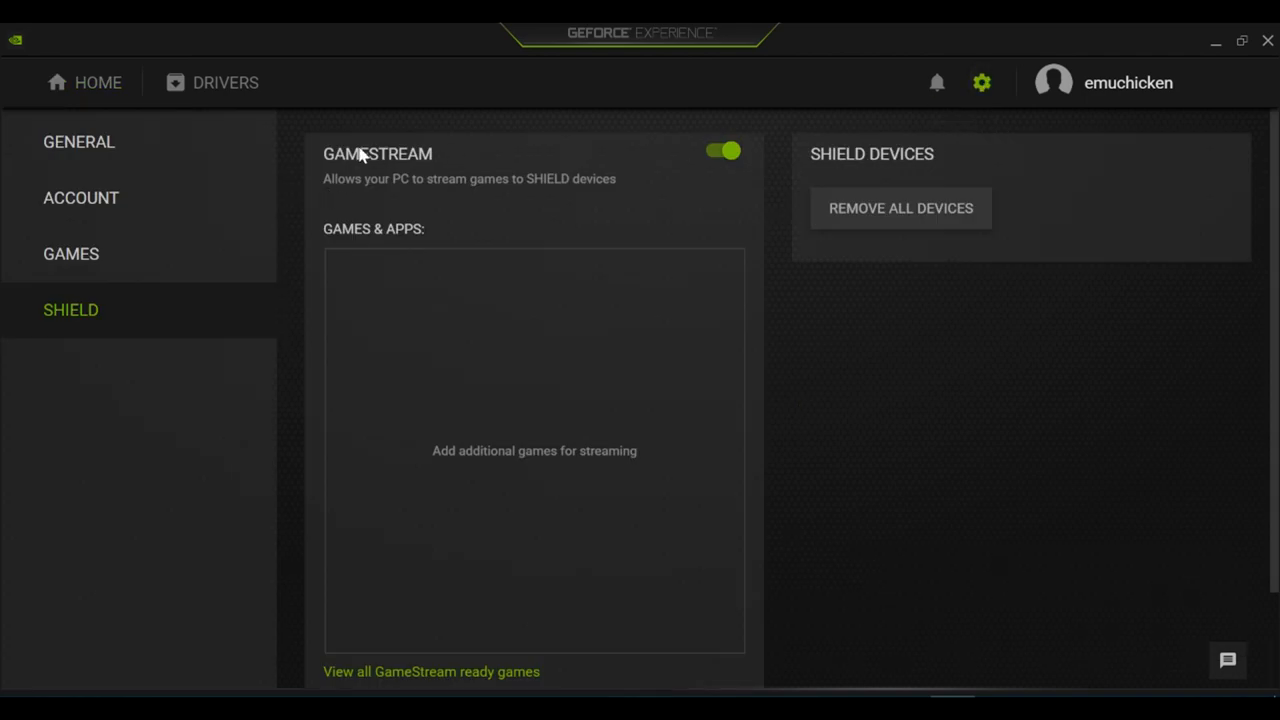
mouse_move(745, 151)
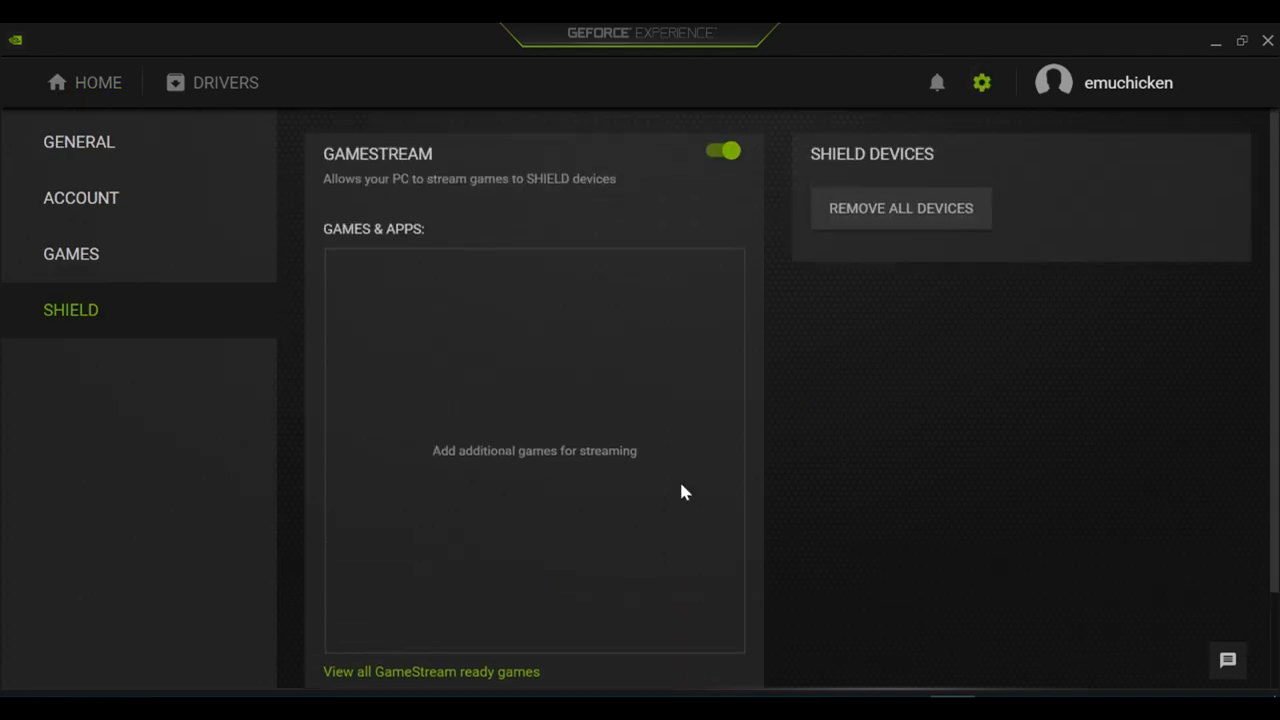
mouse_move(530, 300)
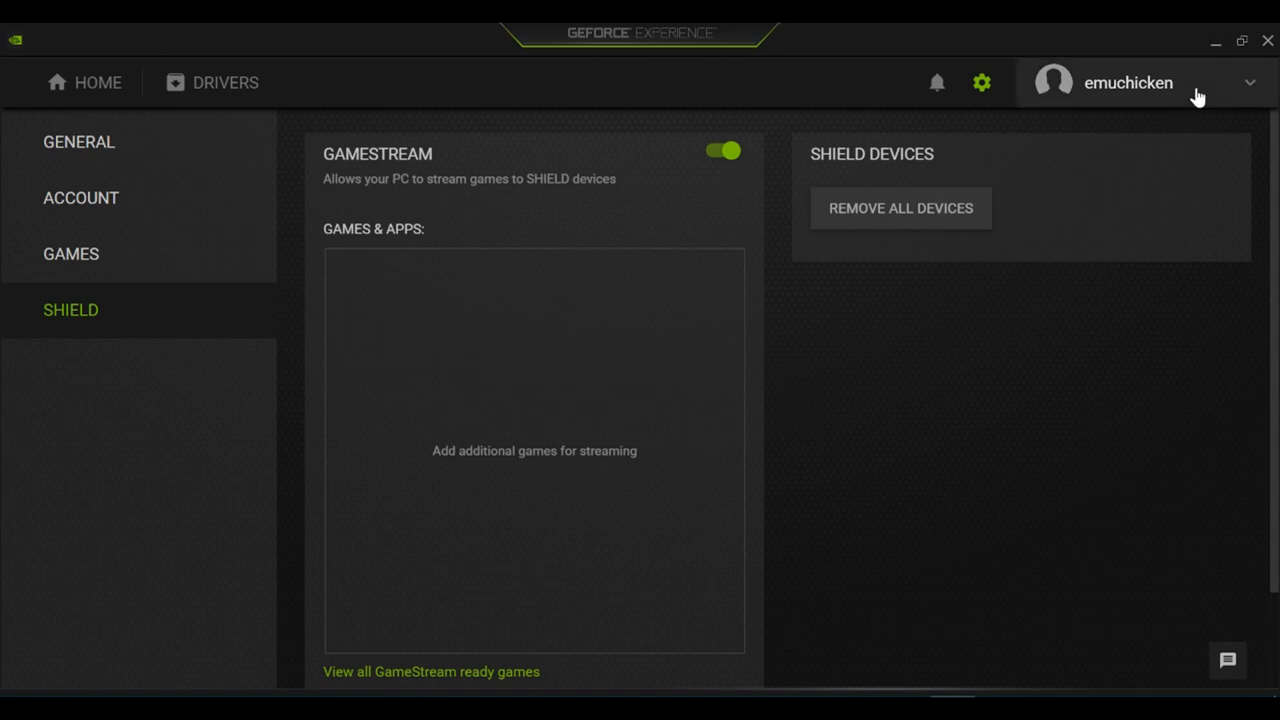
mouse_move(1043, 239)
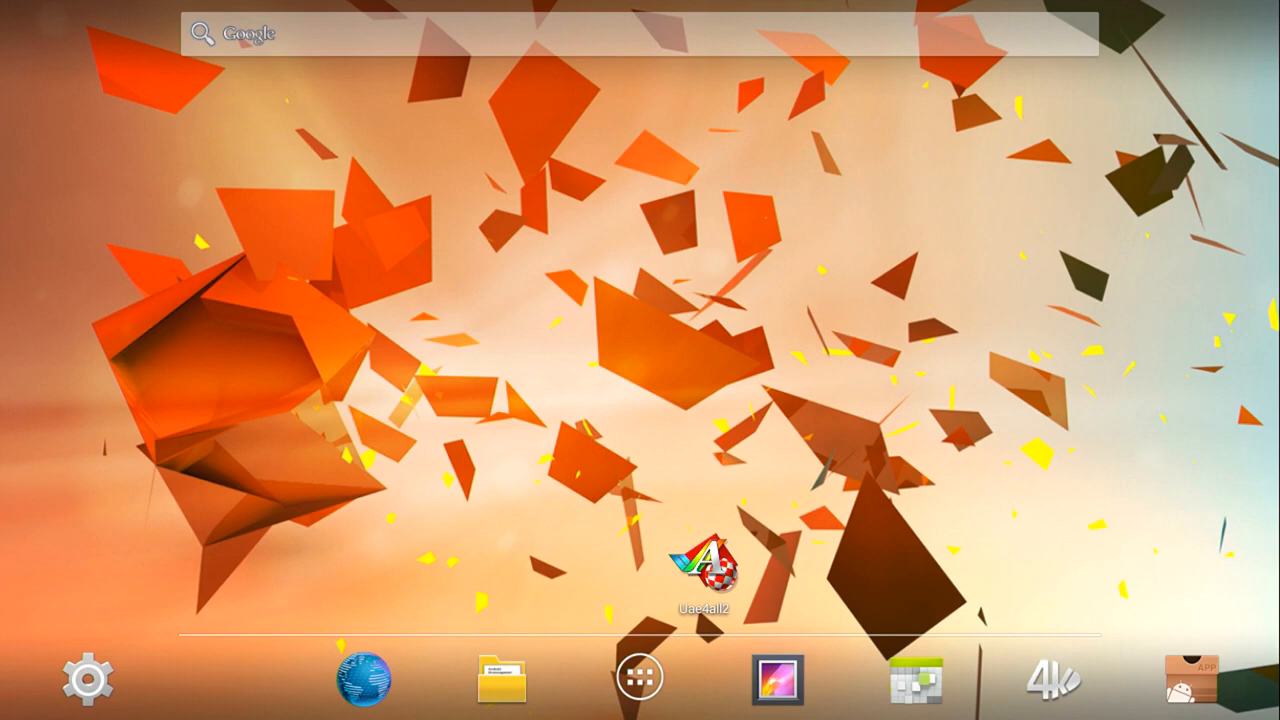
mouse_move(590, 410)
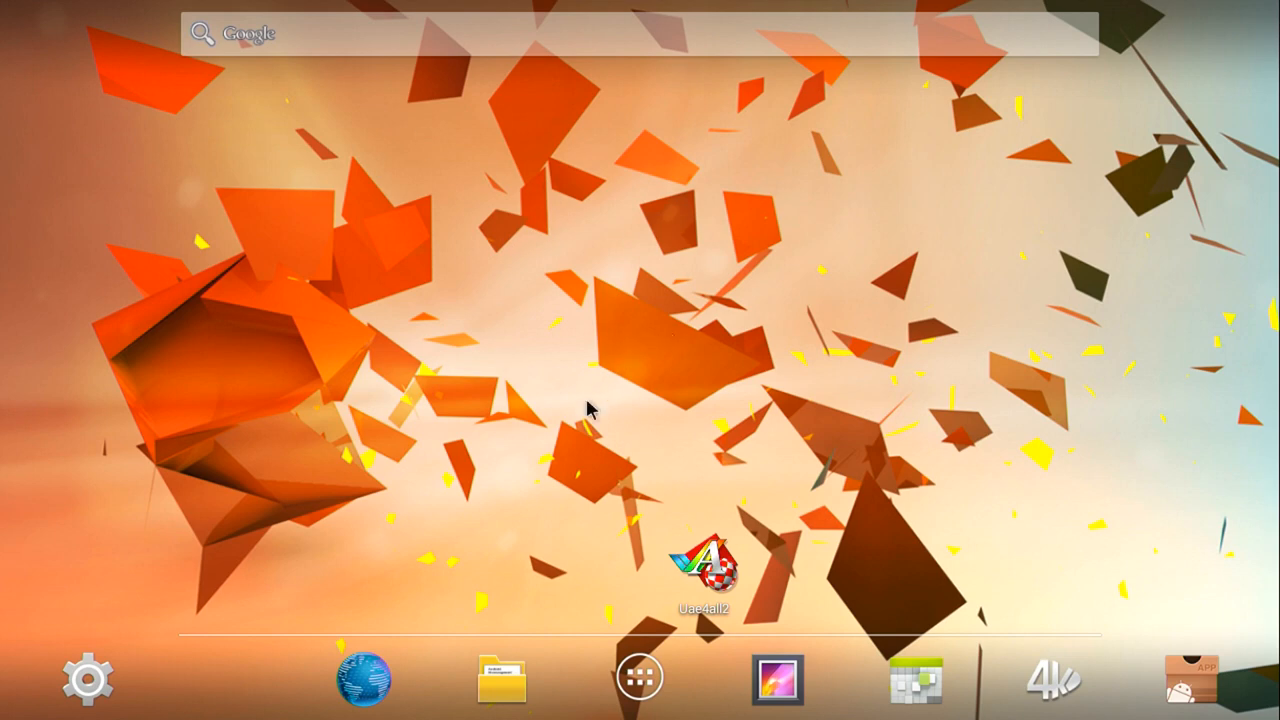
mouse_move(987, 673)
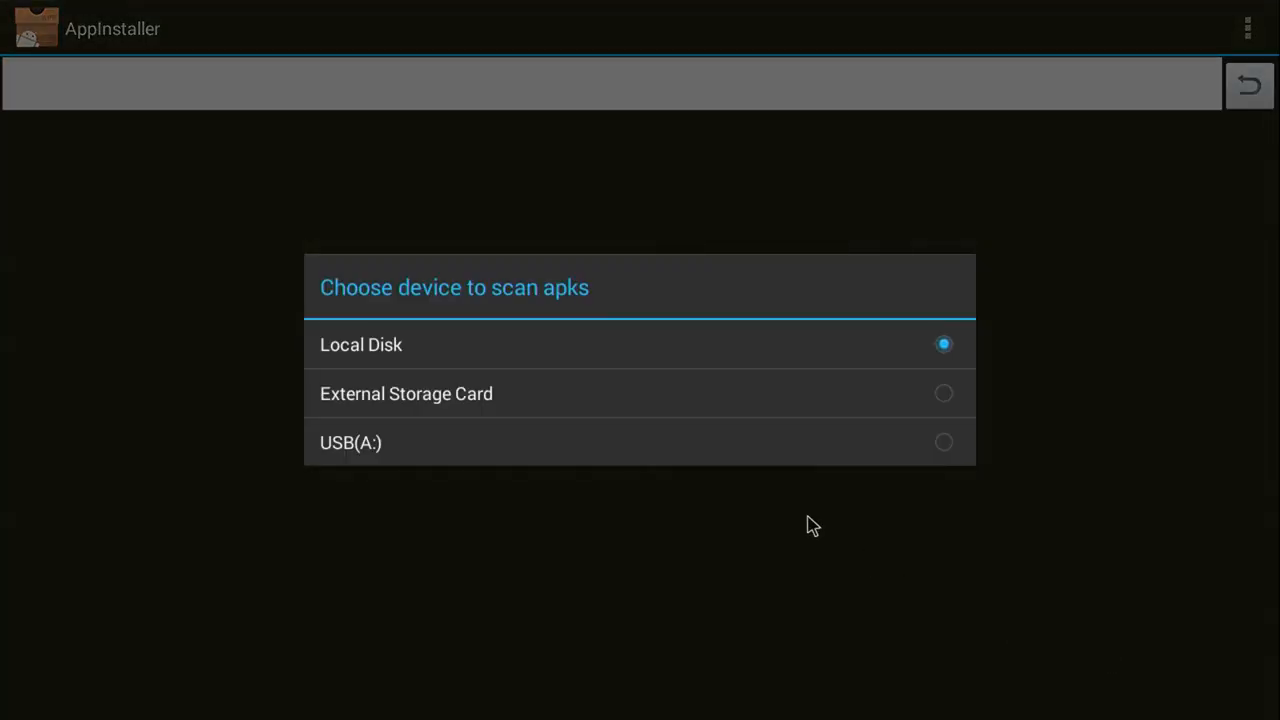
- Scan USB(A:) for APKs, then install Moonlight and PPSSPP, dismissing each confirmation
left_click(351, 442)
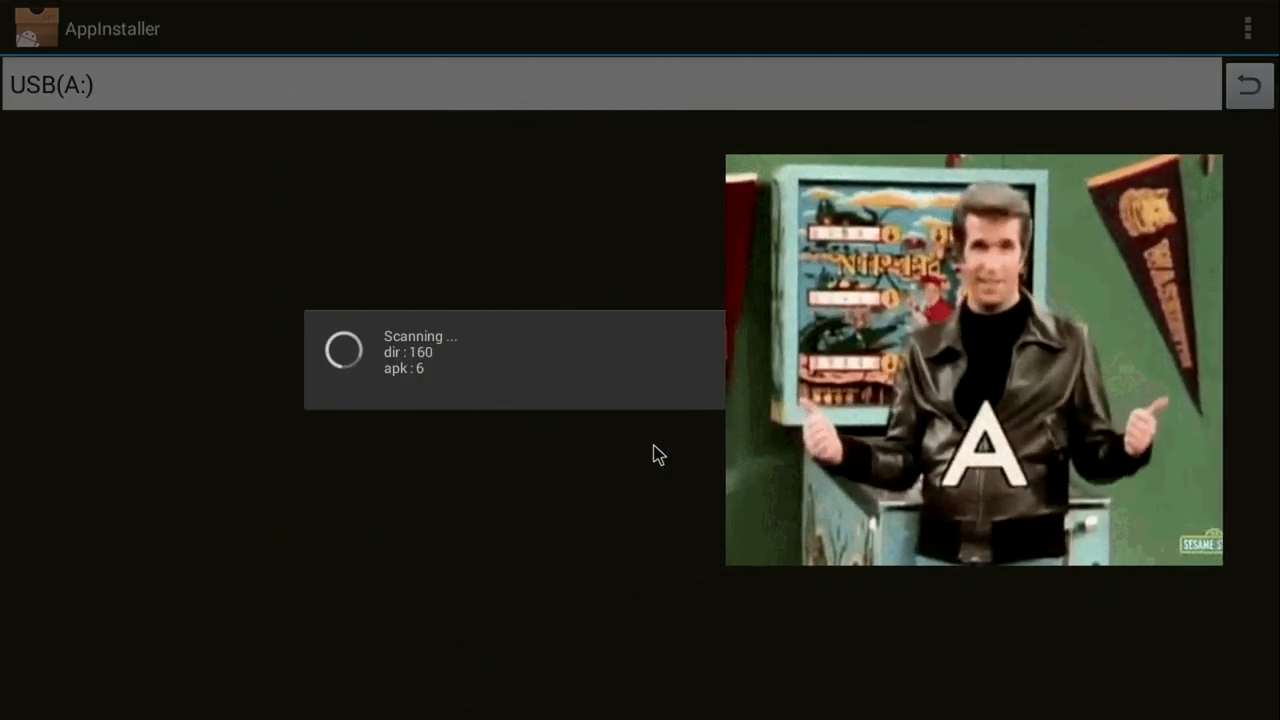
mouse_move(545, 486)
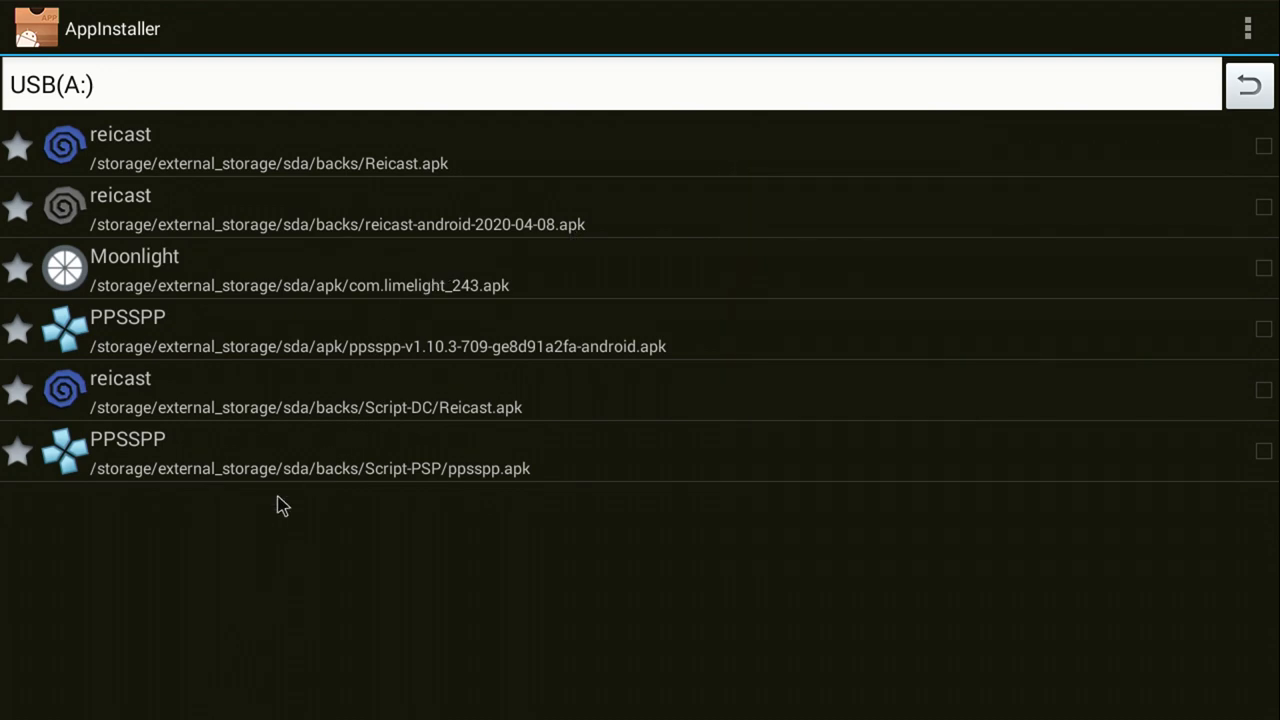
mouse_move(310, 317)
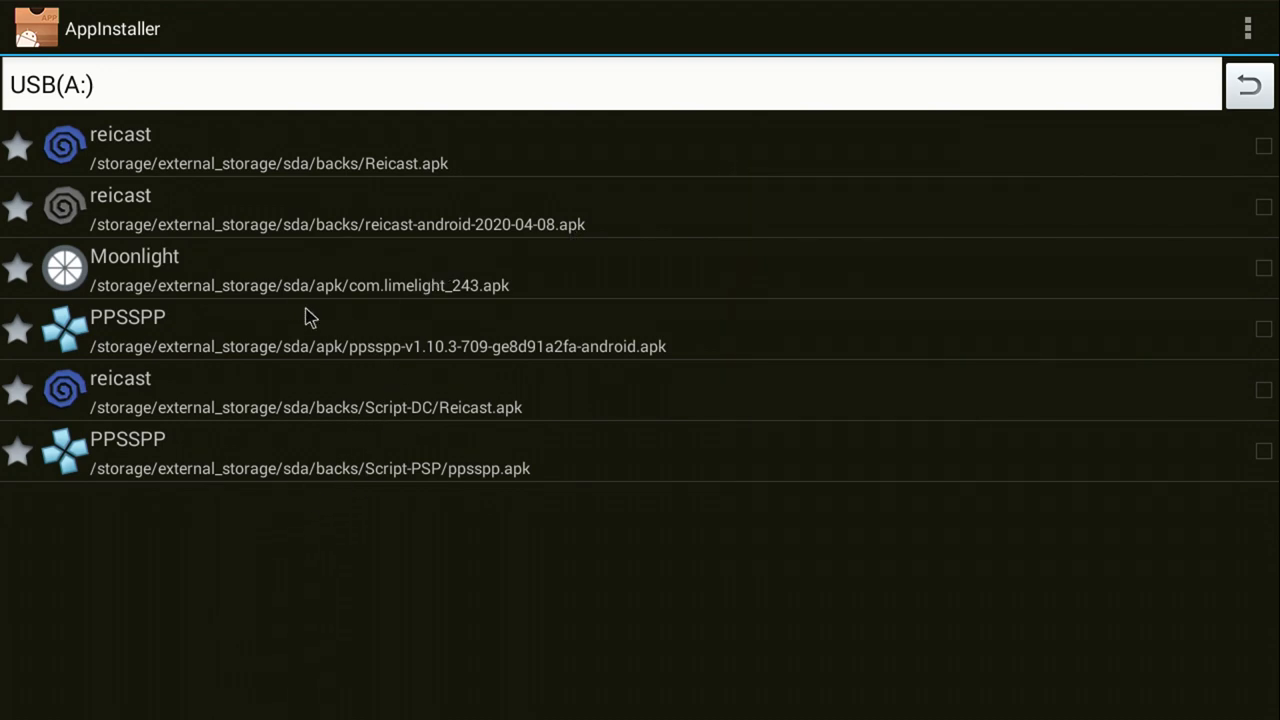
mouse_move(453, 307)
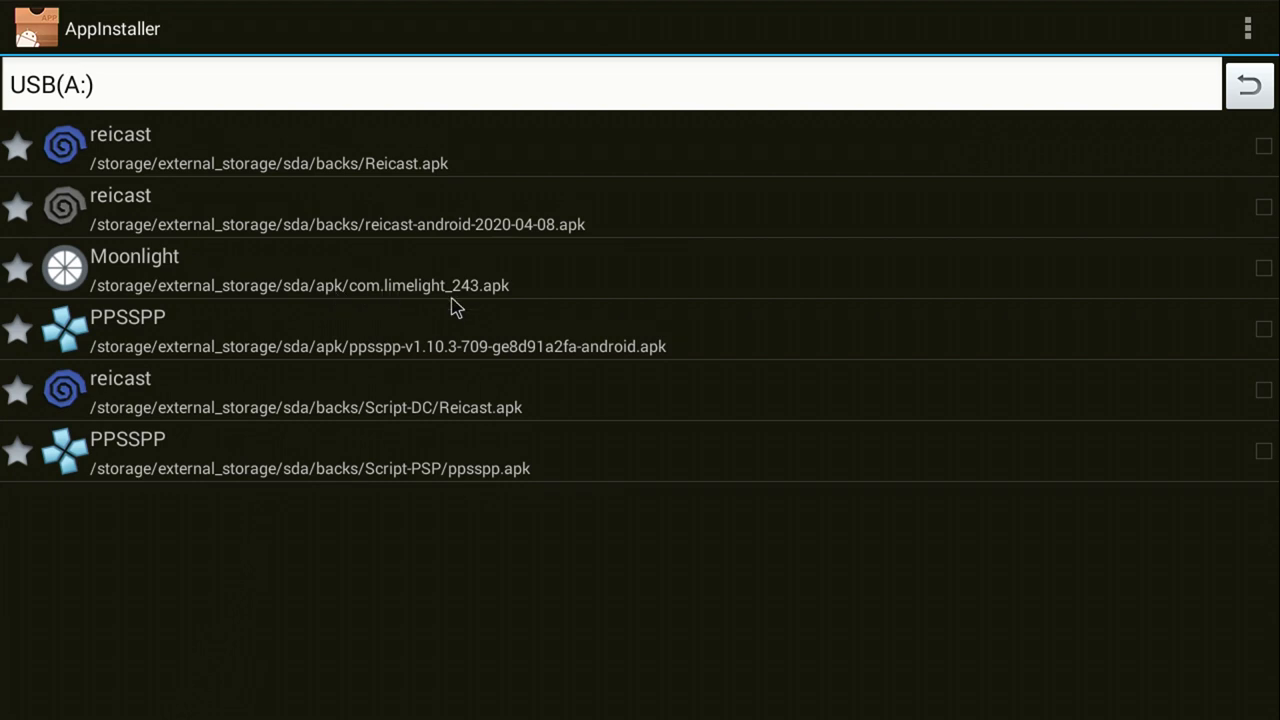
mouse_move(490, 285)
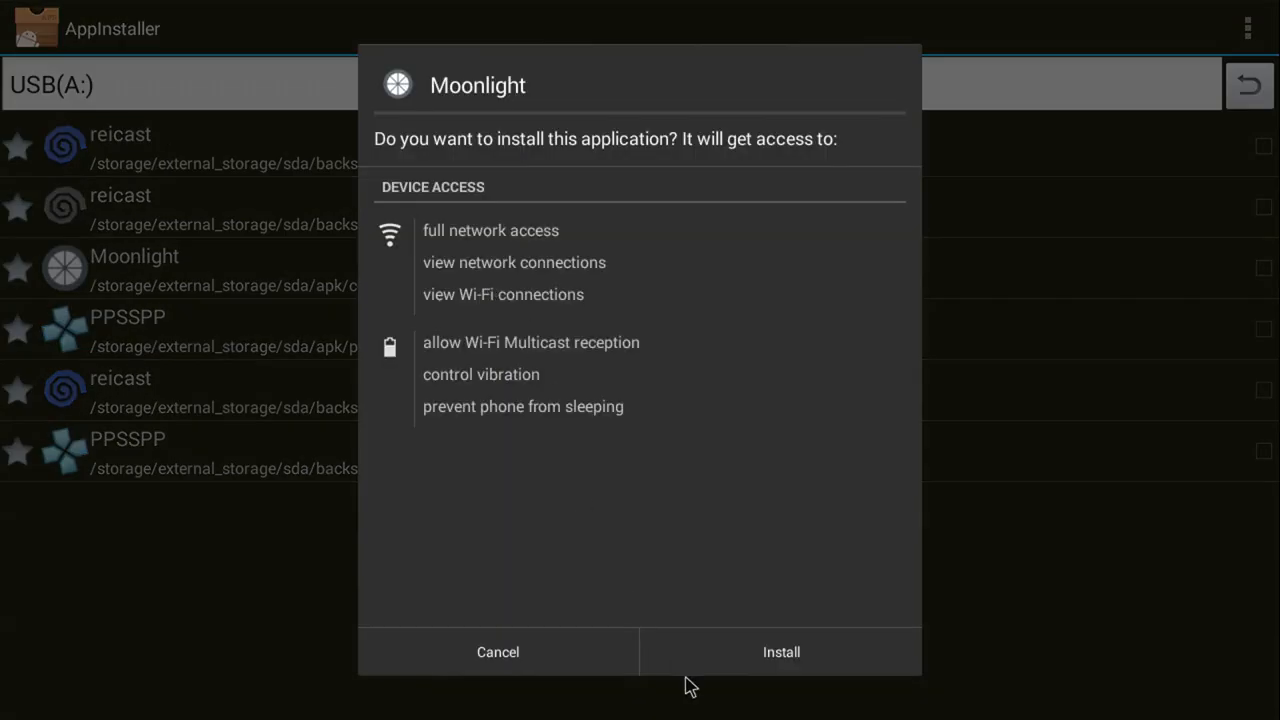
left_click(781, 652)
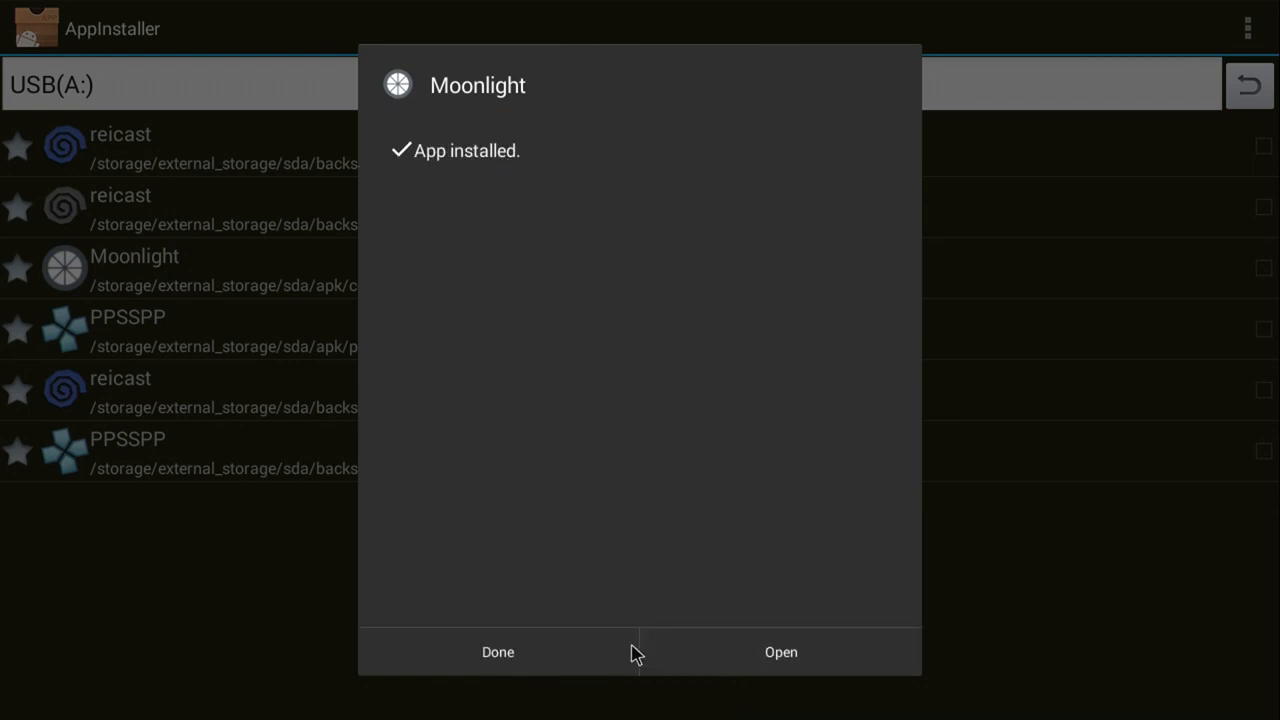
left_click(497, 652)
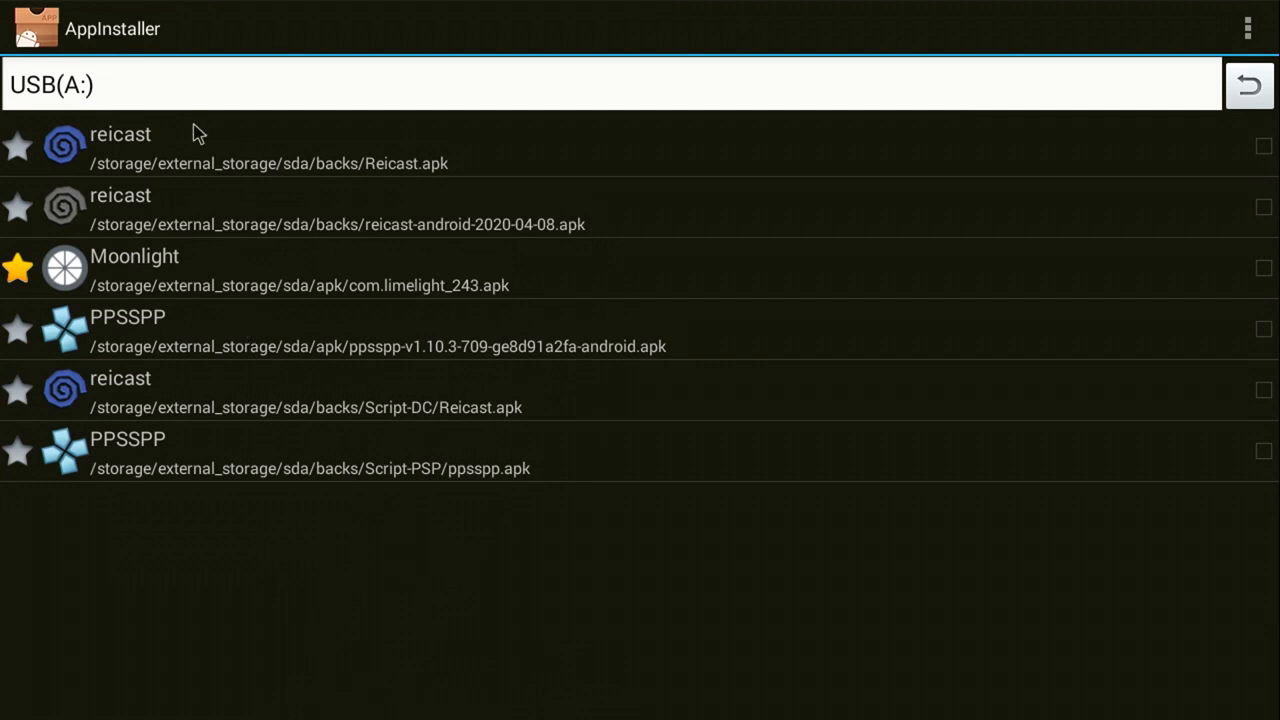
mouse_move(343, 434)
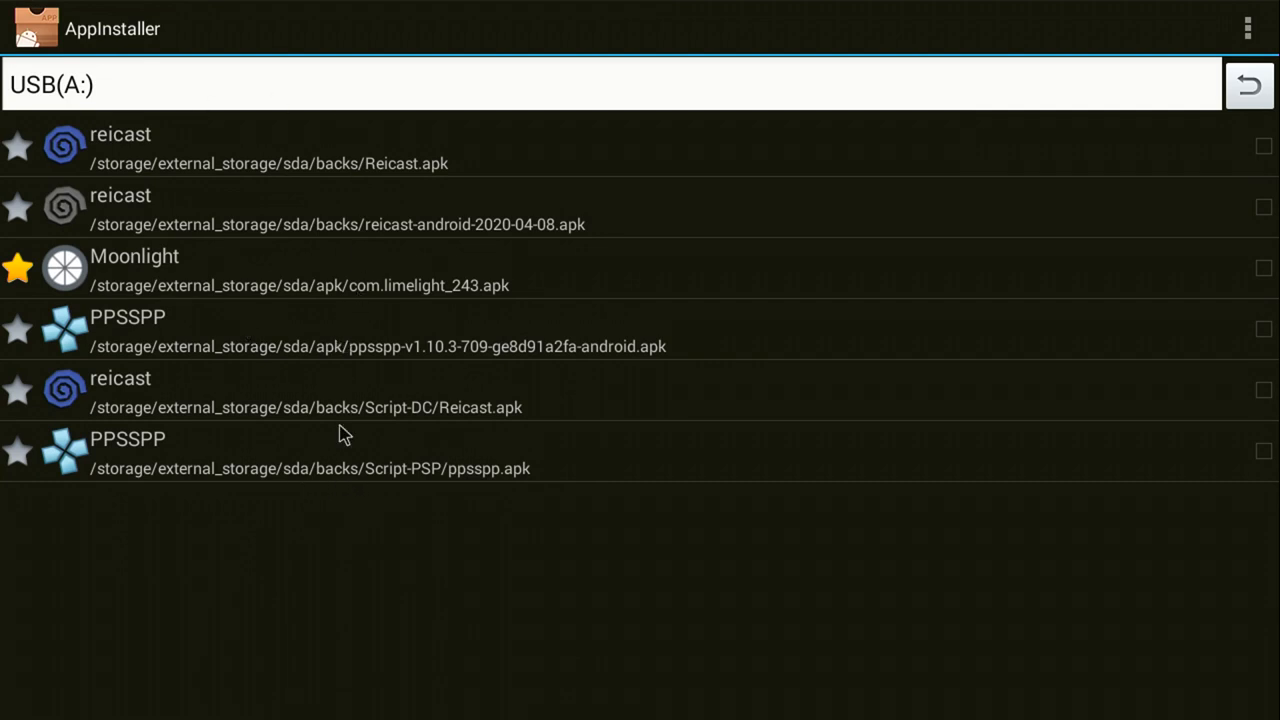
mouse_move(416, 342)
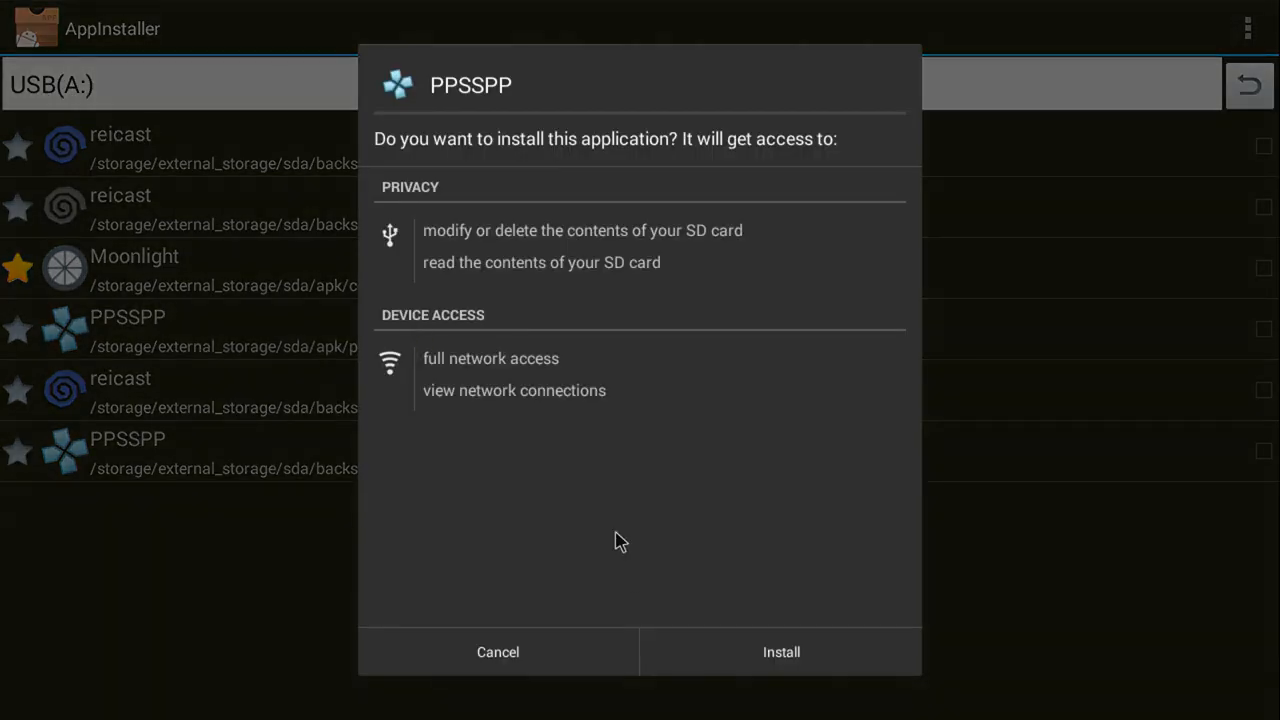
left_click(781, 651)
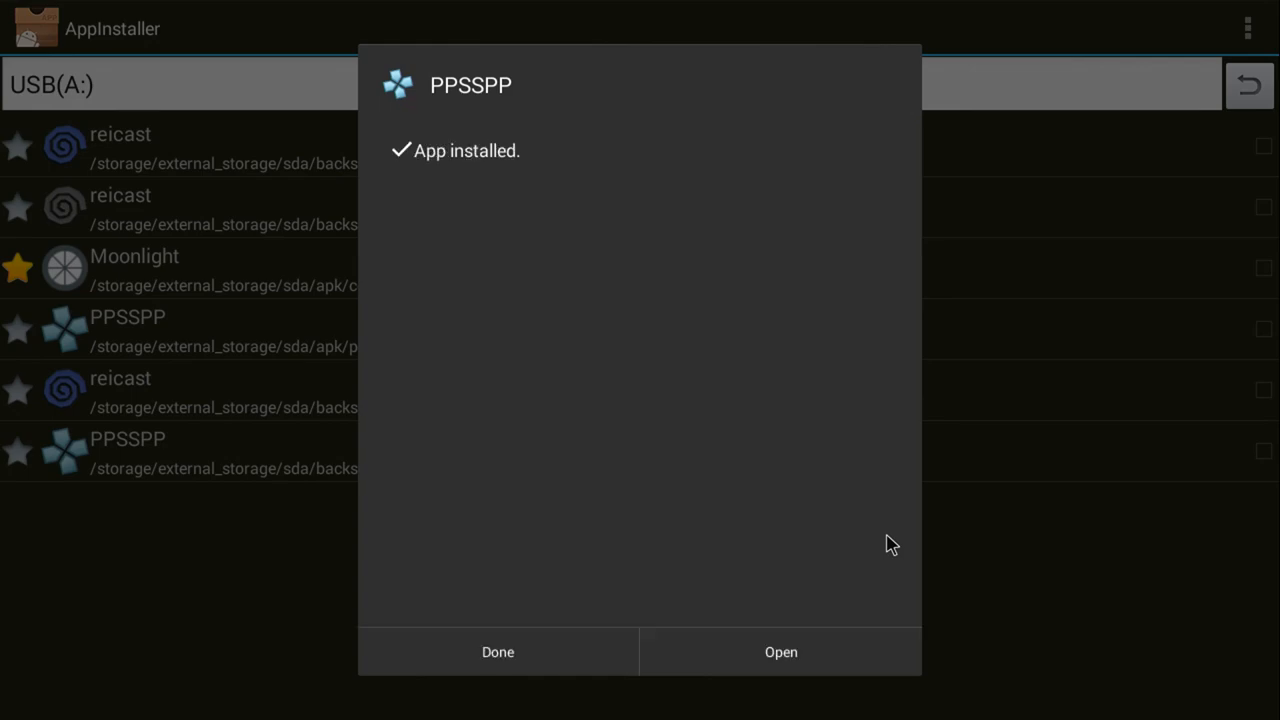
left_click(497, 651)
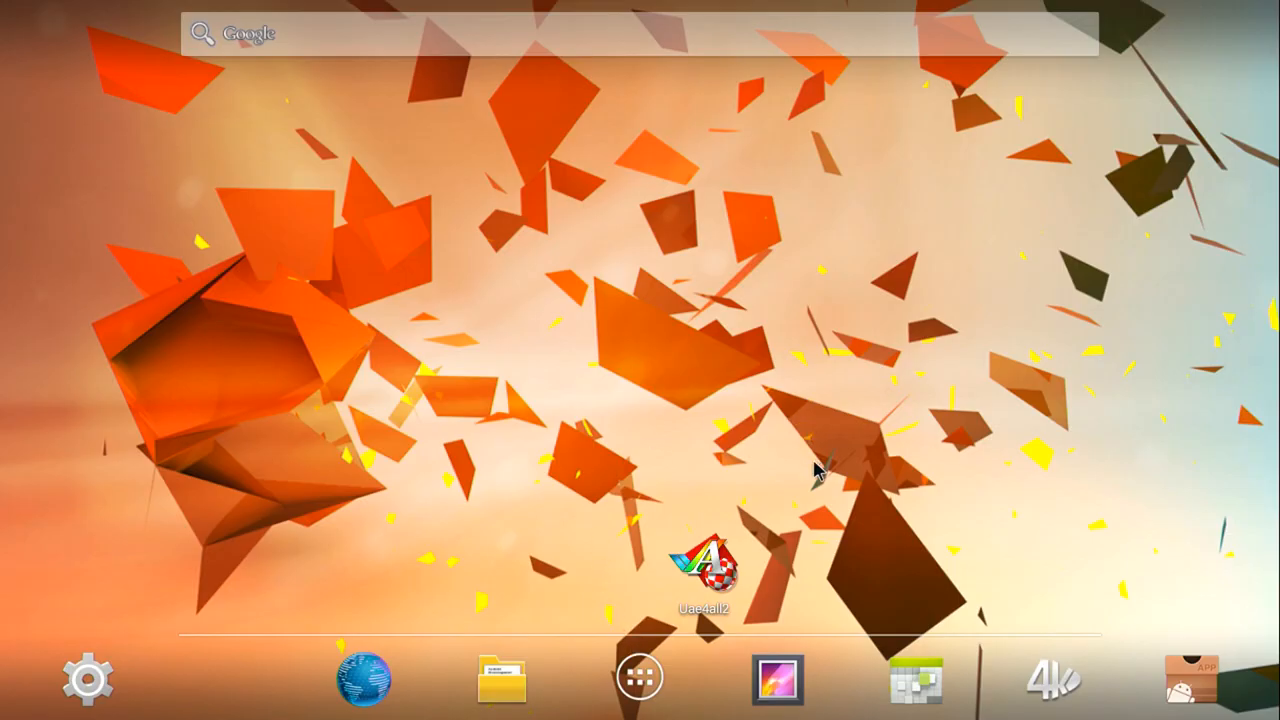
- Place a PPSSPP shortcut beside Moonlight on the home screen, then launch Moonlight
left_click(640, 677)
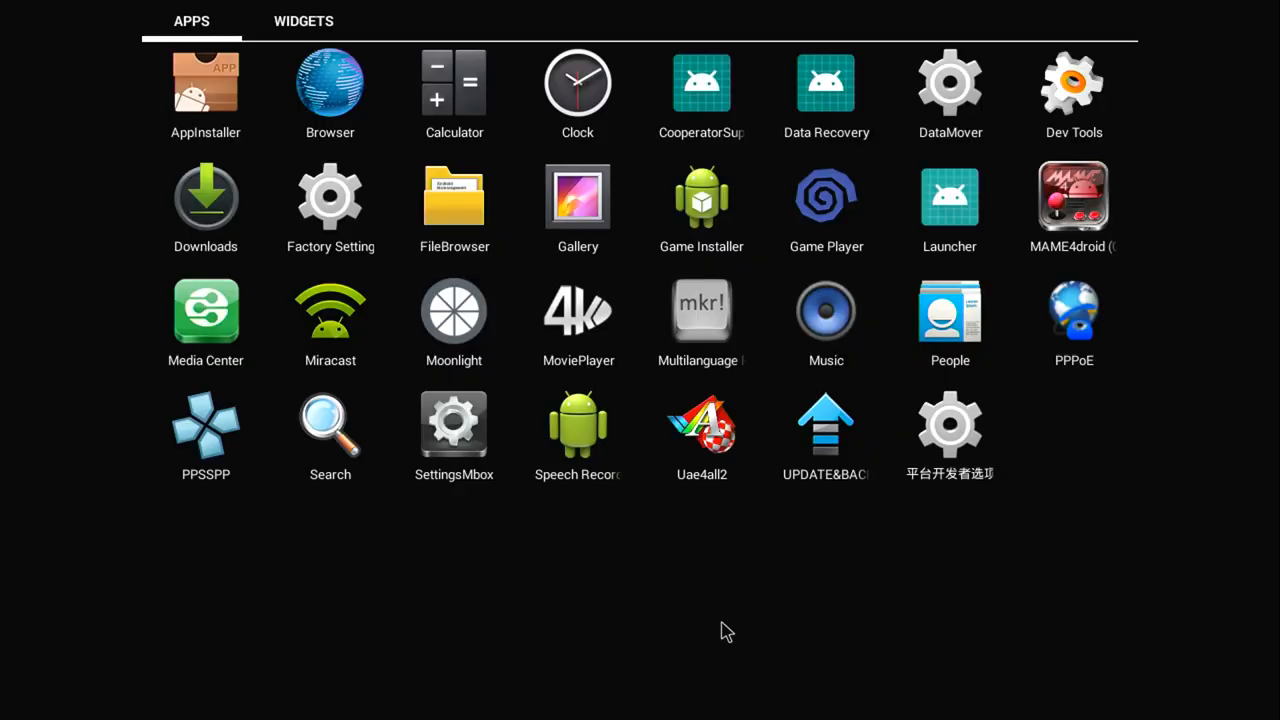
mouse_move(932, 568)
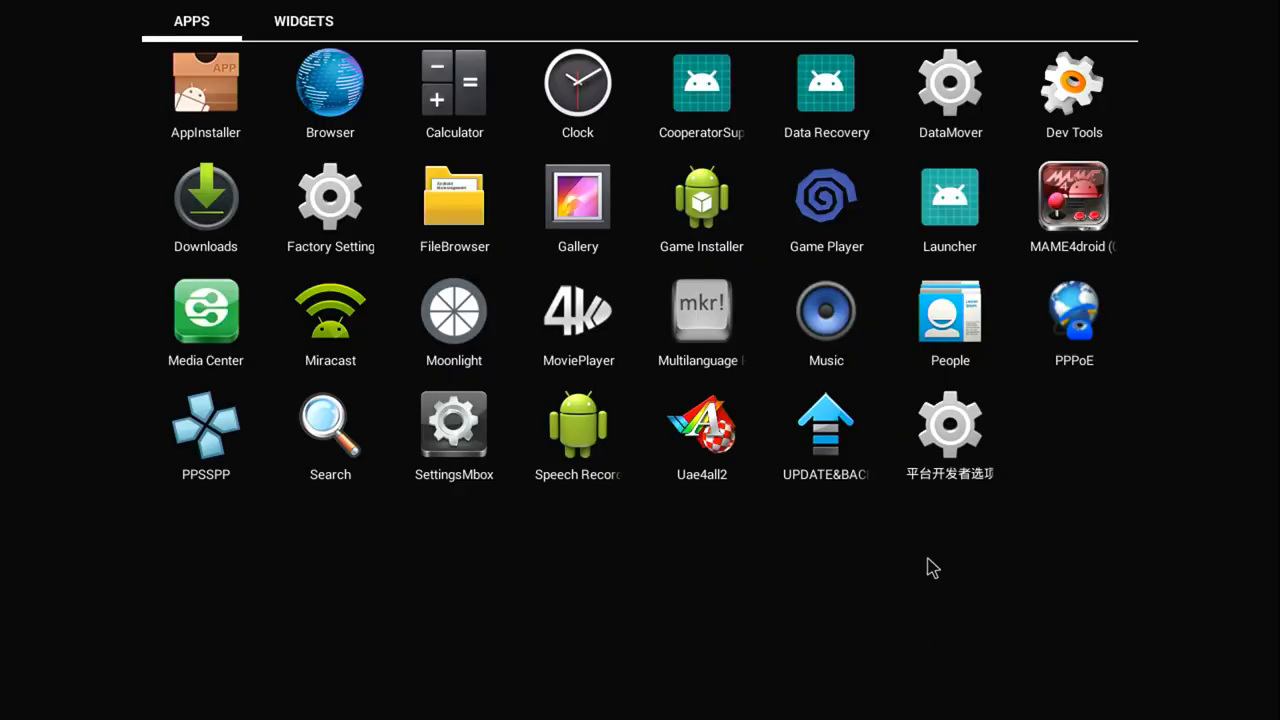
mouse_move(458, 320)
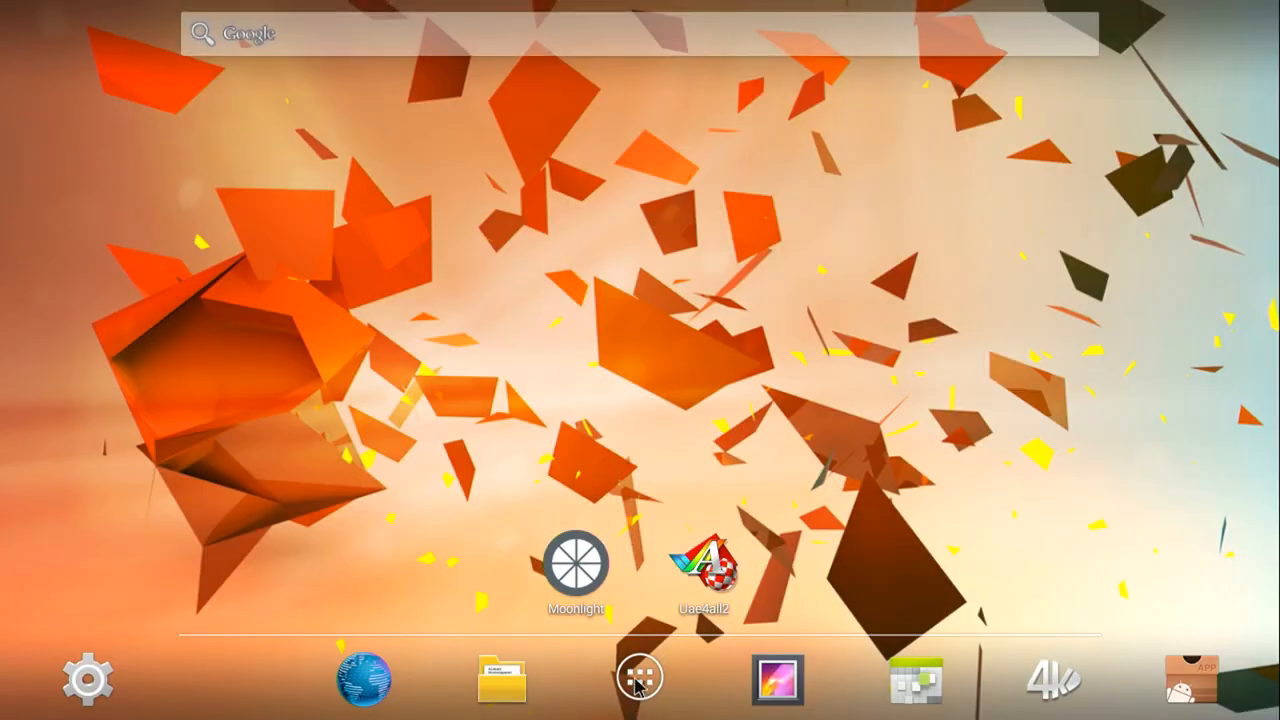
left_click(637, 678)
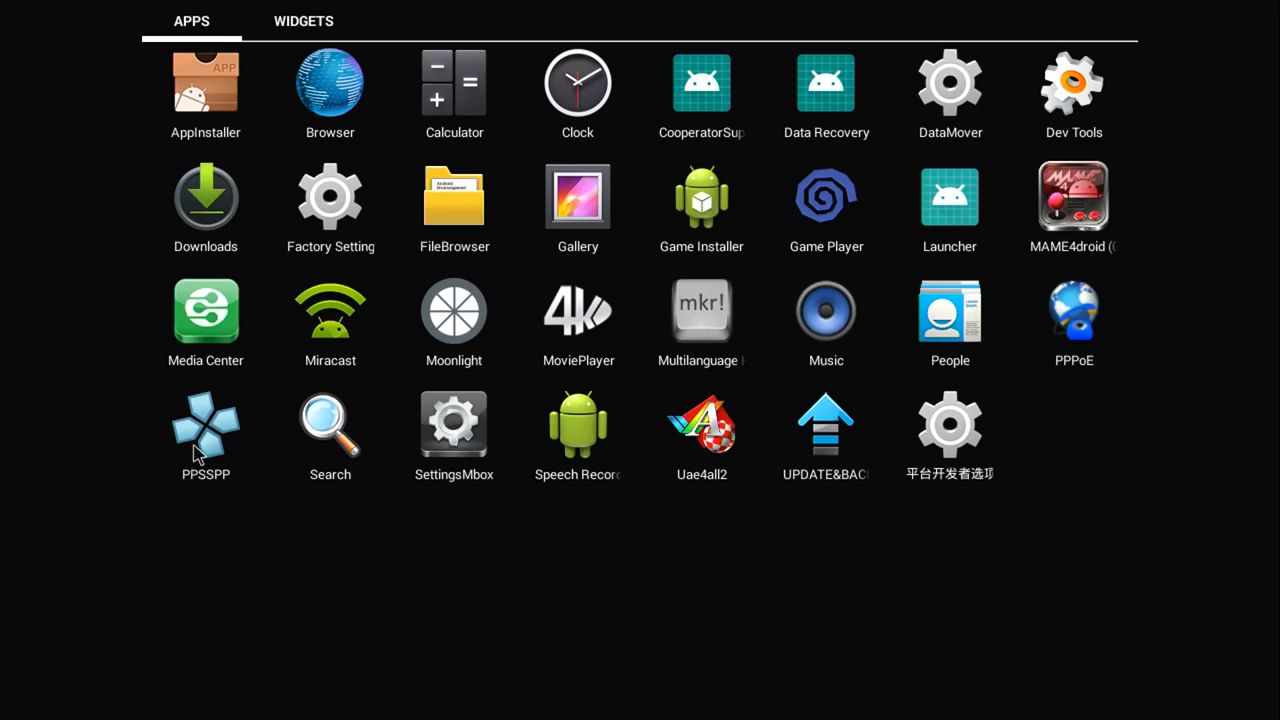
left_click_drag(205, 425, 465, 545)
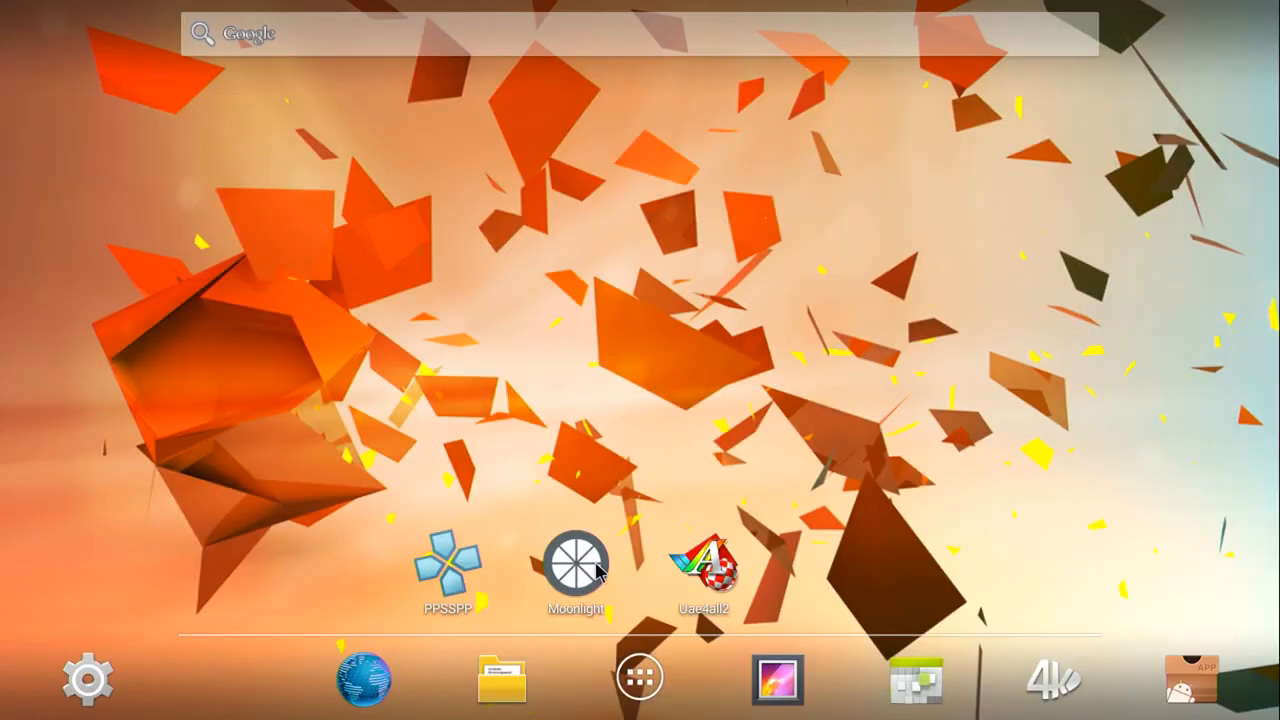
mouse_move(550, 560)
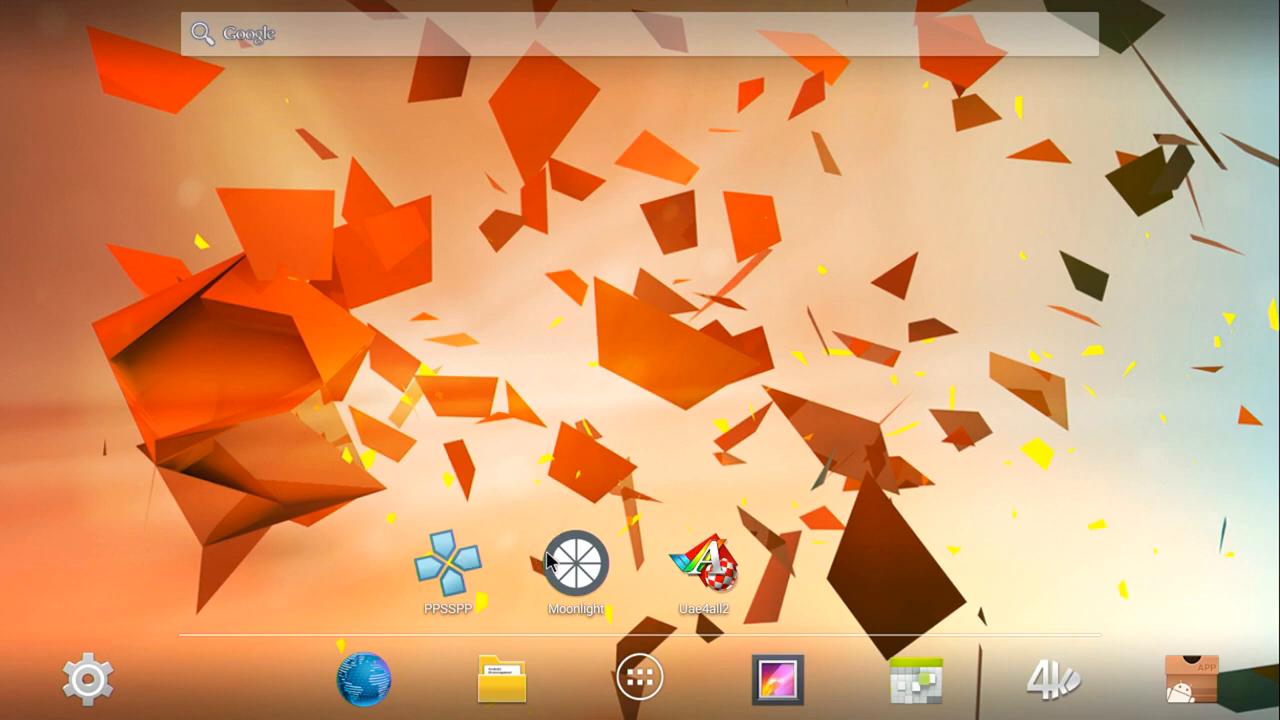
left_click(575, 560)
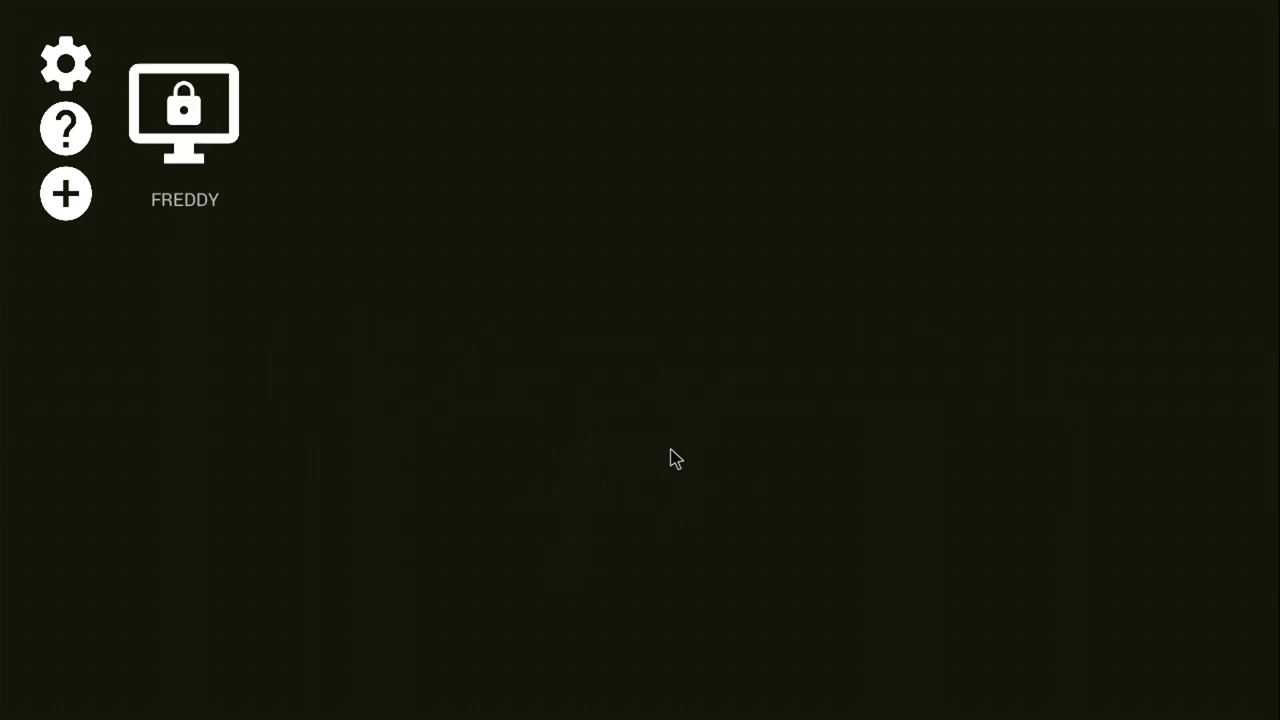
- Open Moonlight's settings and review resolution (720p) and frame rate (60 FPS) without changing them
left_click(65, 63)
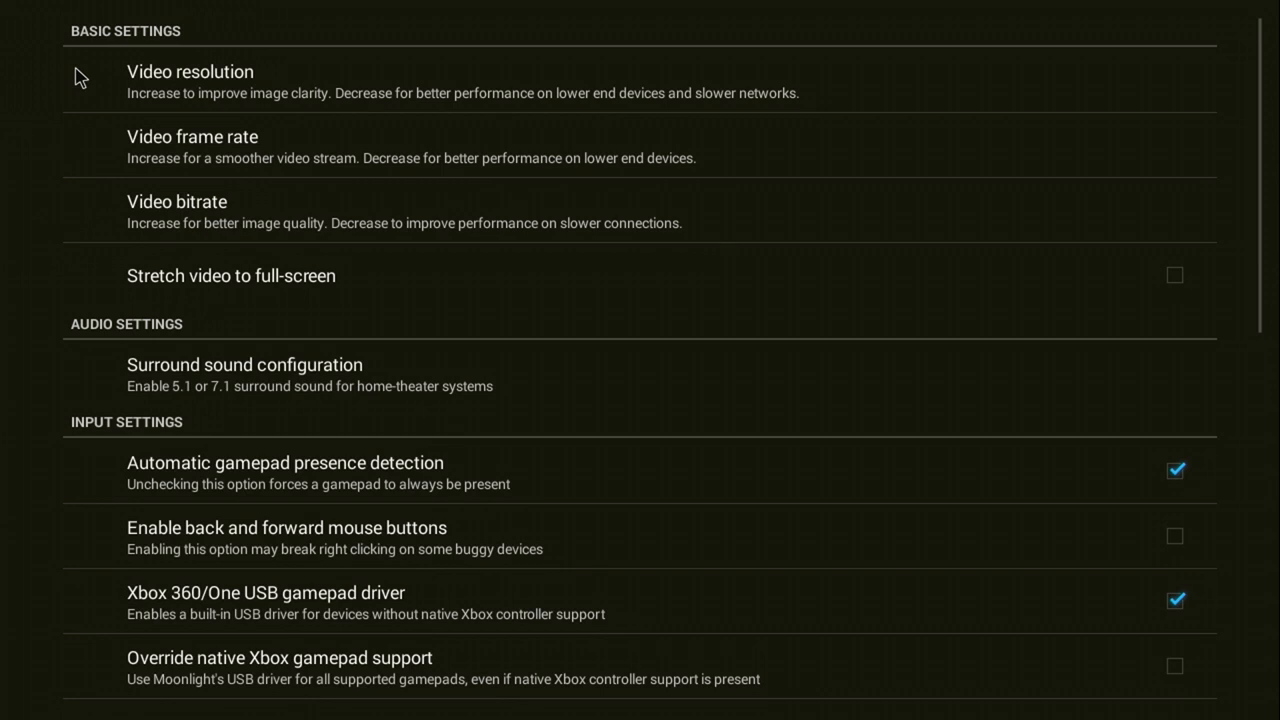
mouse_move(293, 211)
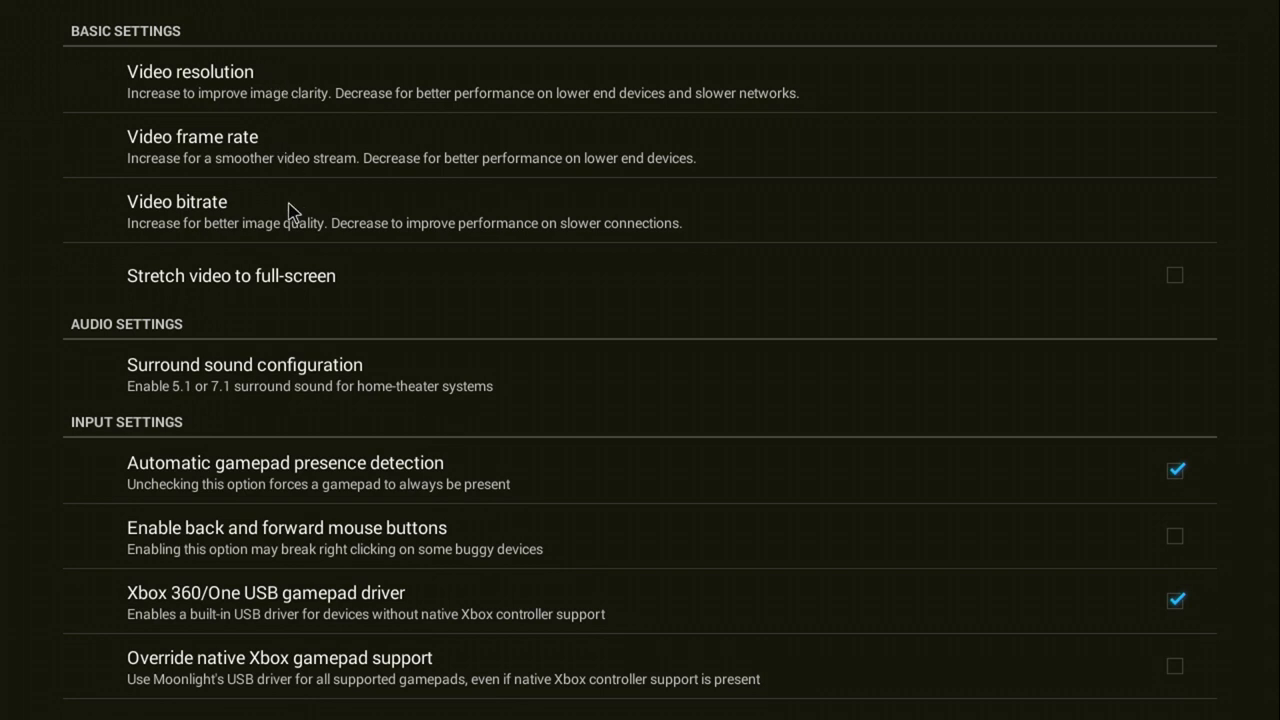
left_click(190, 71)
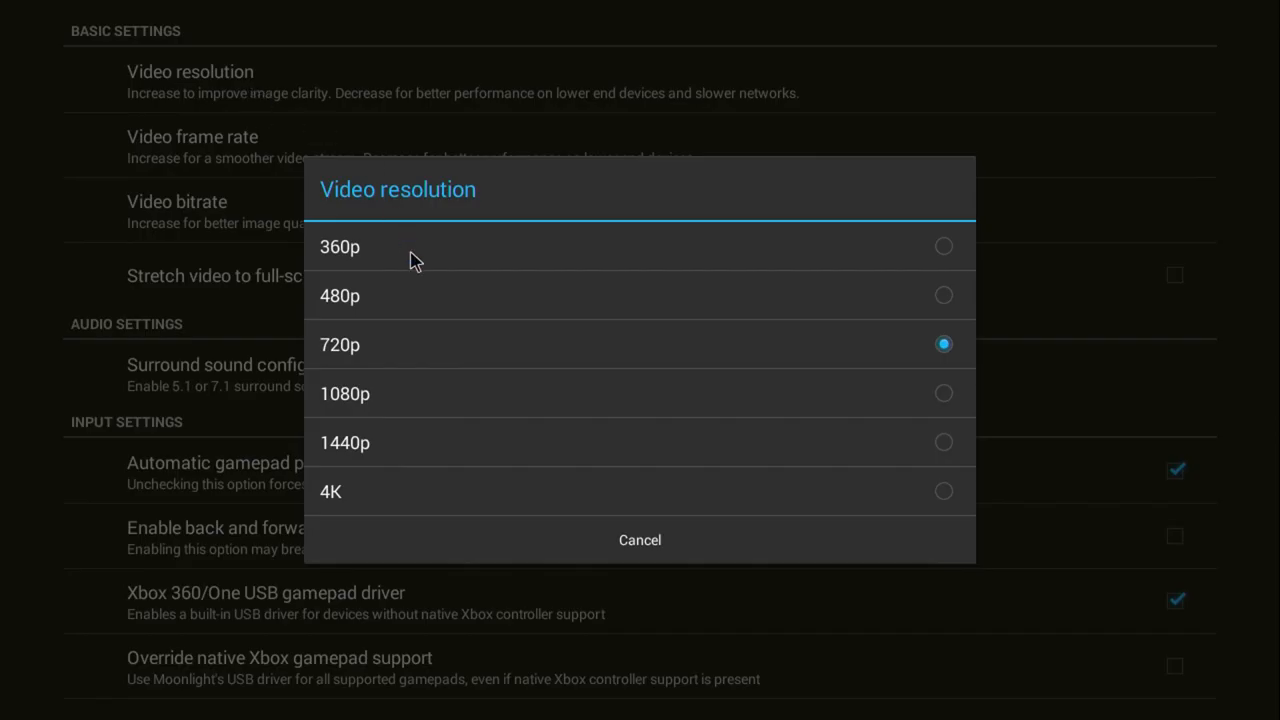
left_click(640, 540)
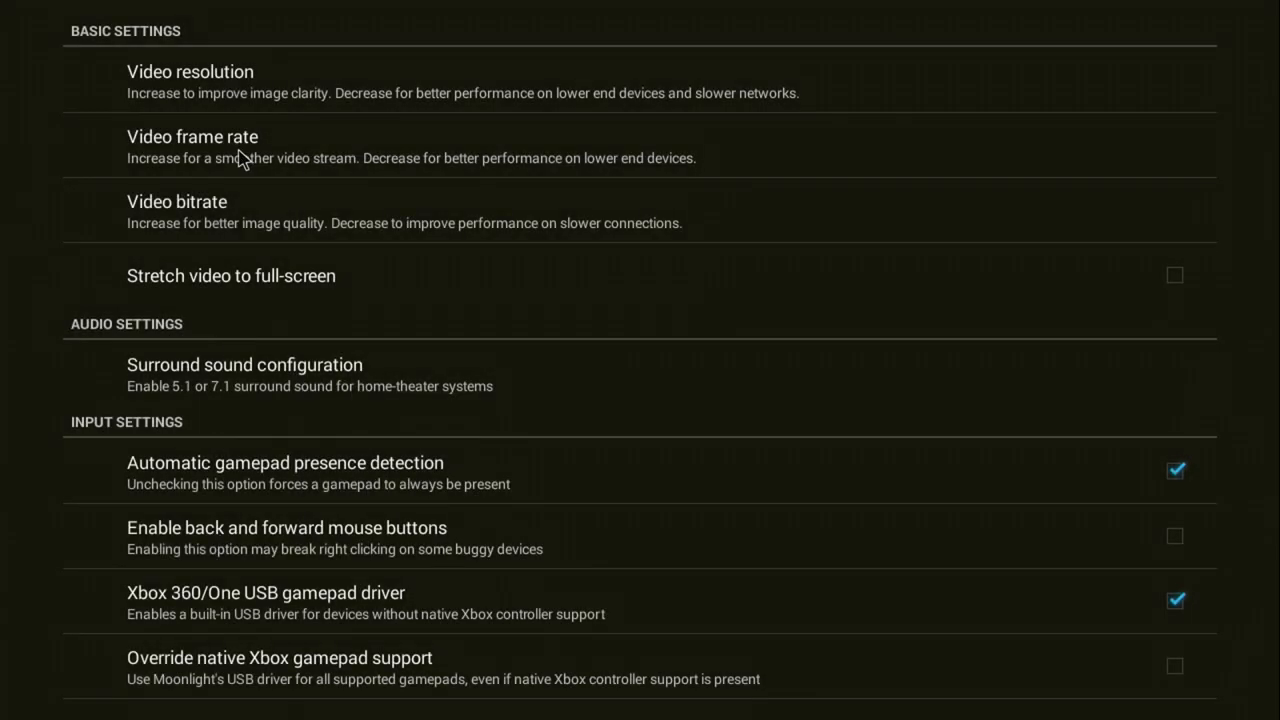
left_click(192, 137)
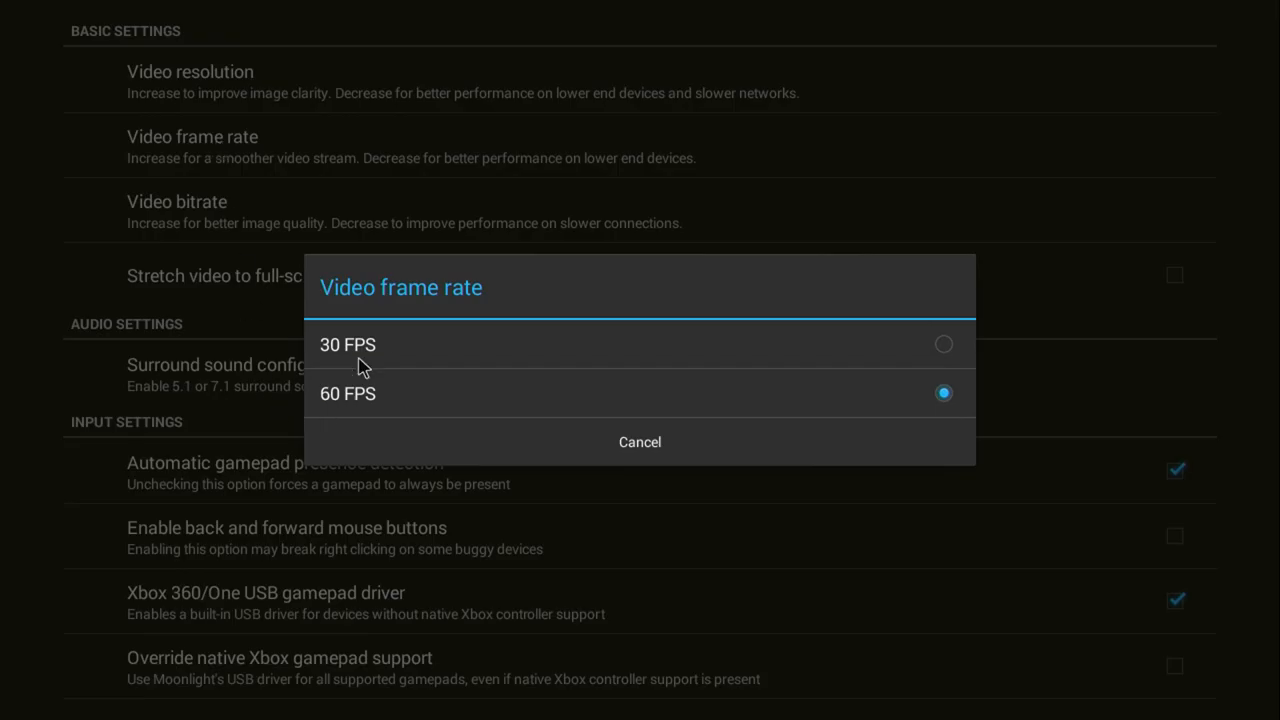
left_click(639, 442)
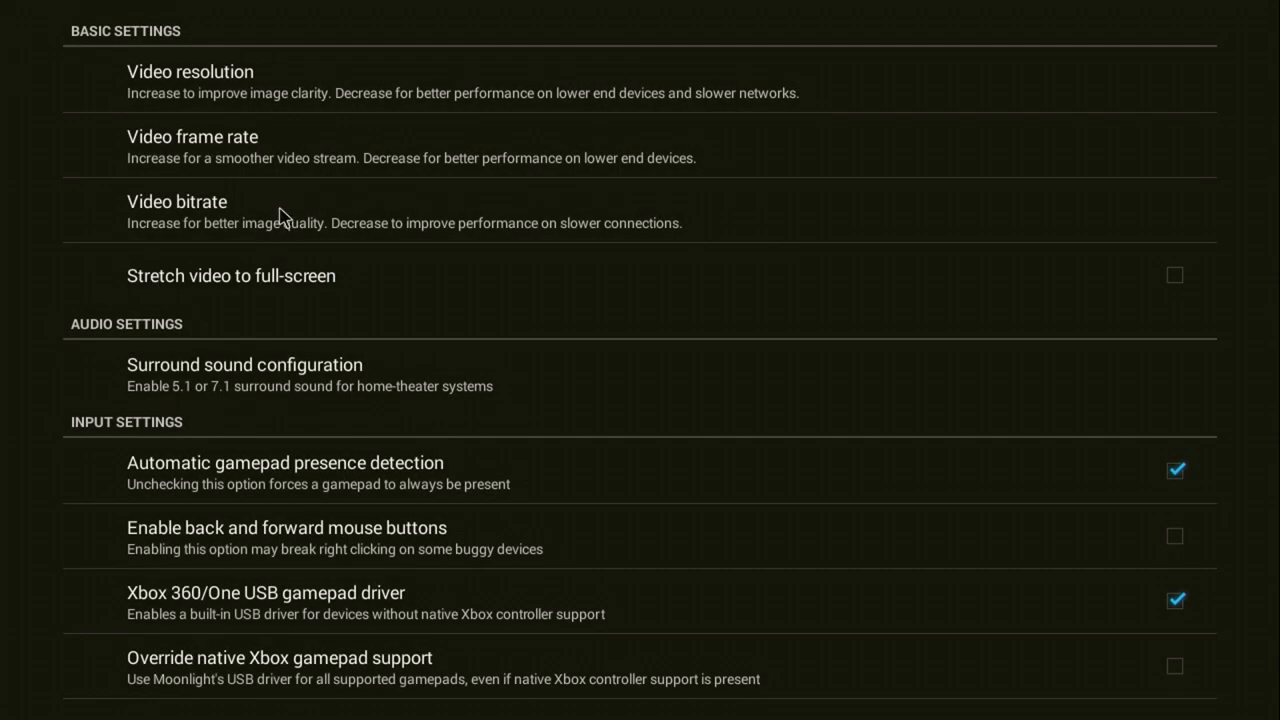
left_click(176, 201)
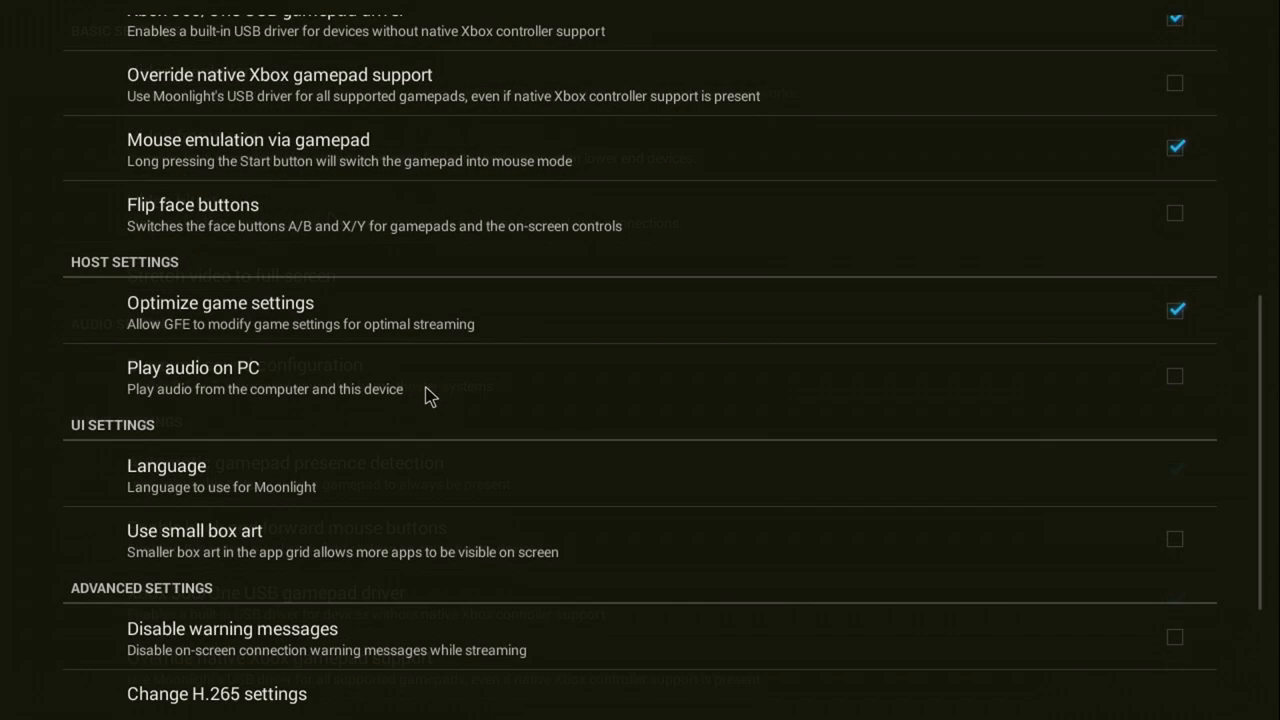
- Scroll to the advanced settings and view the H.265 options without changing them
scroll("down", 3)
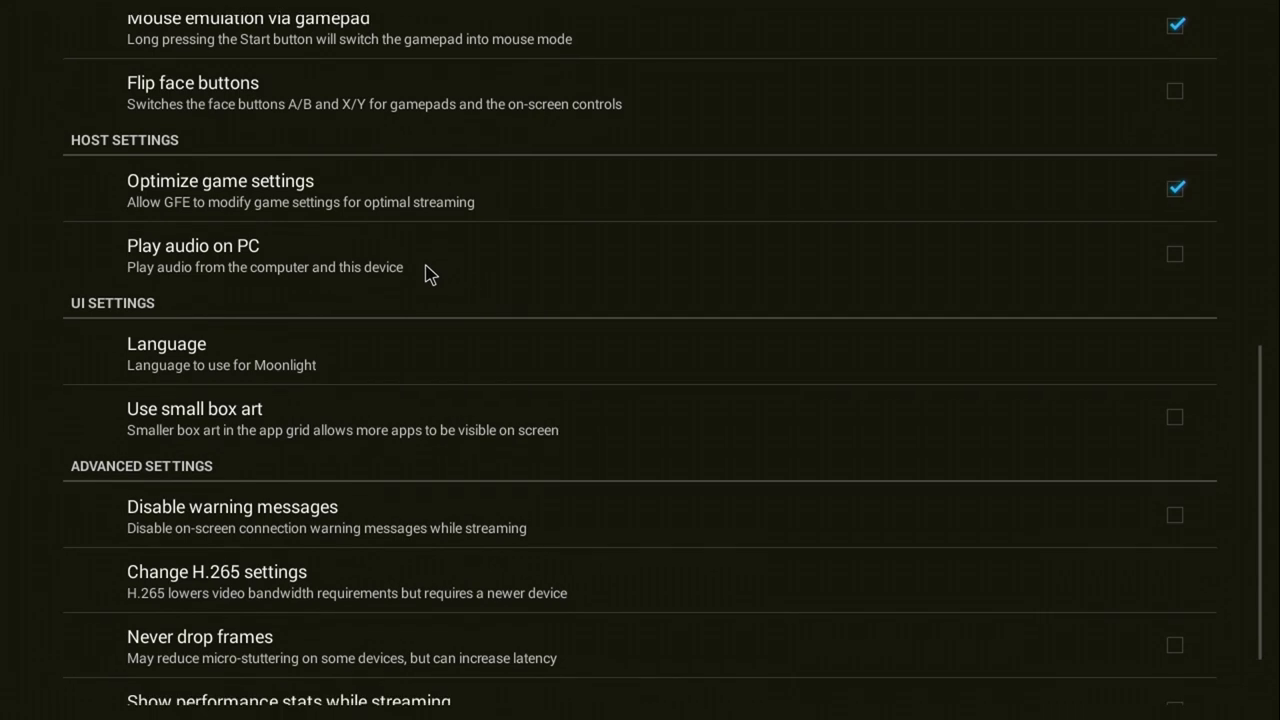
scroll("down", 3)
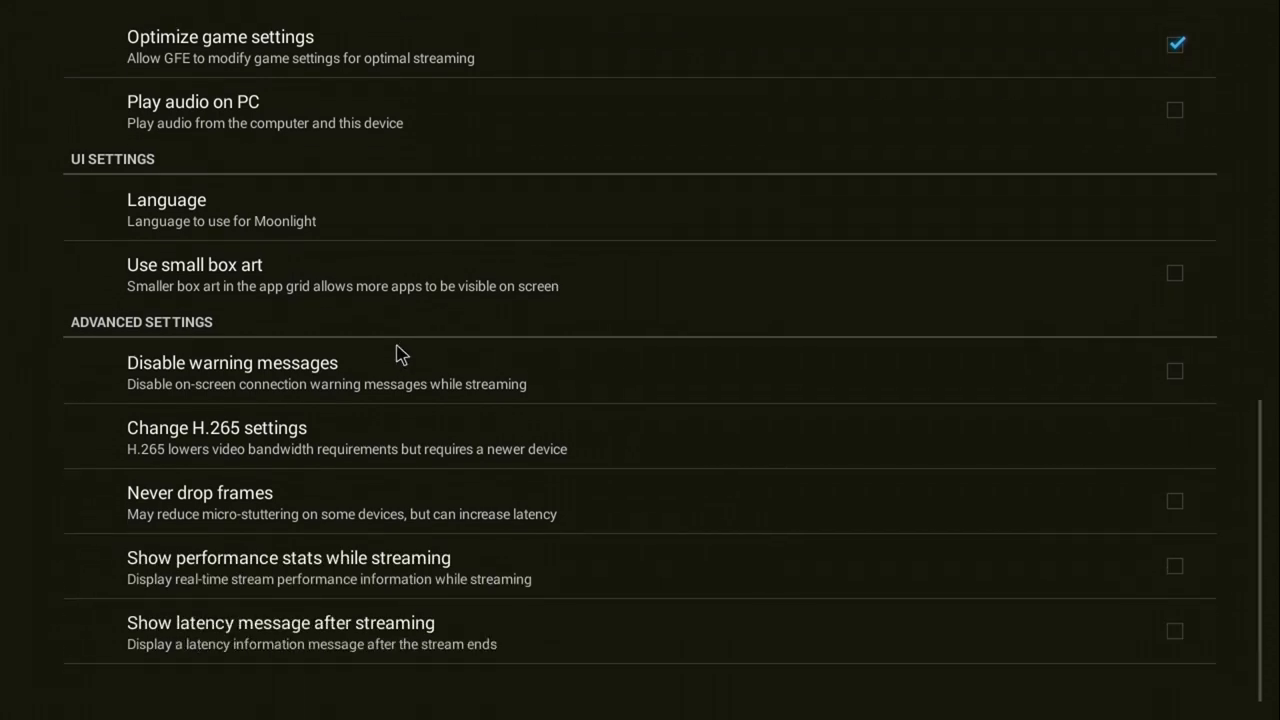
scroll("down", 3)
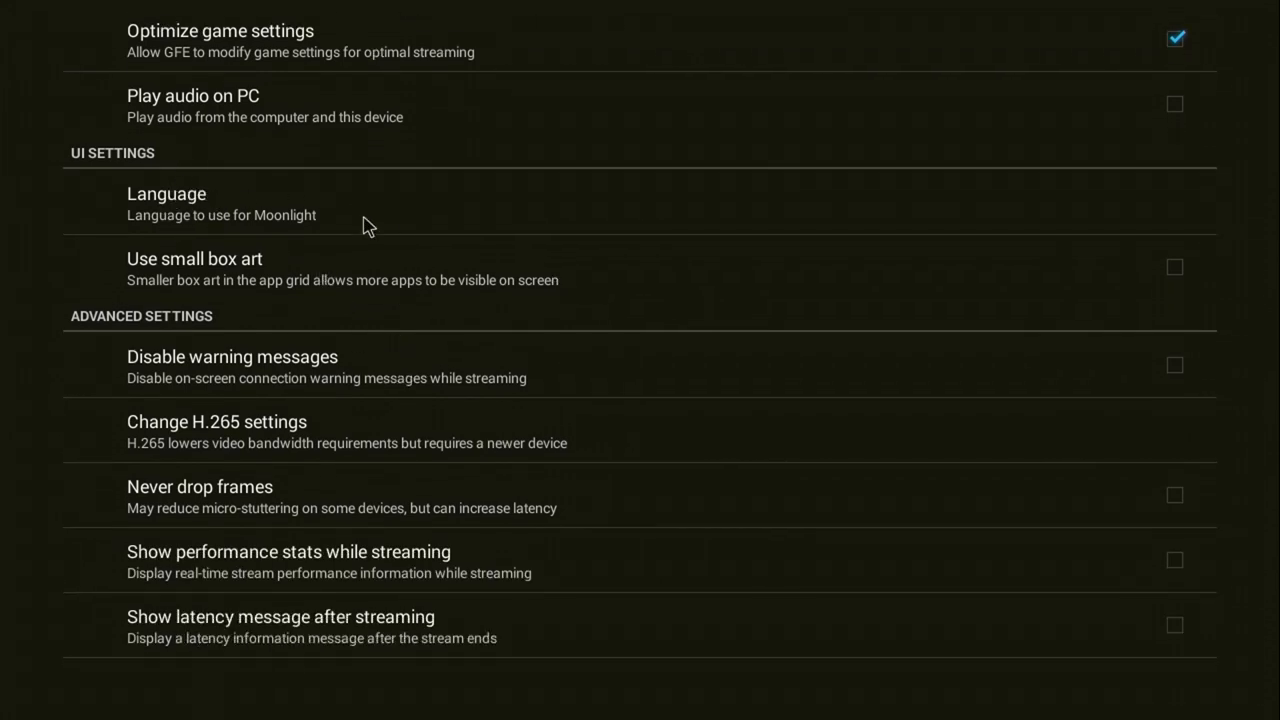
mouse_move(399, 296)
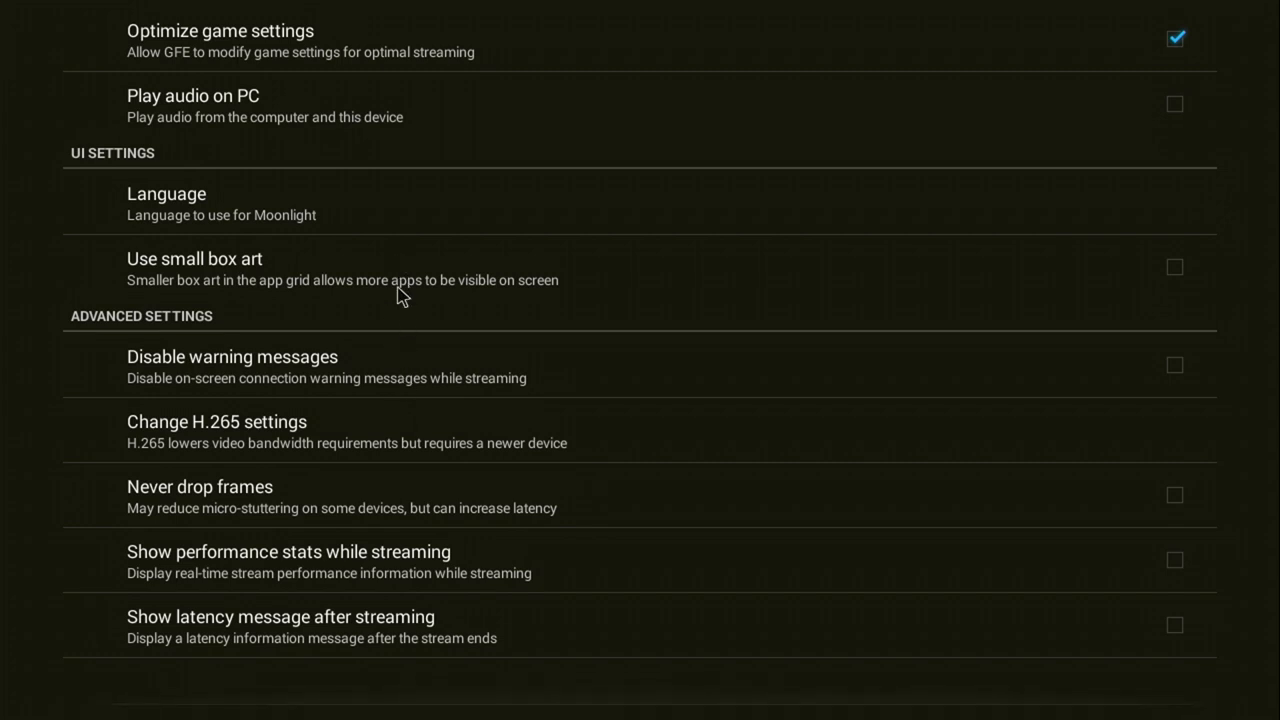
mouse_move(287, 430)
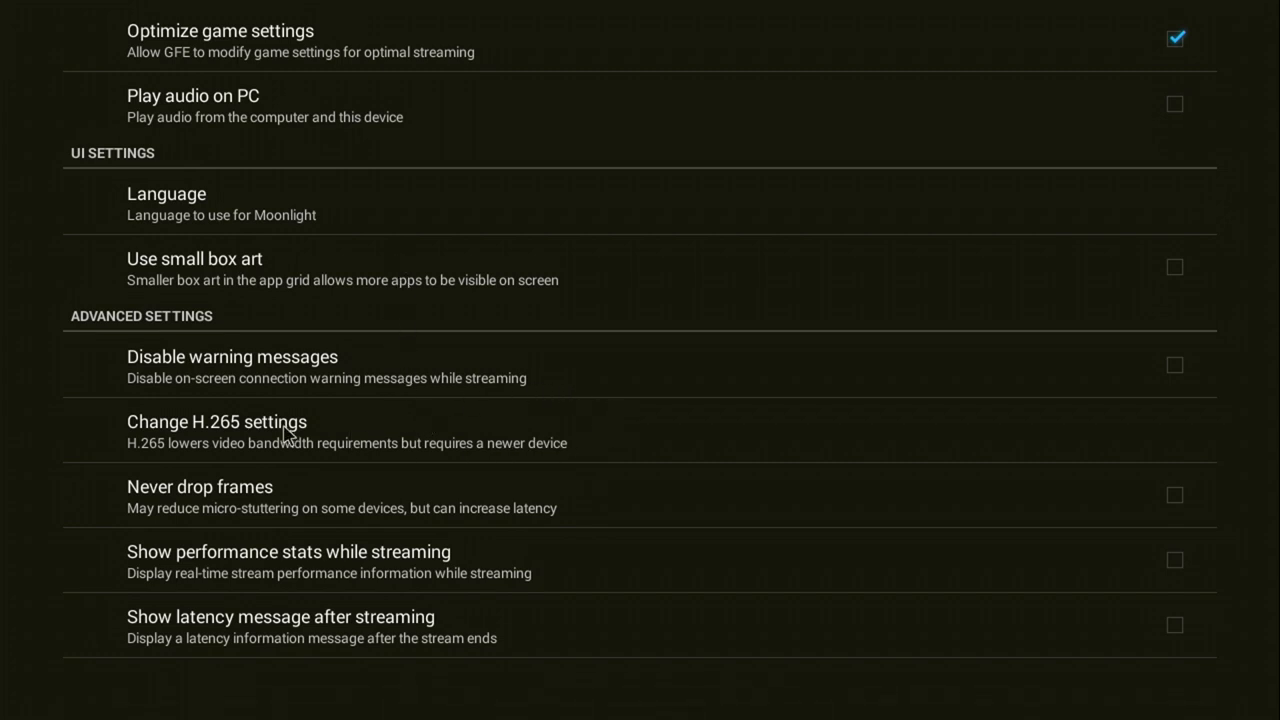
mouse_move(200, 430)
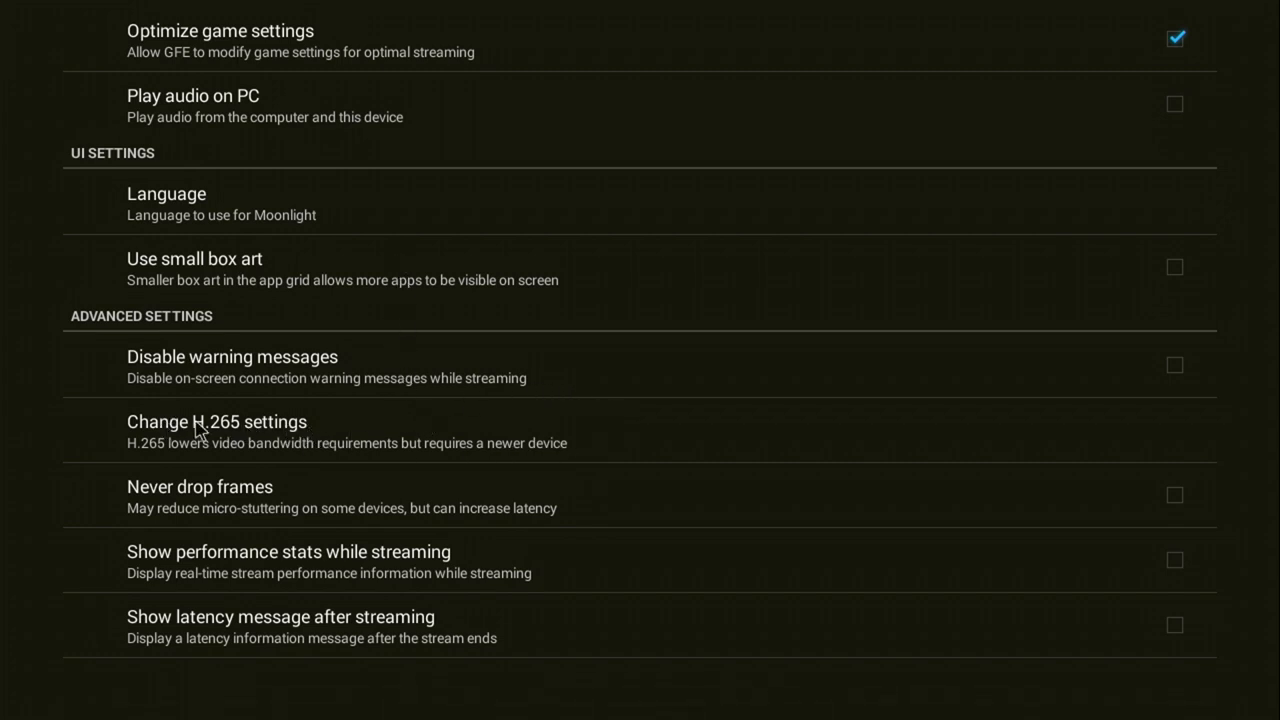
left_click(217, 421)
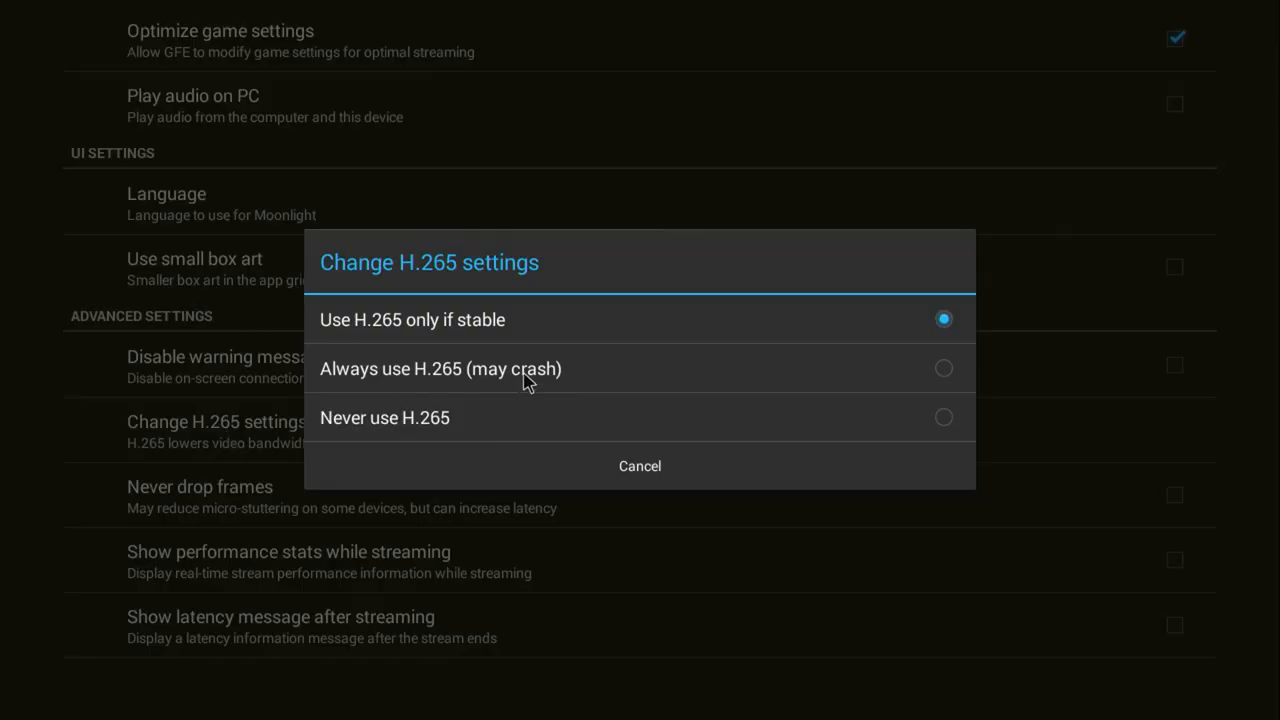
mouse_move(558, 386)
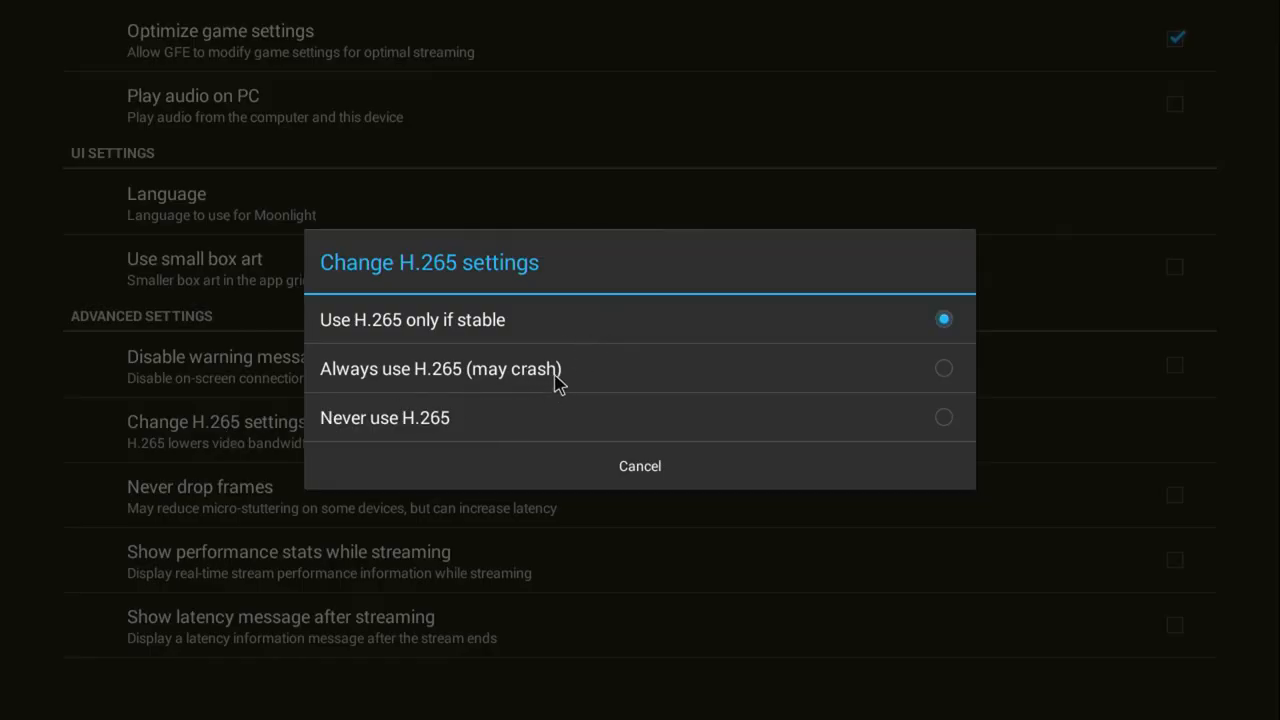
left_click(639, 465)
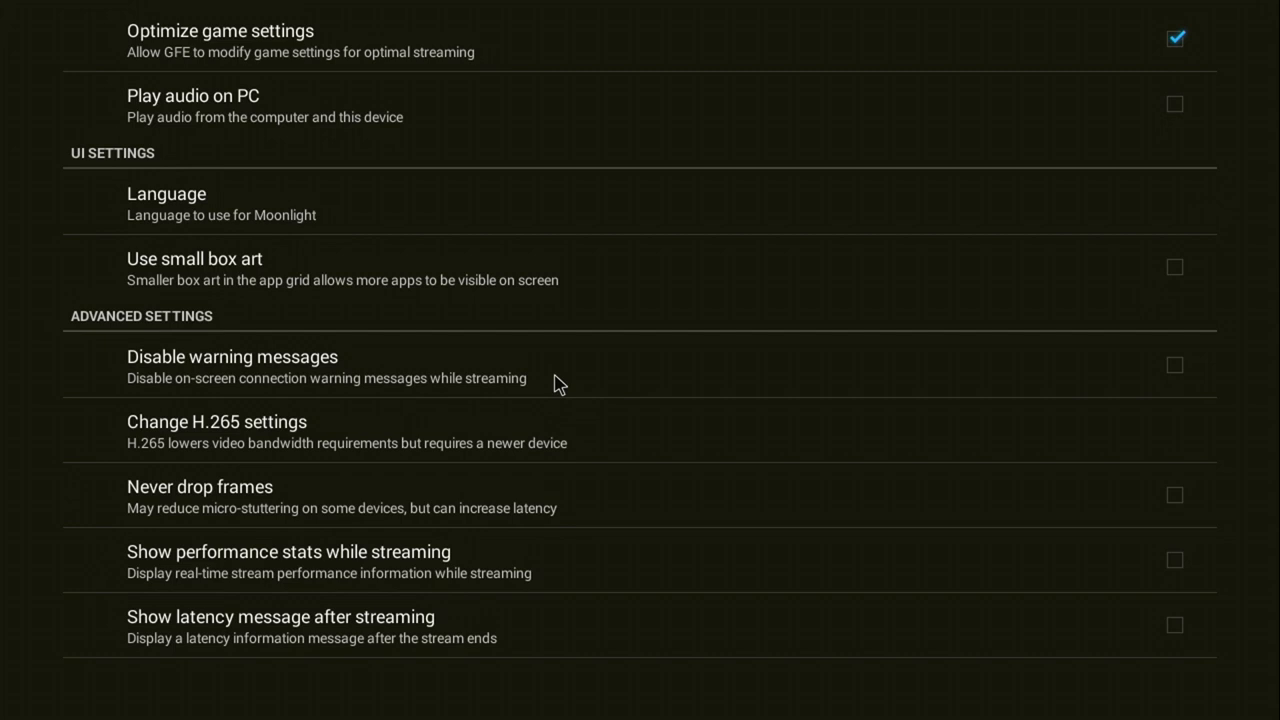
mouse_move(408, 630)
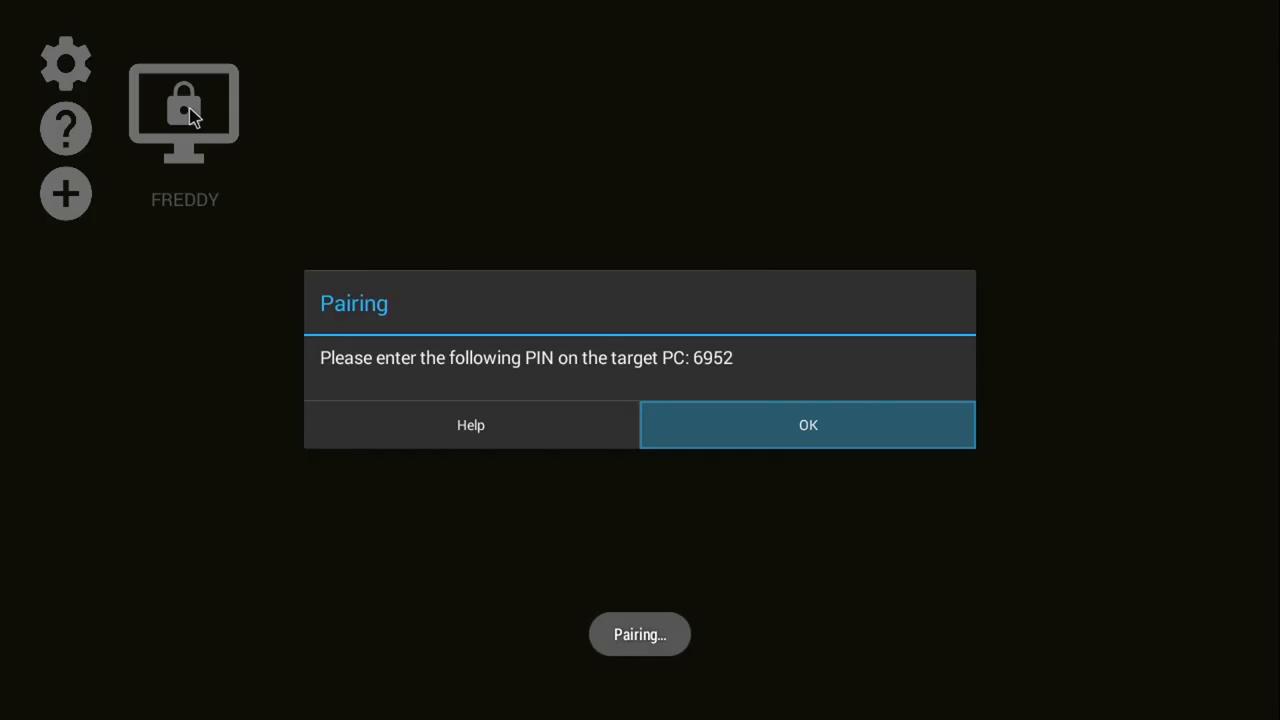
mouse_move(720, 350)
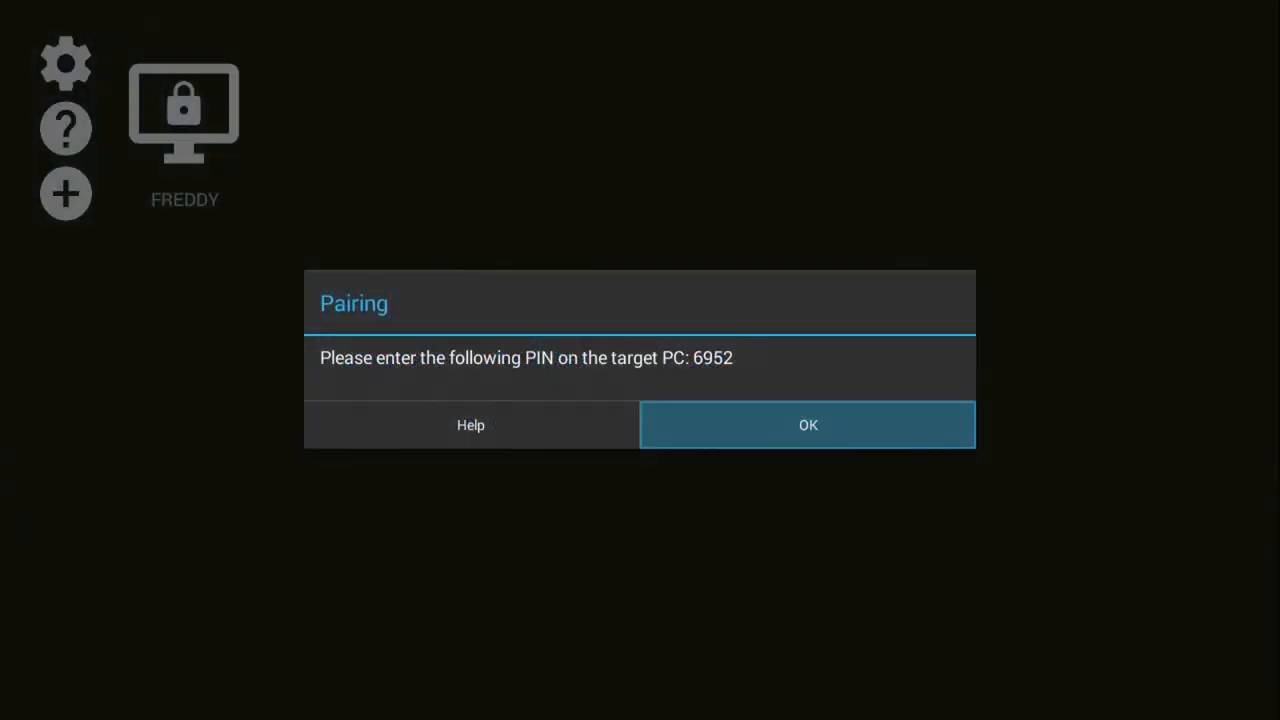
- Acknowledge the FREDDY PC pairing PIN prompt in Moonlight with OK
left_click(807, 424)
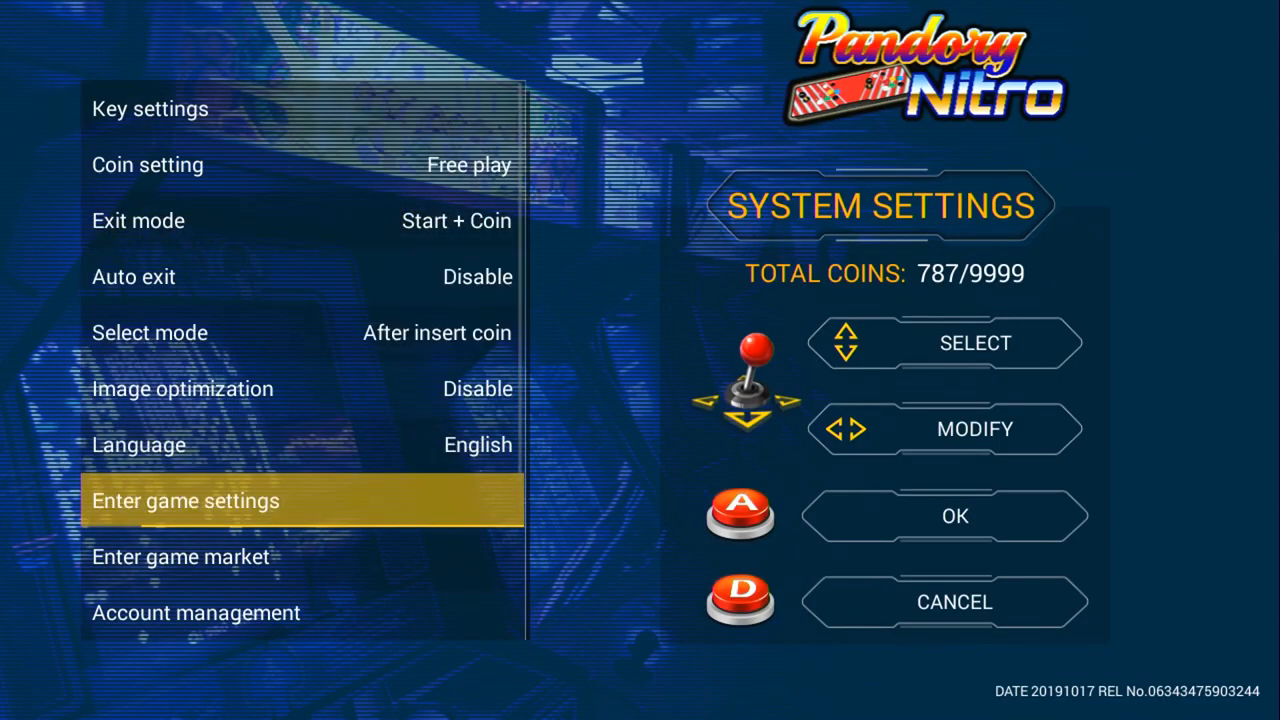
- Scroll to Pandory Nitro's Wi-Fi settings, then go to the full Android Settings list
scroll("down", 3)
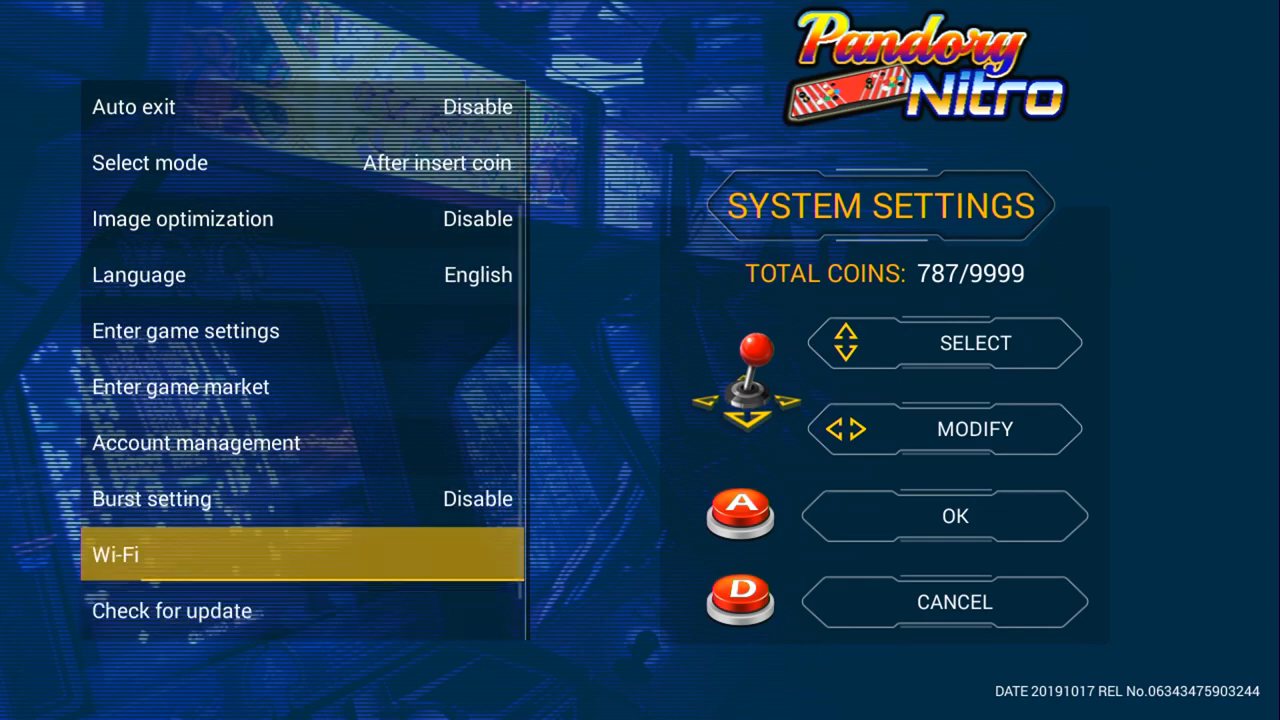
left_click(115, 555)
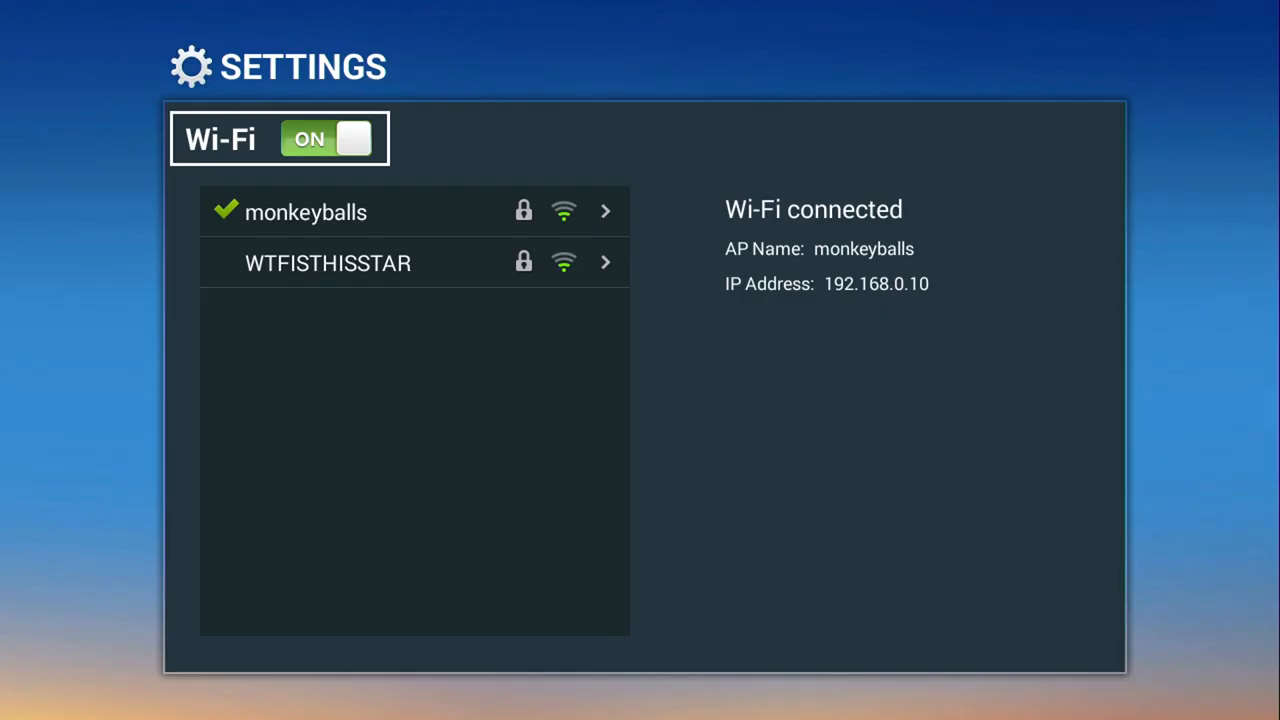
left_click(326, 138)
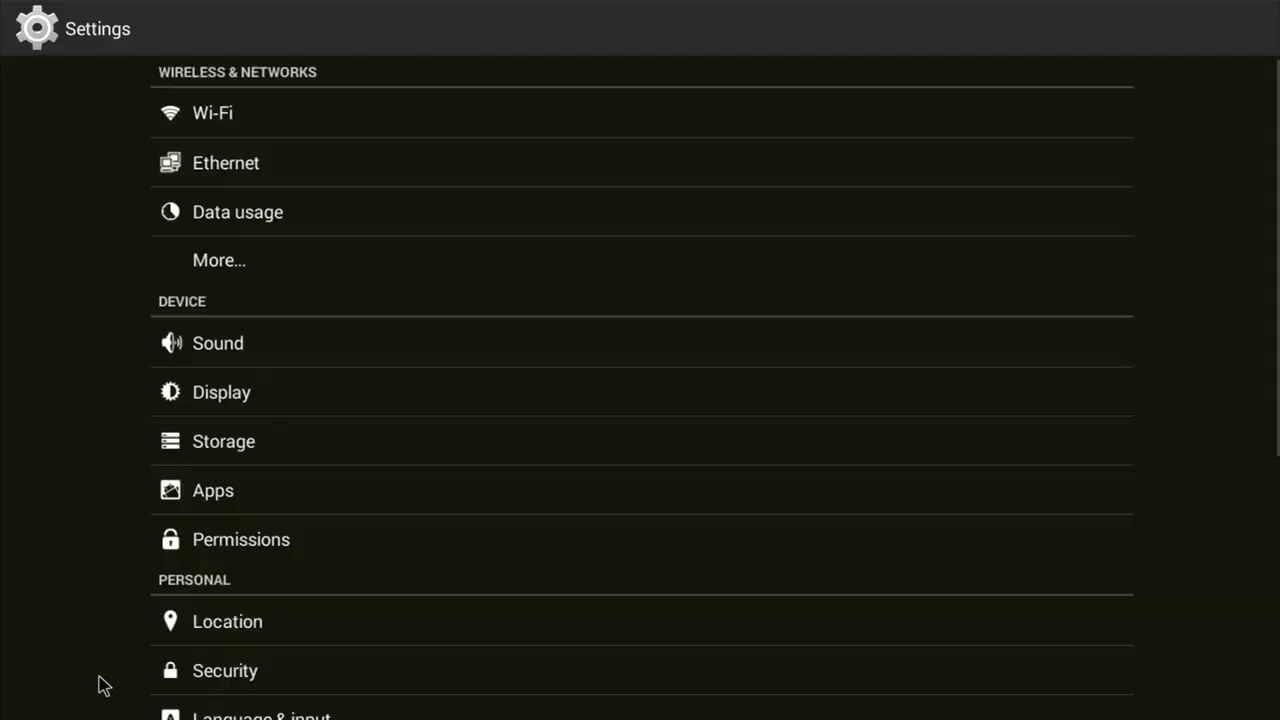
- Check Wi-Fi, then save Ethernet device usbnet0 configured with DHCP
left_click(213, 112)
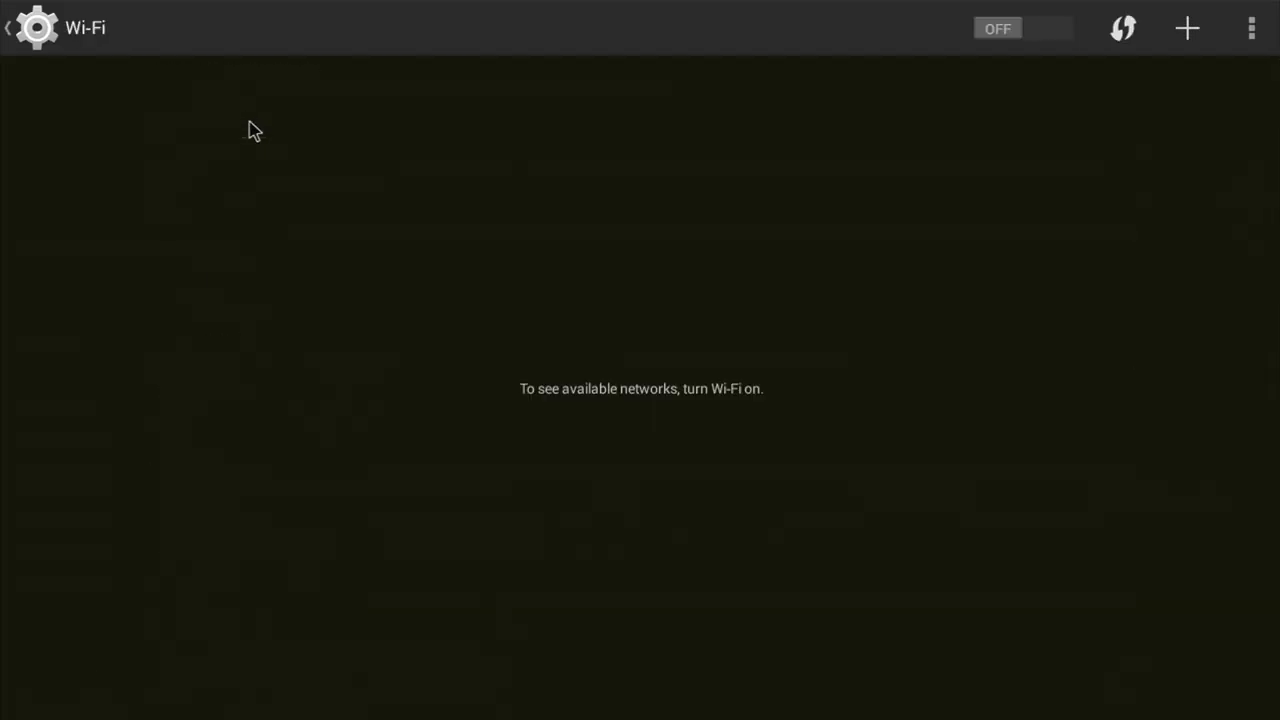
left_click(38, 27)
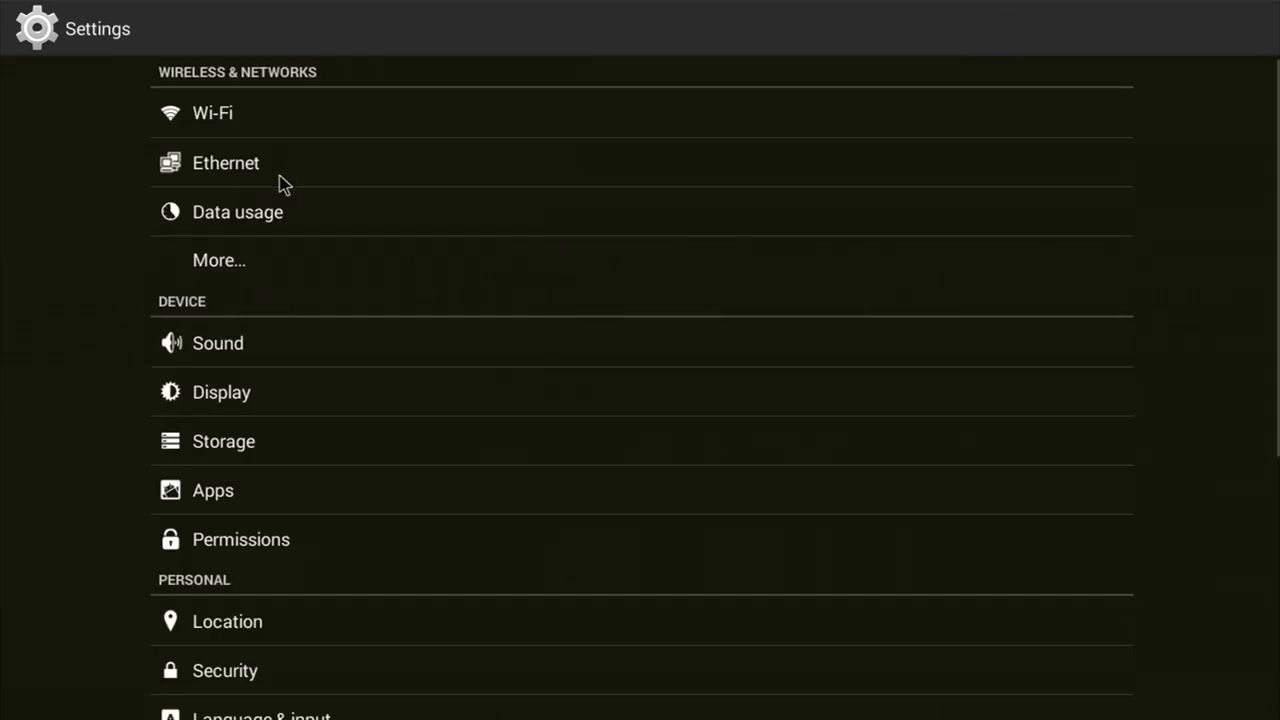
left_click(225, 162)
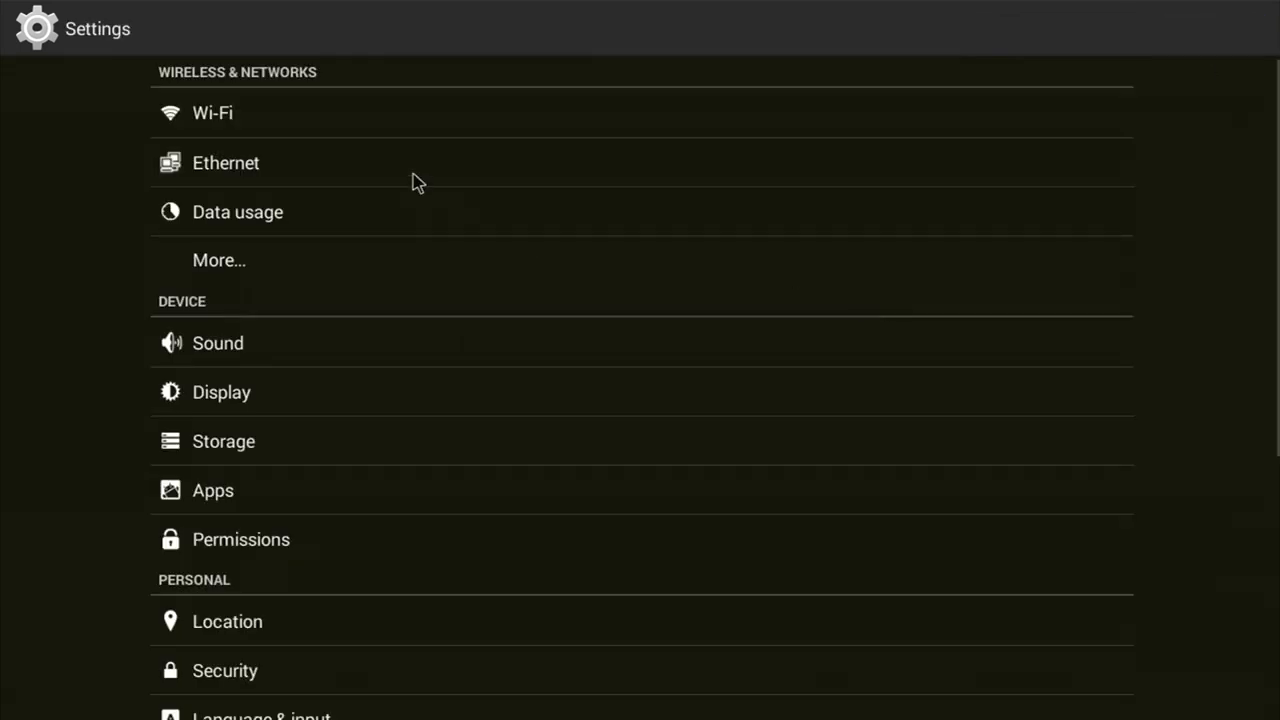
left_click(225, 162)
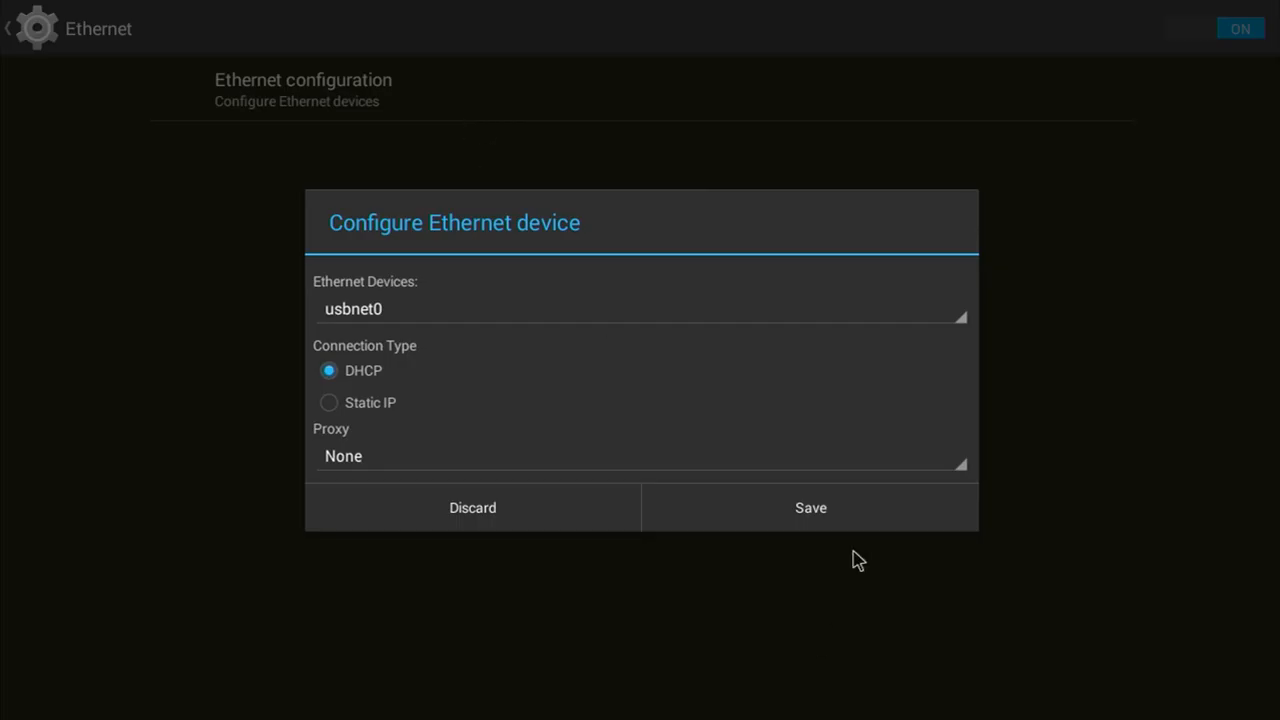
left_click(472, 507)
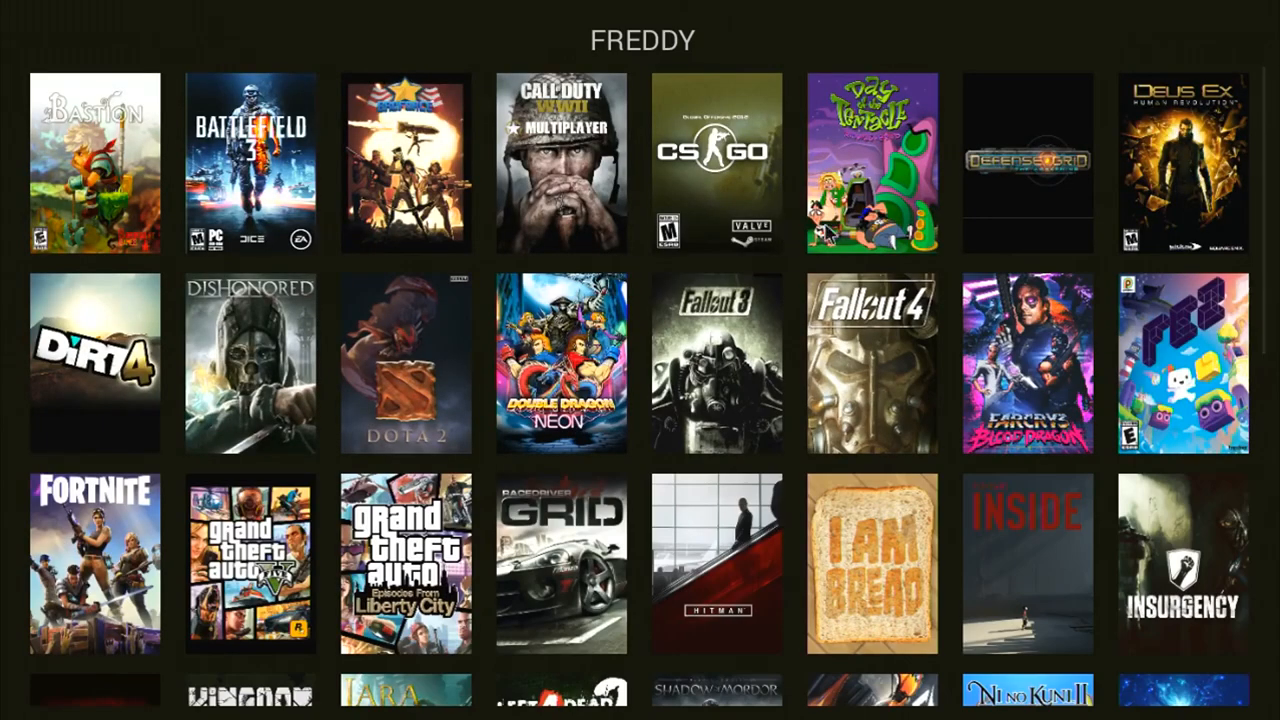
- Launch Steam from FREDDY's game list and browse the Library's recently played games
scroll("down", 3)
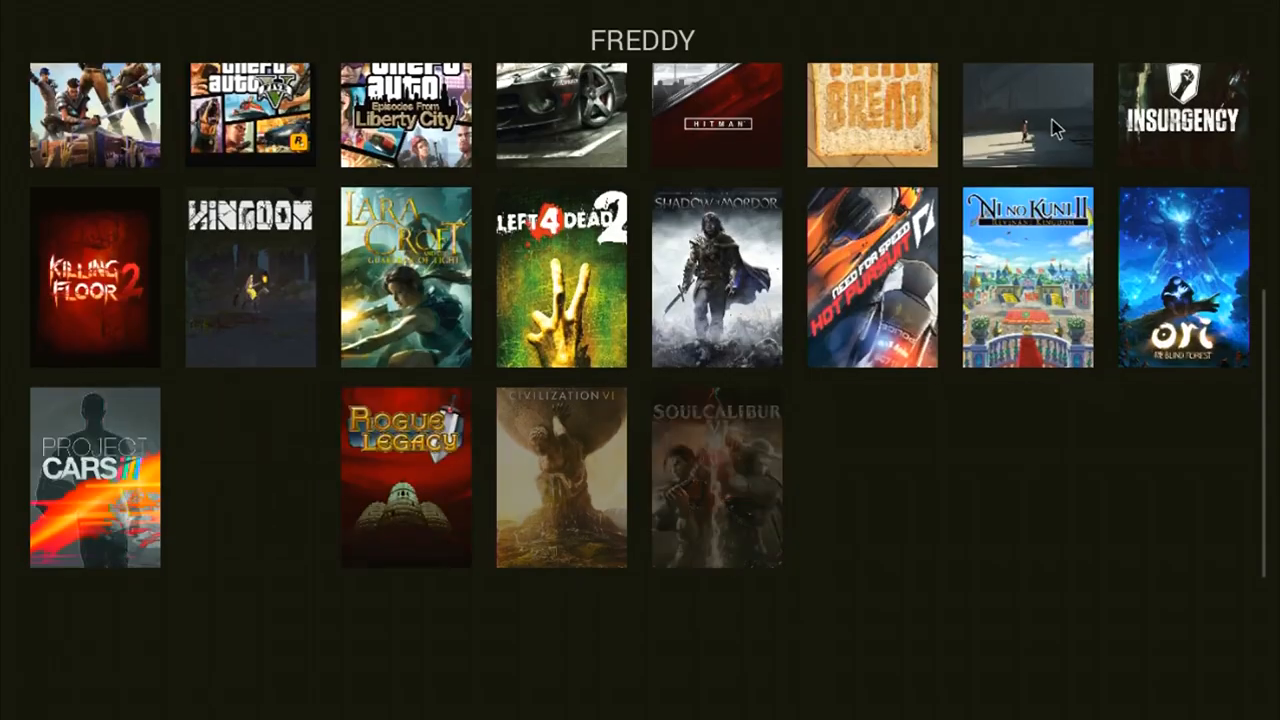
scroll("down", 3)
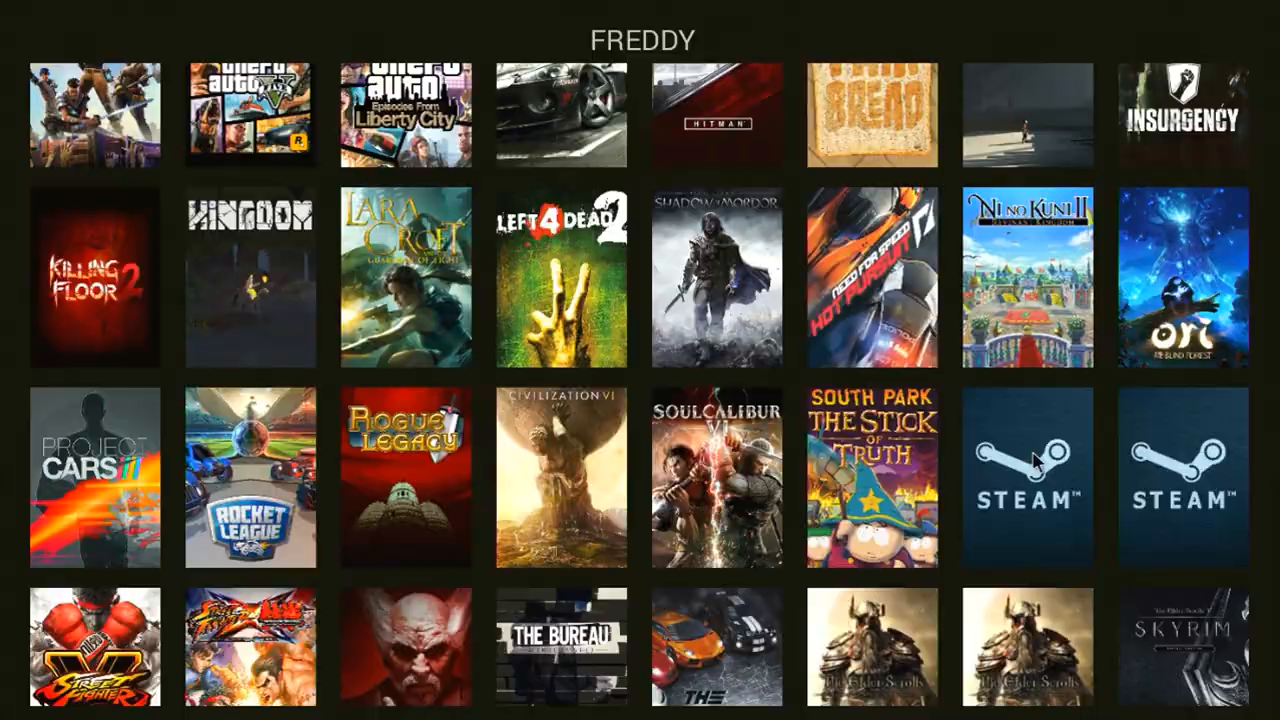
left_click(1026, 478)
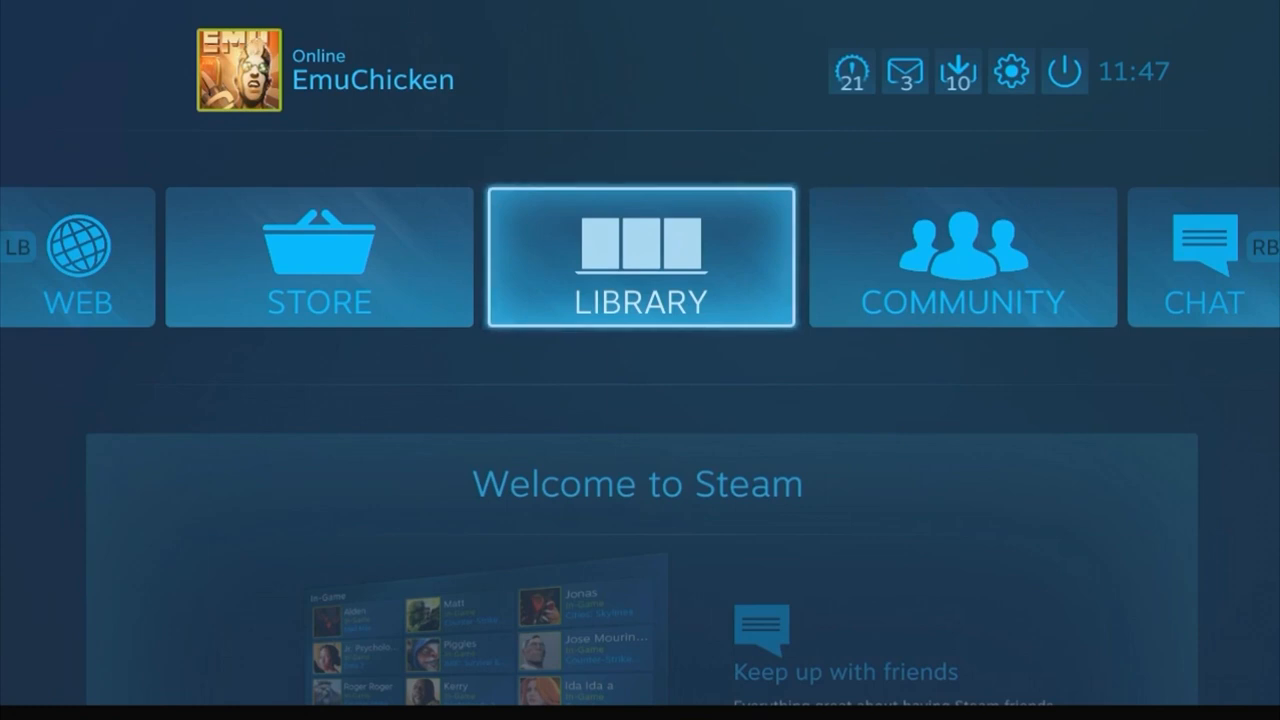
mouse_move(851, 351)
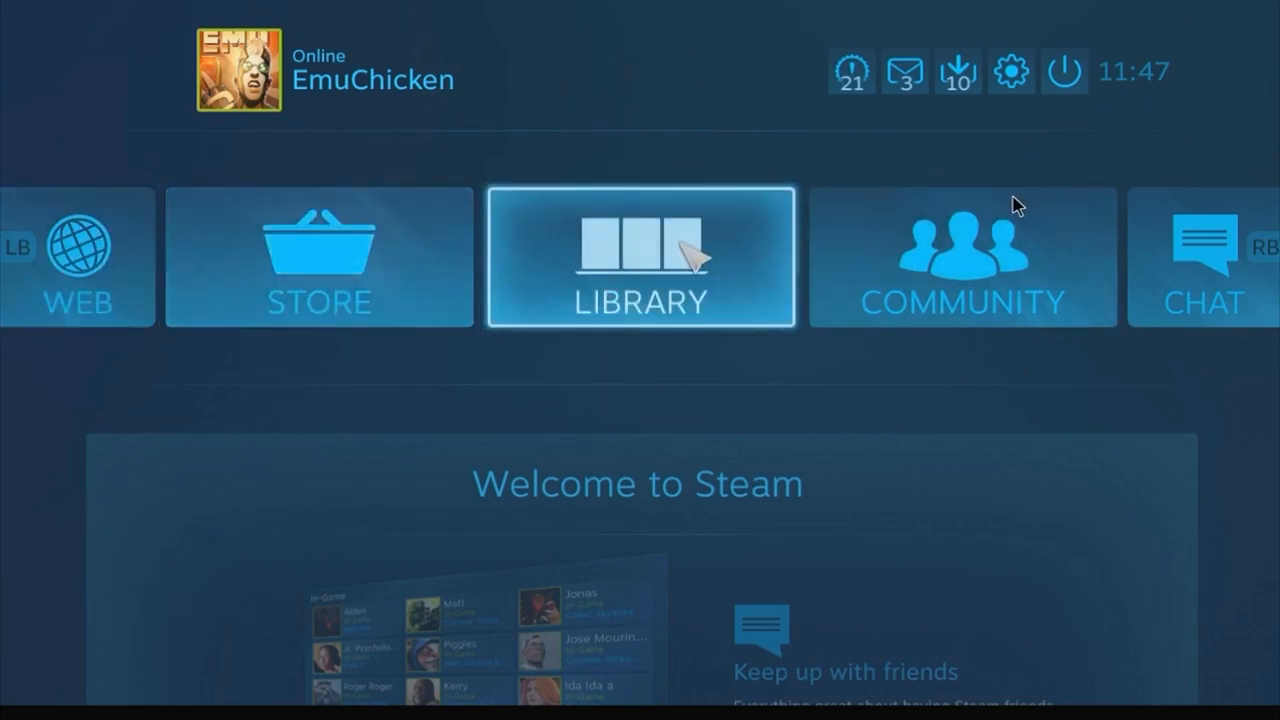
left_click(639, 258)
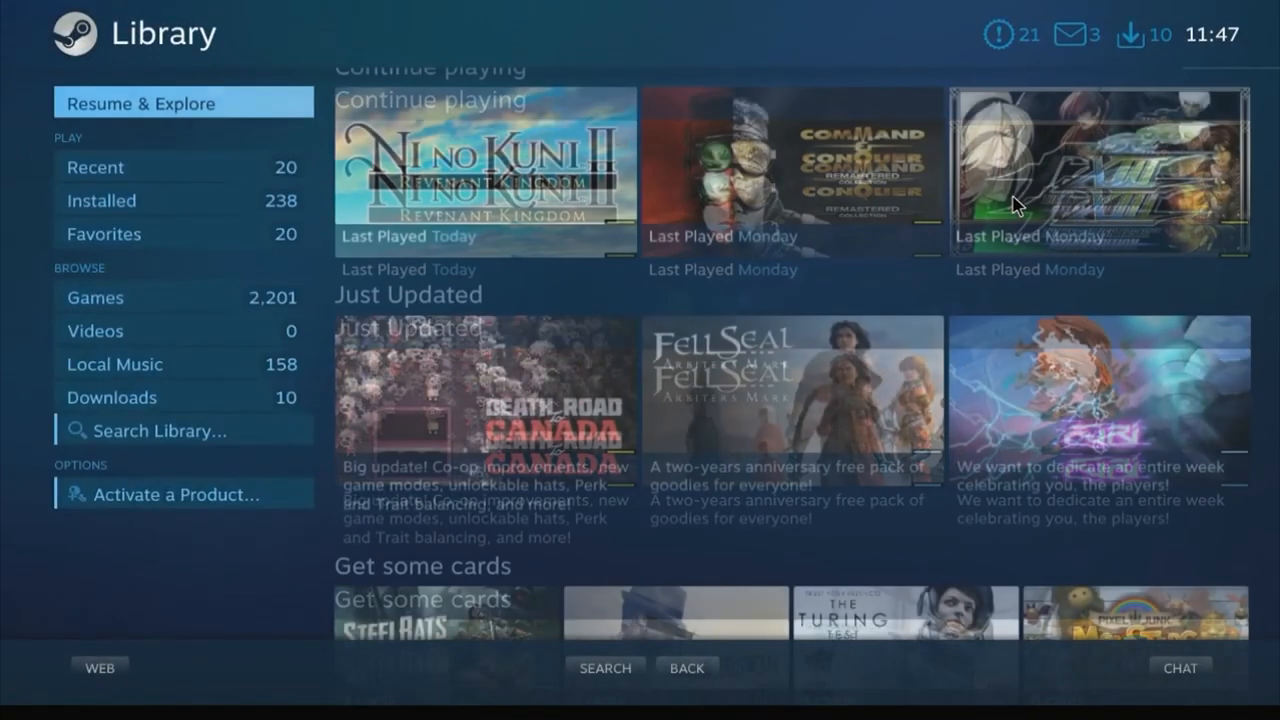
left_click(96, 167)
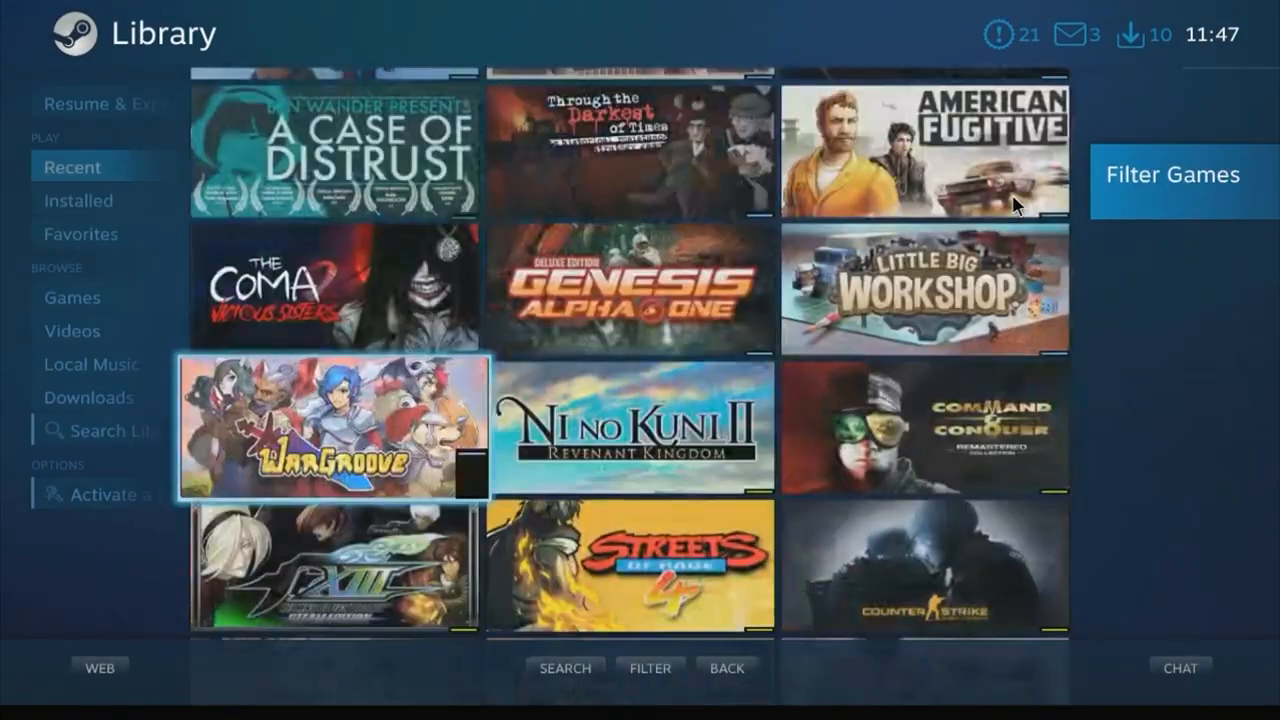
scroll("down", 3)
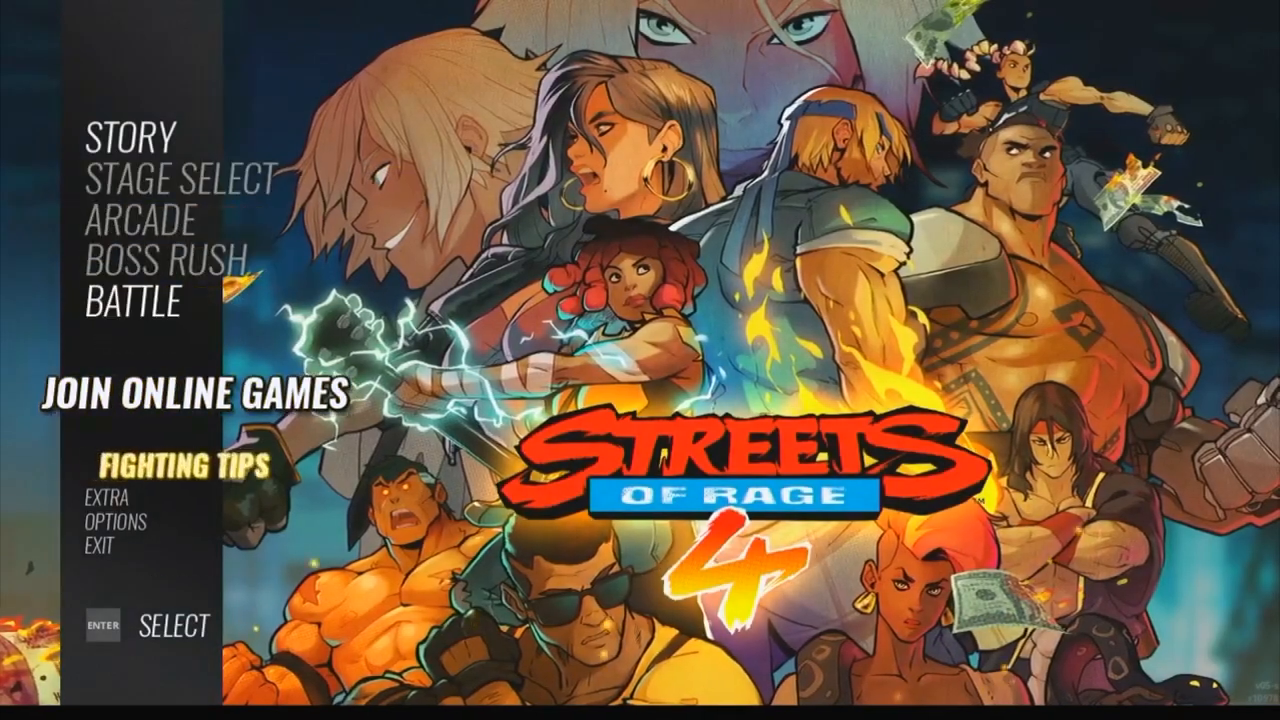
- Step through Streets of Rage 4's keyboard bindings: W, S, A, D movement, J, I, U actions
key("down")
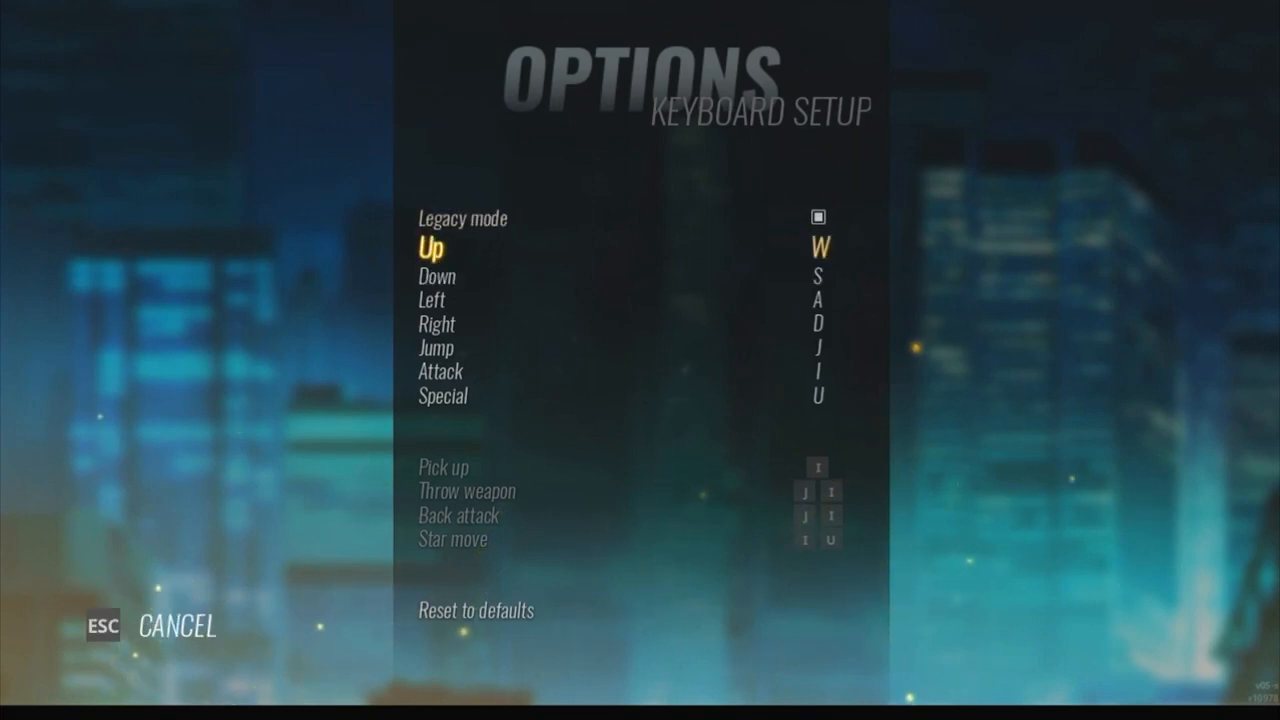
key("down")
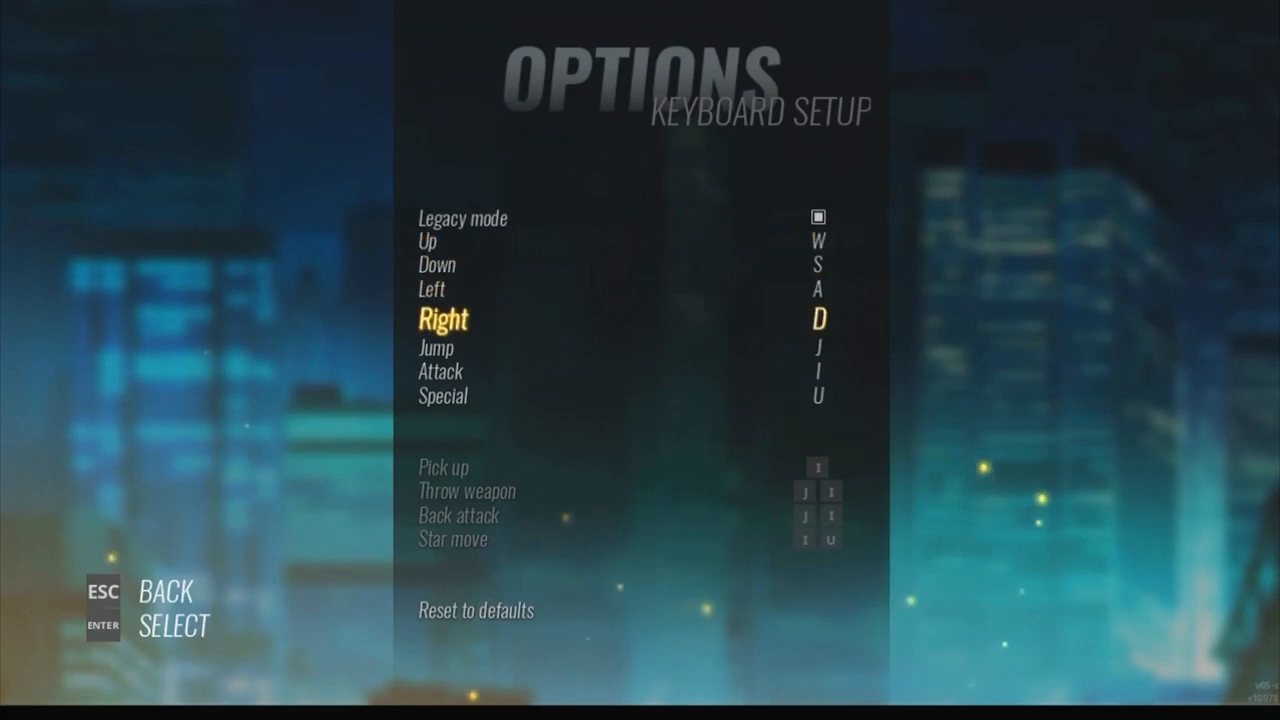
key("down")
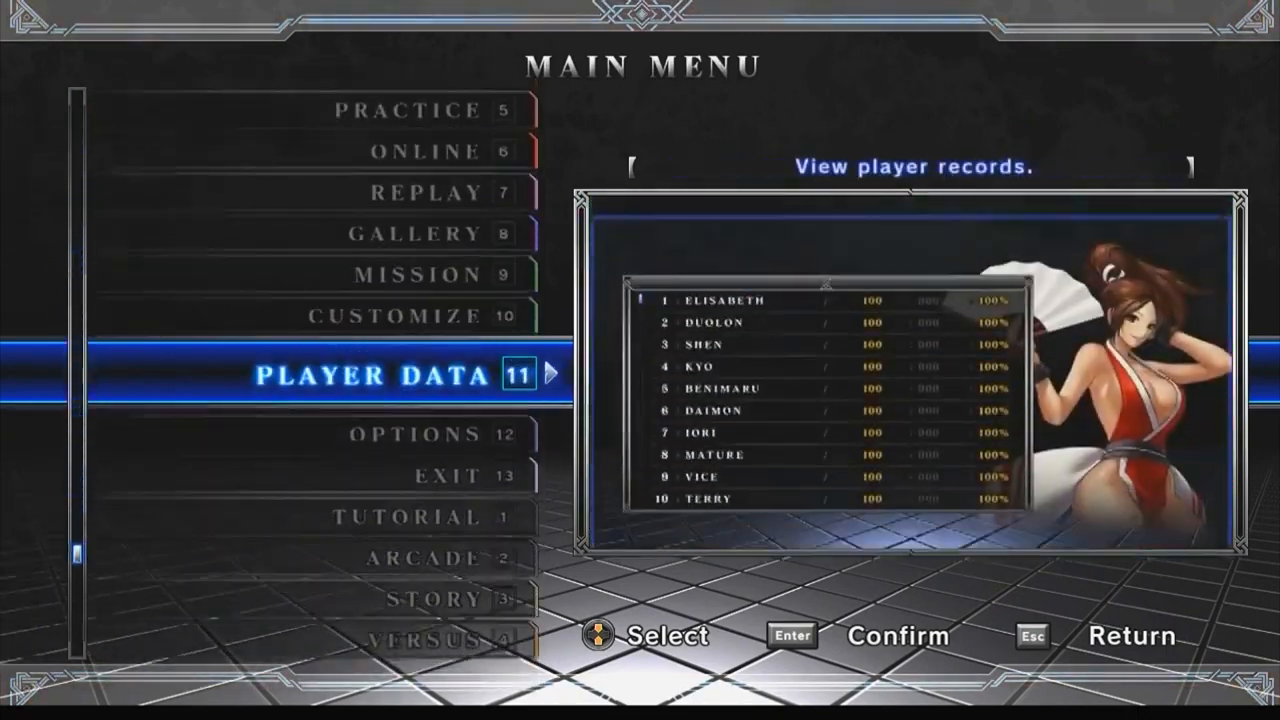
- Review KOF XIII's Controller 1 keyboard config: W, S, A, D directions, U, I punches
left_click(414, 433)
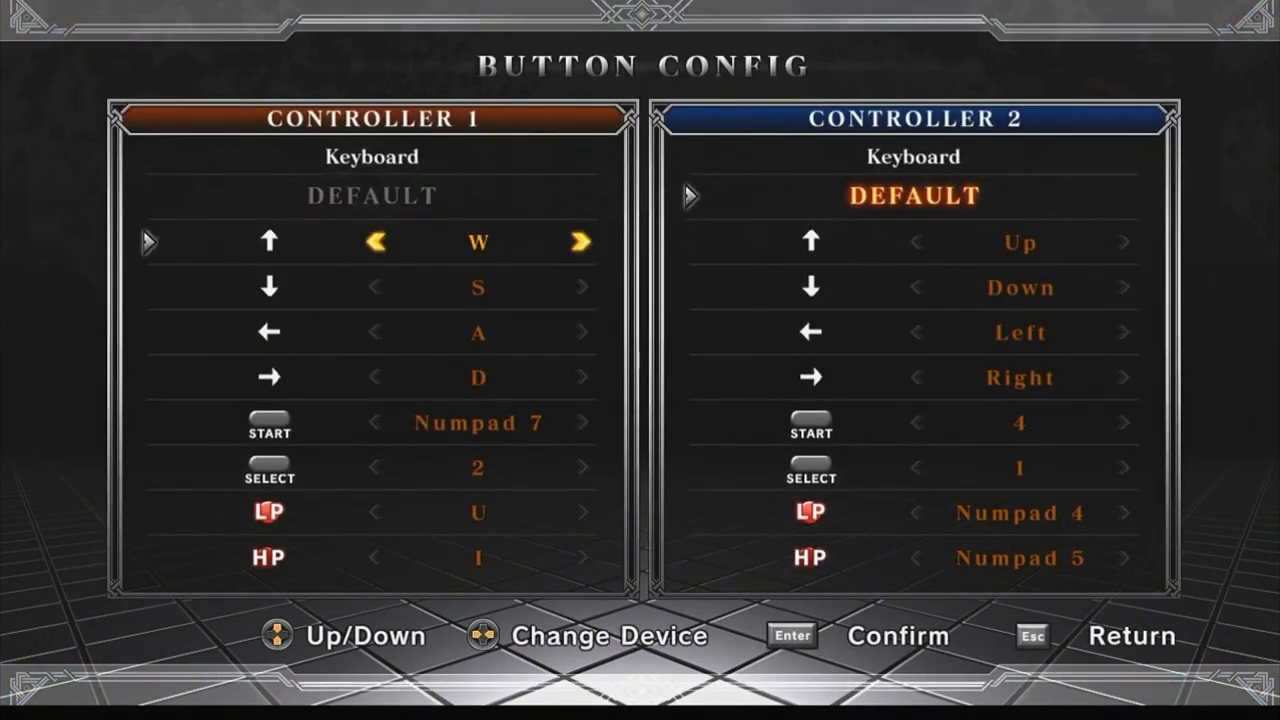
key("Down")
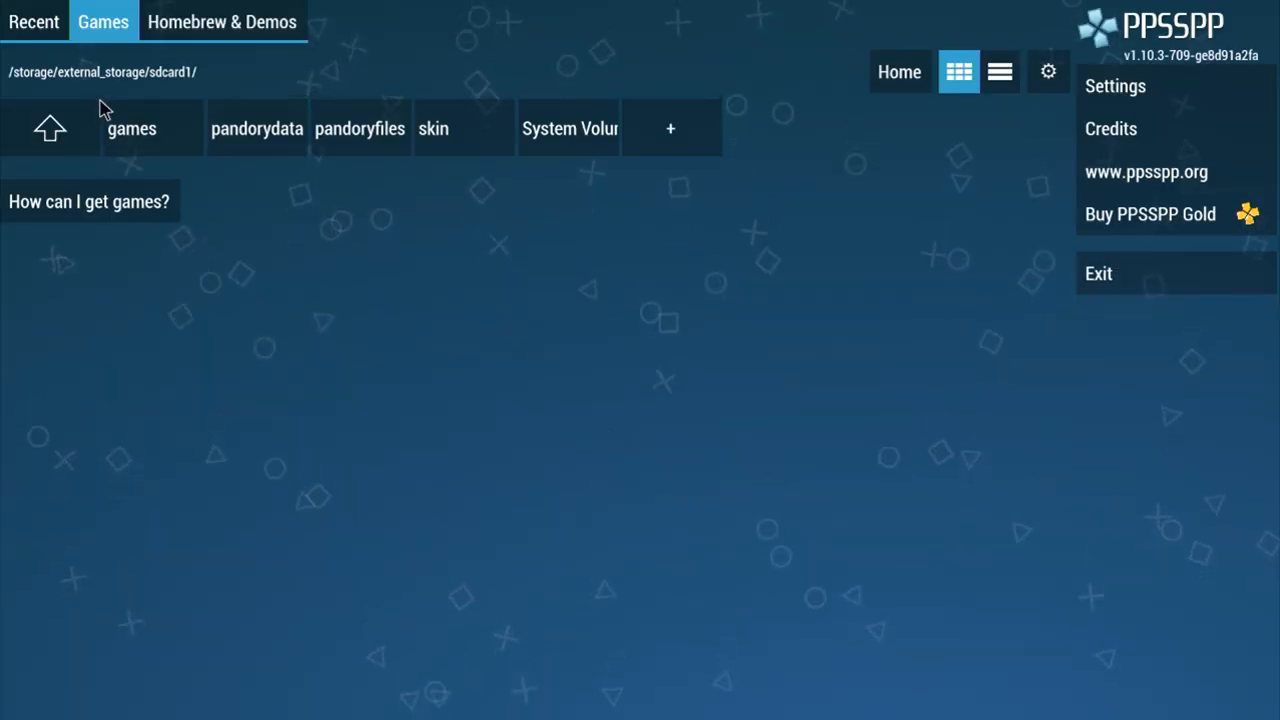
- Browse from external_storage into sda > backs > roms > PSP in PPSSPP's Games tab
left_click(50, 128)
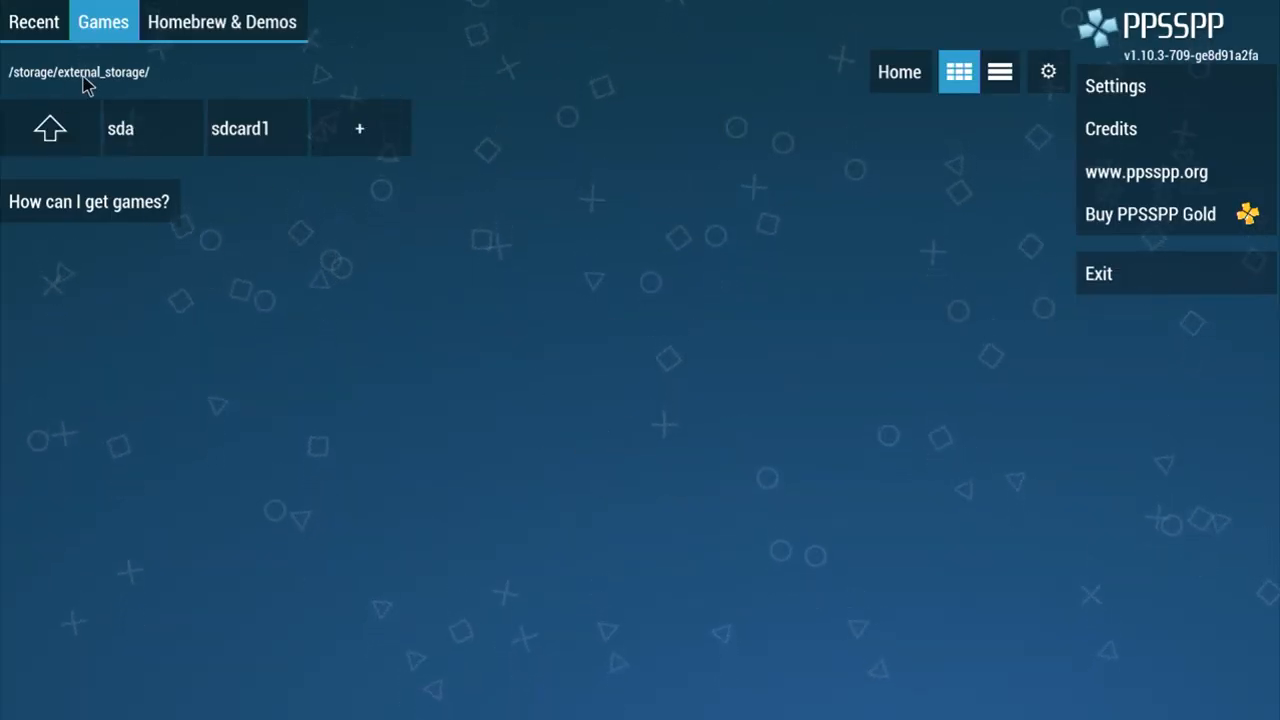
mouse_move(192, 90)
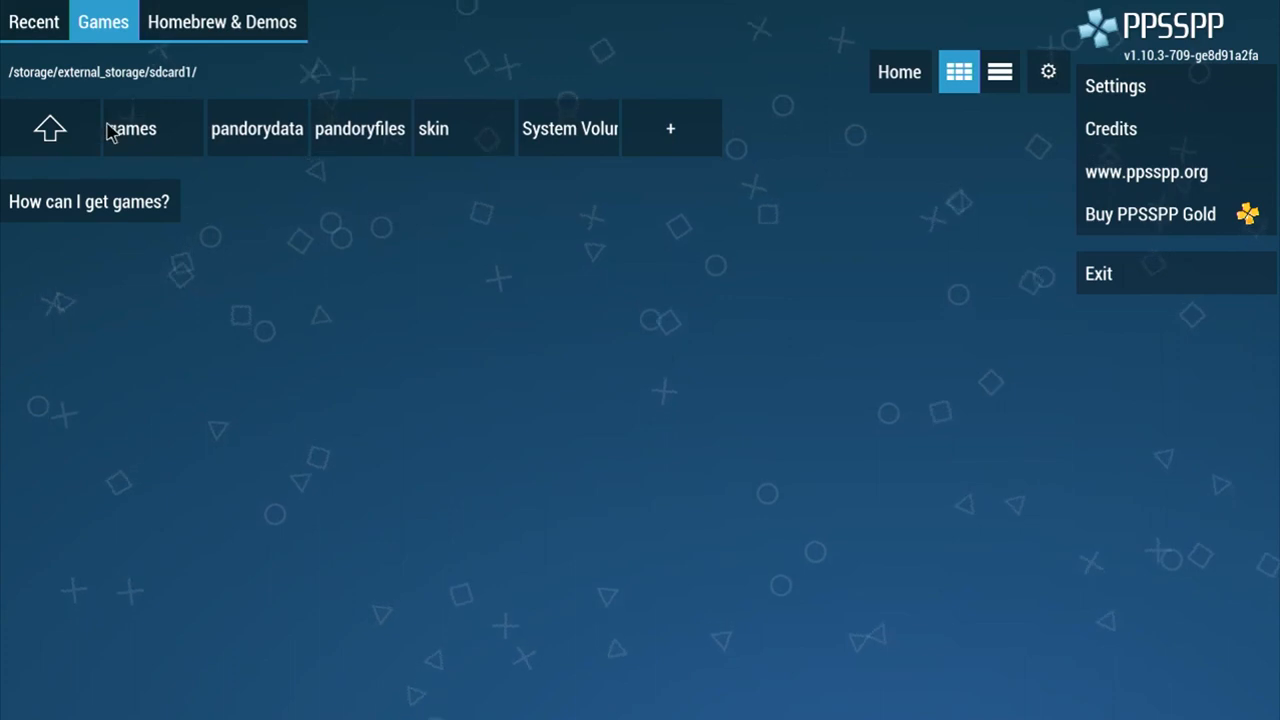
left_click(50, 128)
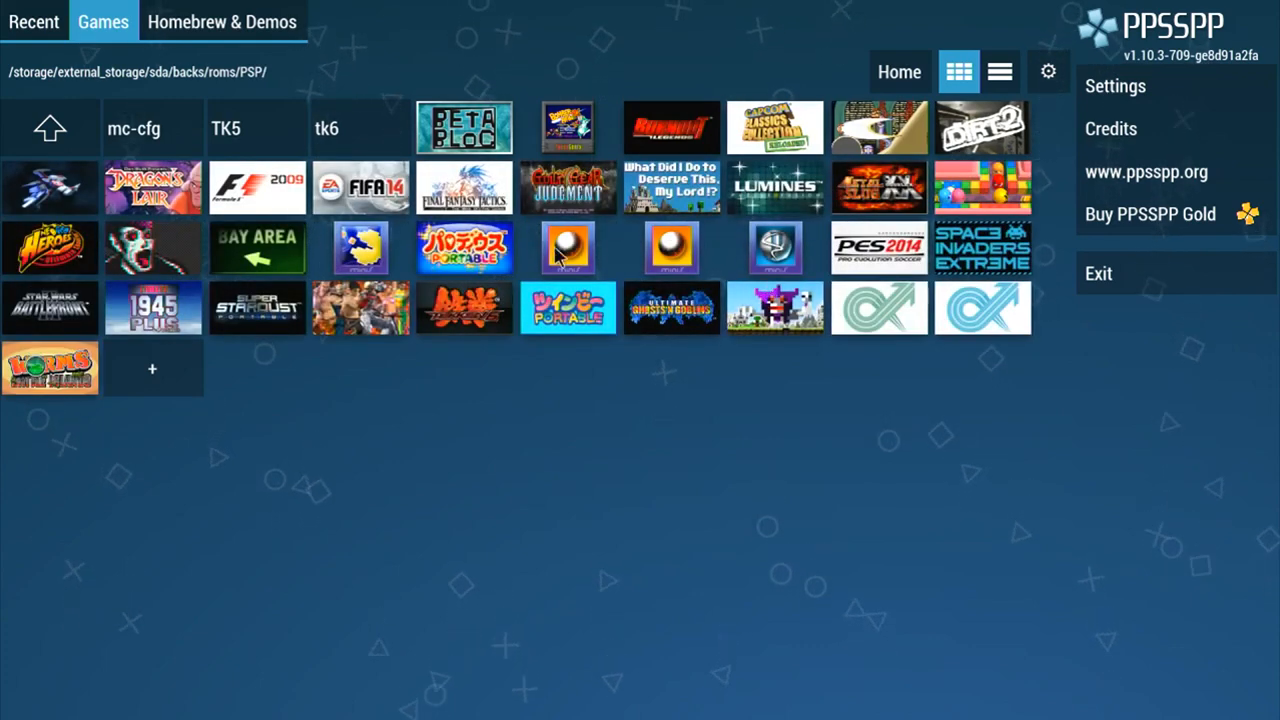
mouse_move(1130, 138)
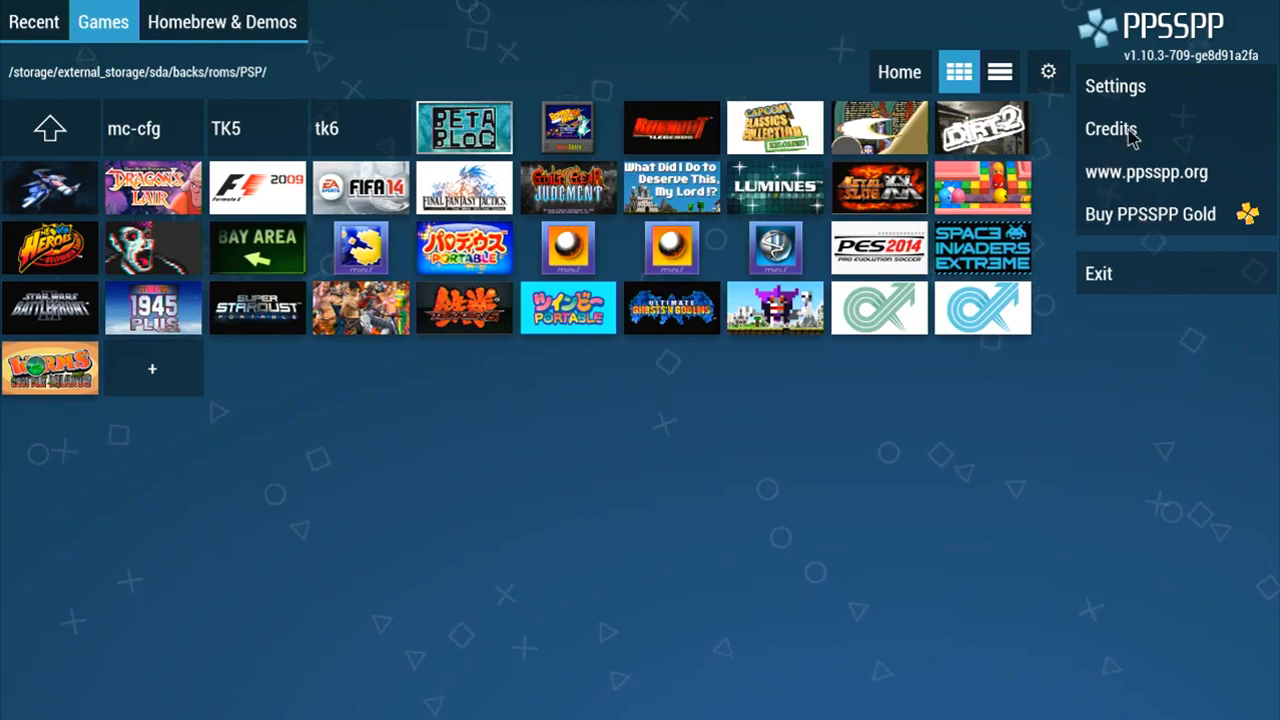
- Map PSP Dpad to W, S, A, D, face buttons to O, K, U, I, analog to arrows
left_click(1115, 86)
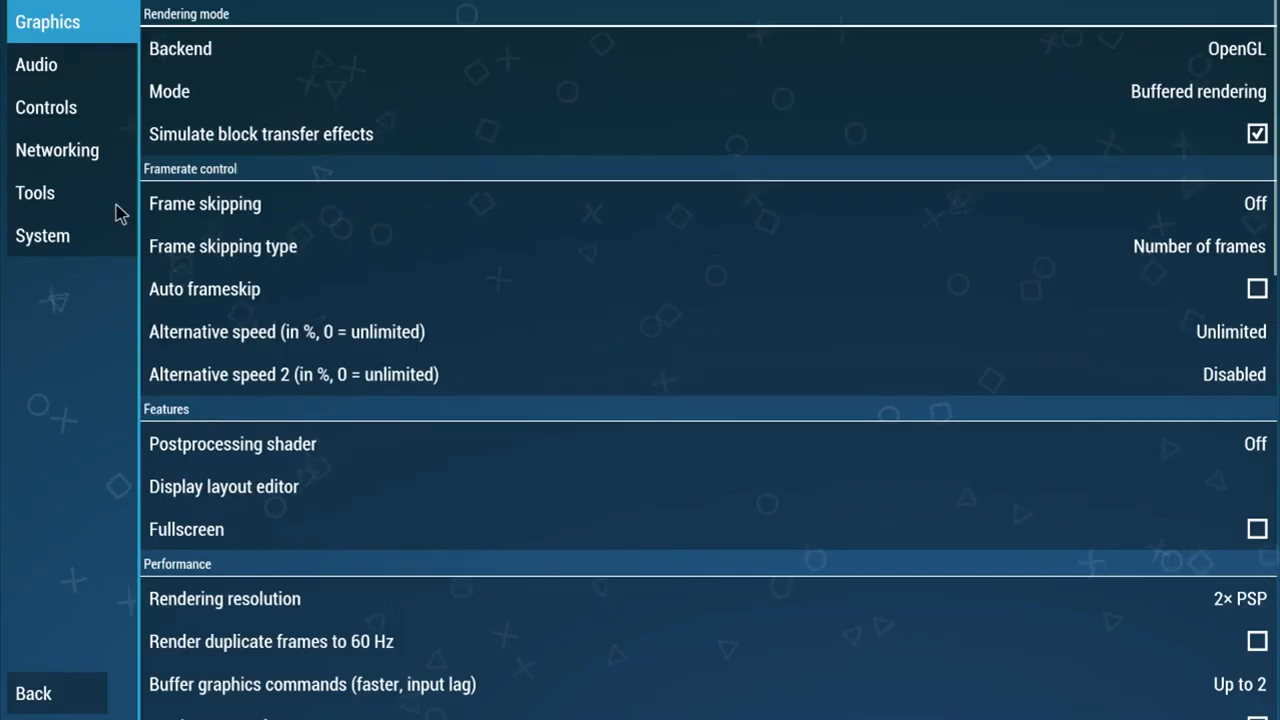
left_click(46, 107)
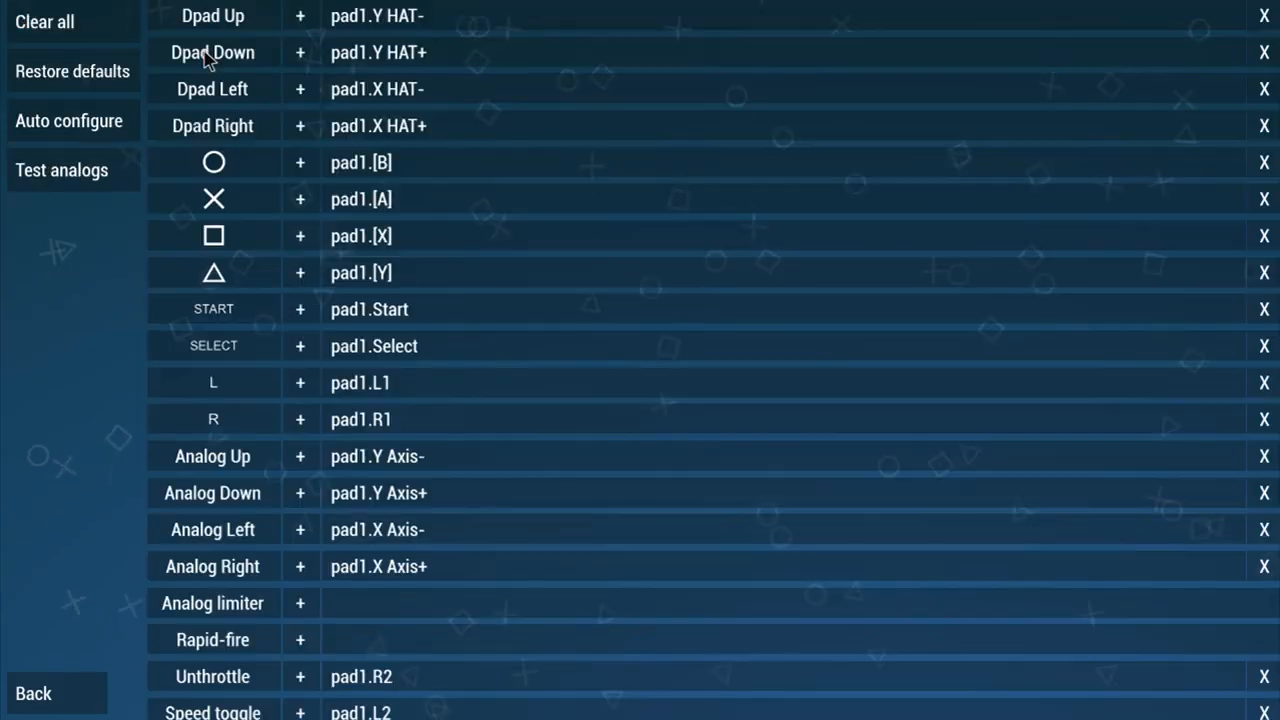
left_click(299, 52)
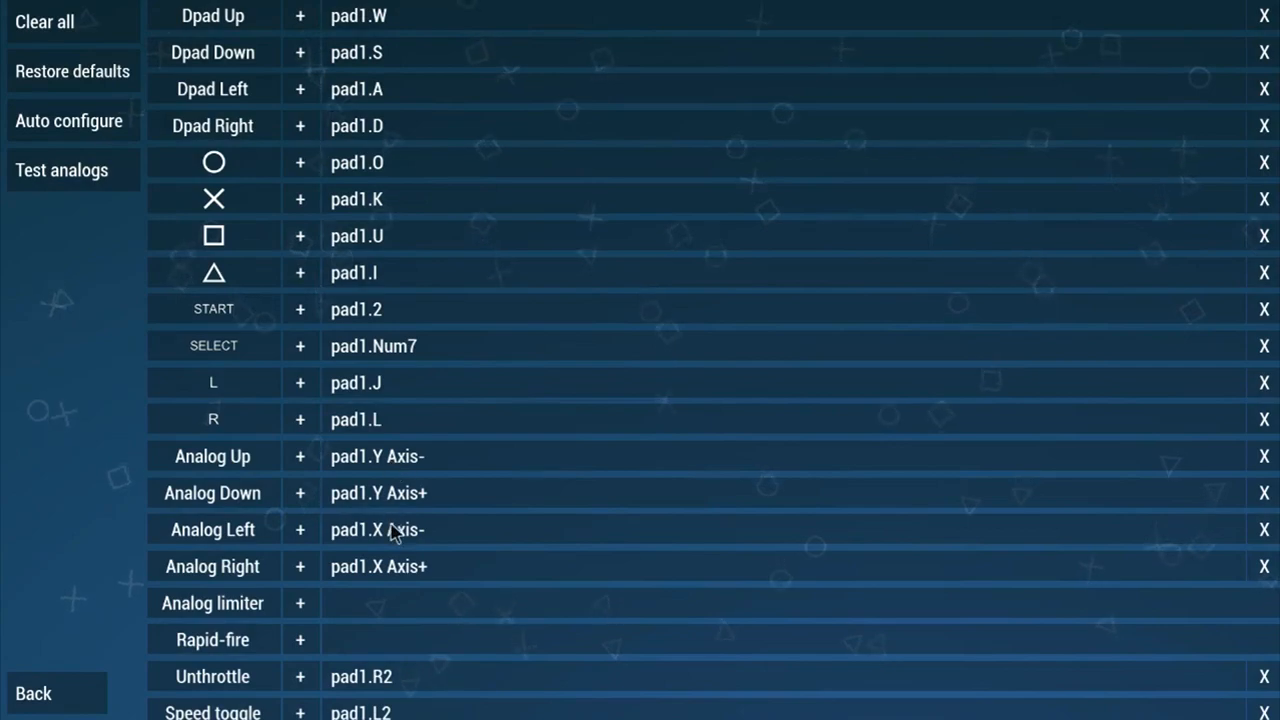
scroll("down", 3)
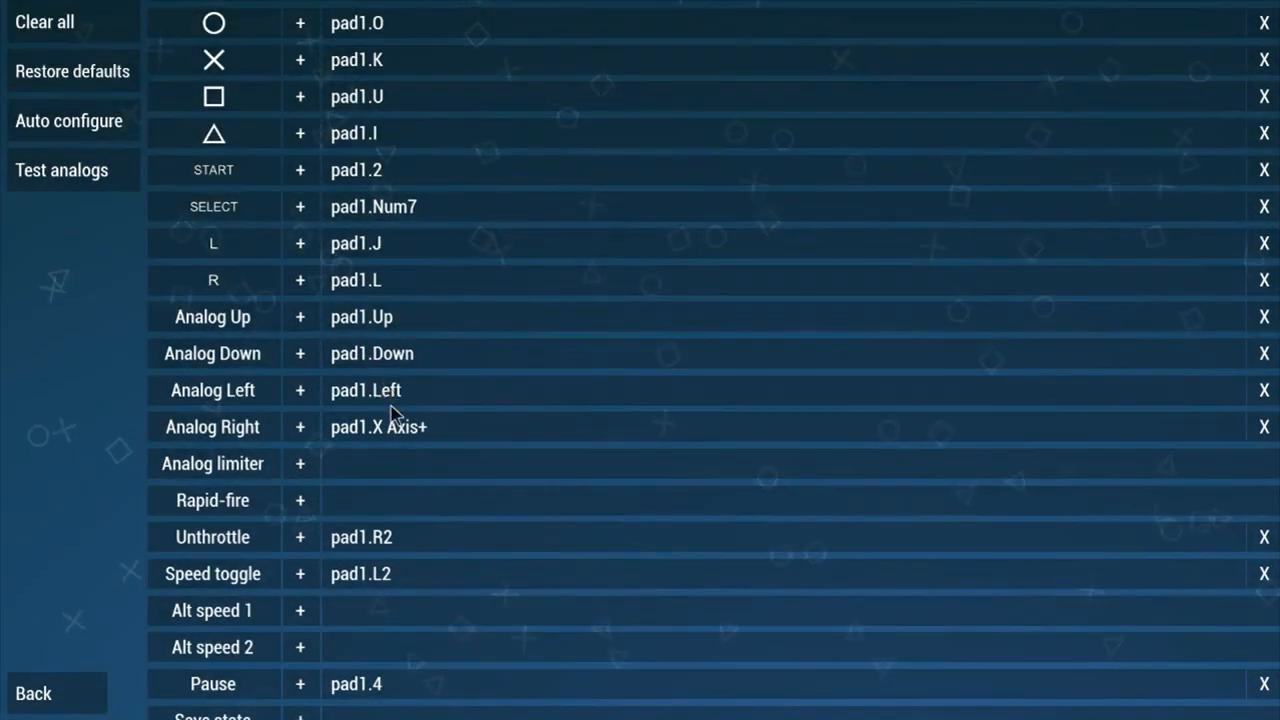
scroll("down", 3)
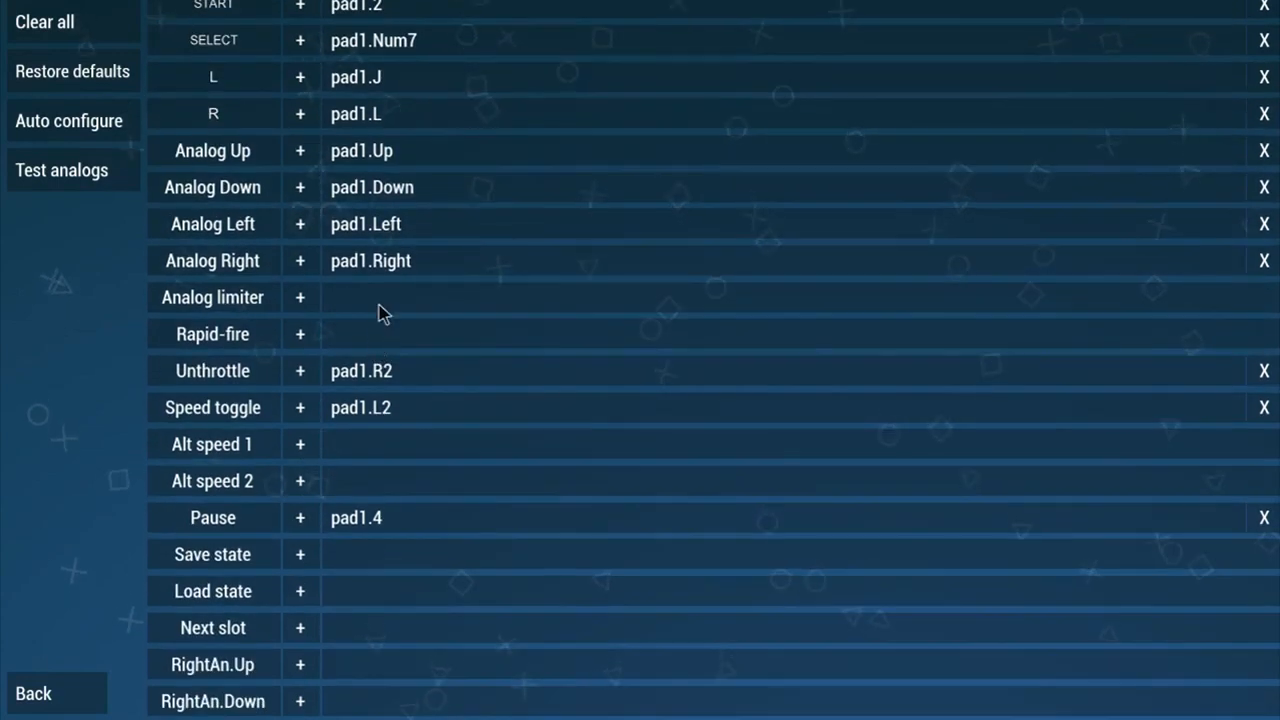
scroll("down", 3)
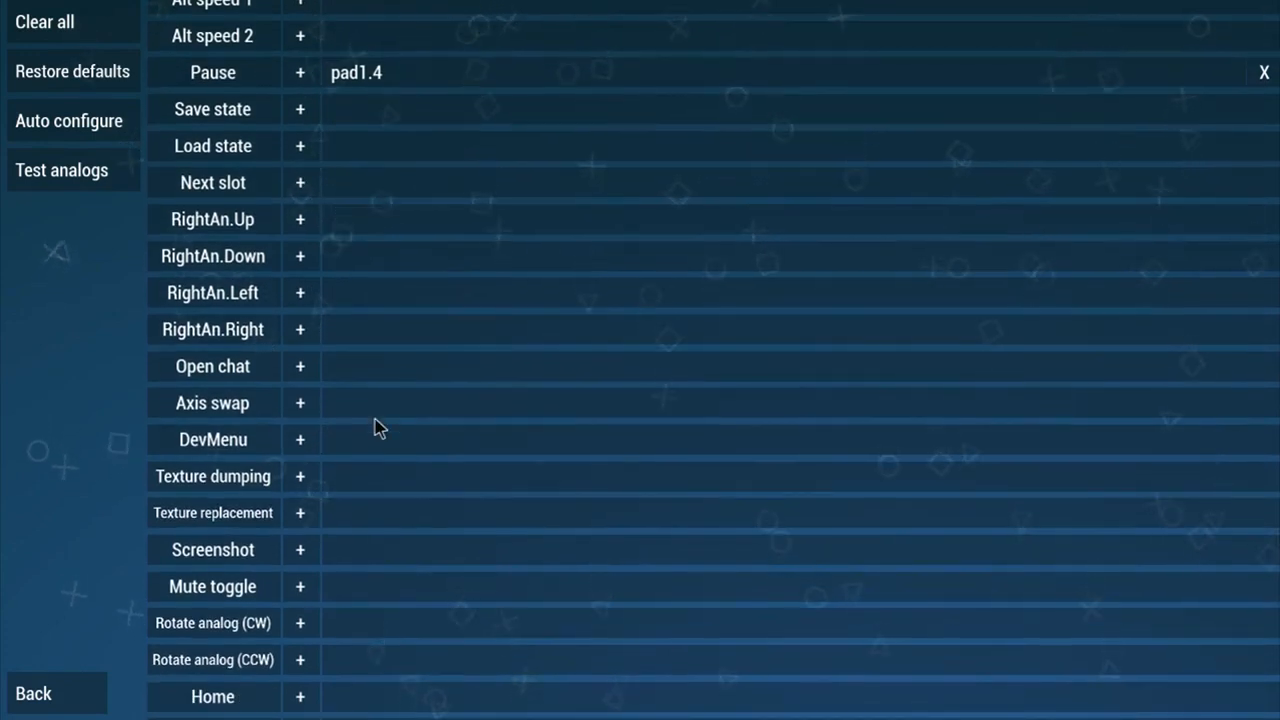
scroll("down", 3)
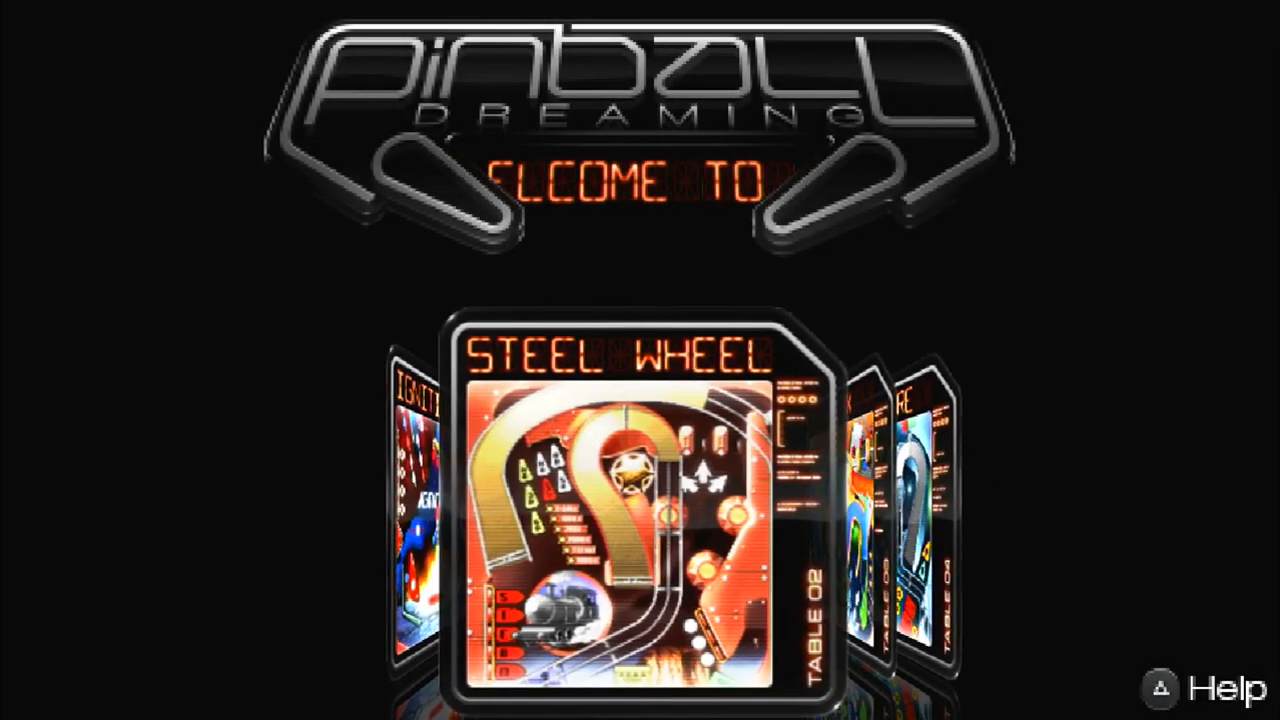
- Start Pinball Dreaming from the PSP grid and reach table selection with Steel Wheel
left_click(630, 510)
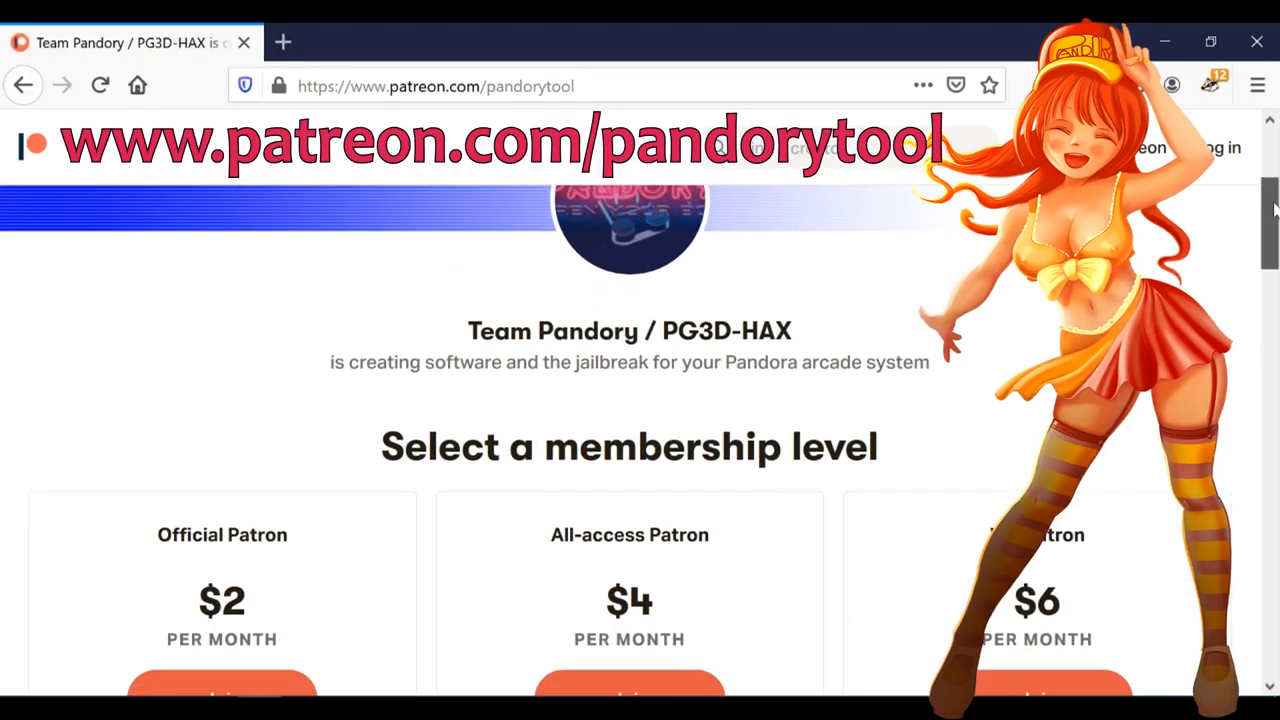
- Scroll through Team Pandory's Patreon tiers, from chat community access to early Pandory Ultimate releases
scroll("down", 3)
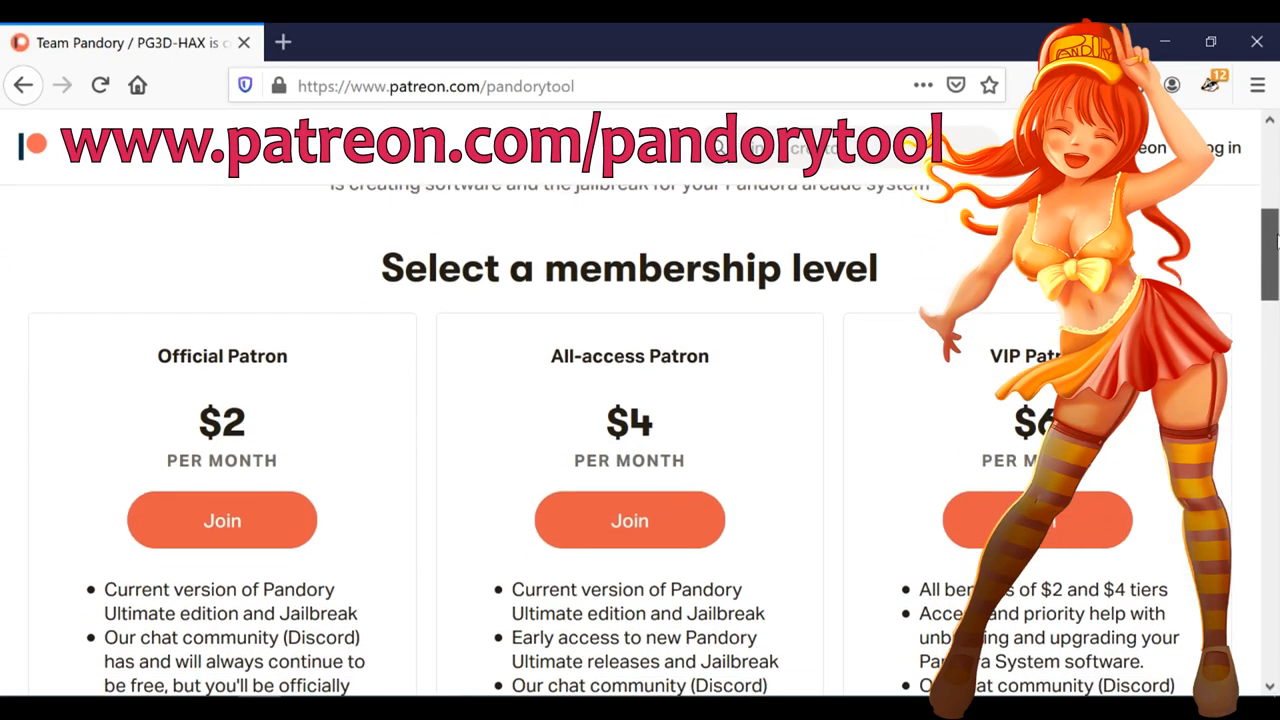
scroll("down", 3)
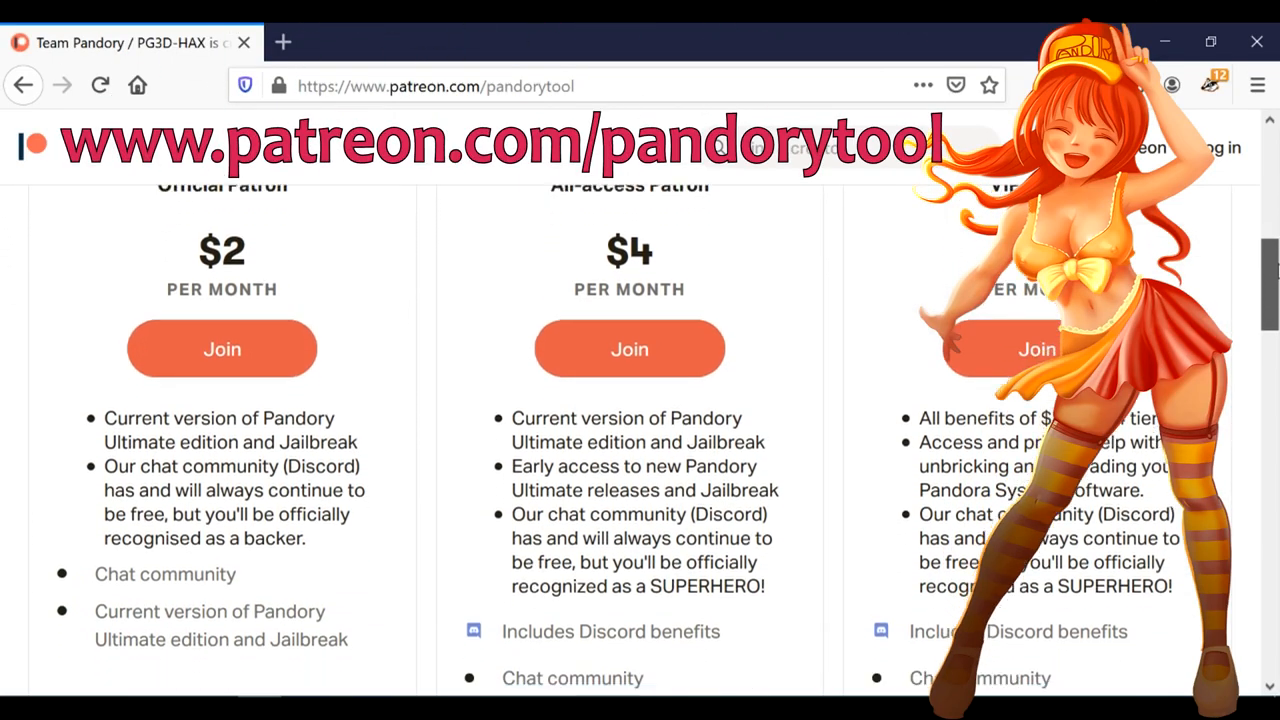
scroll("down", 3)
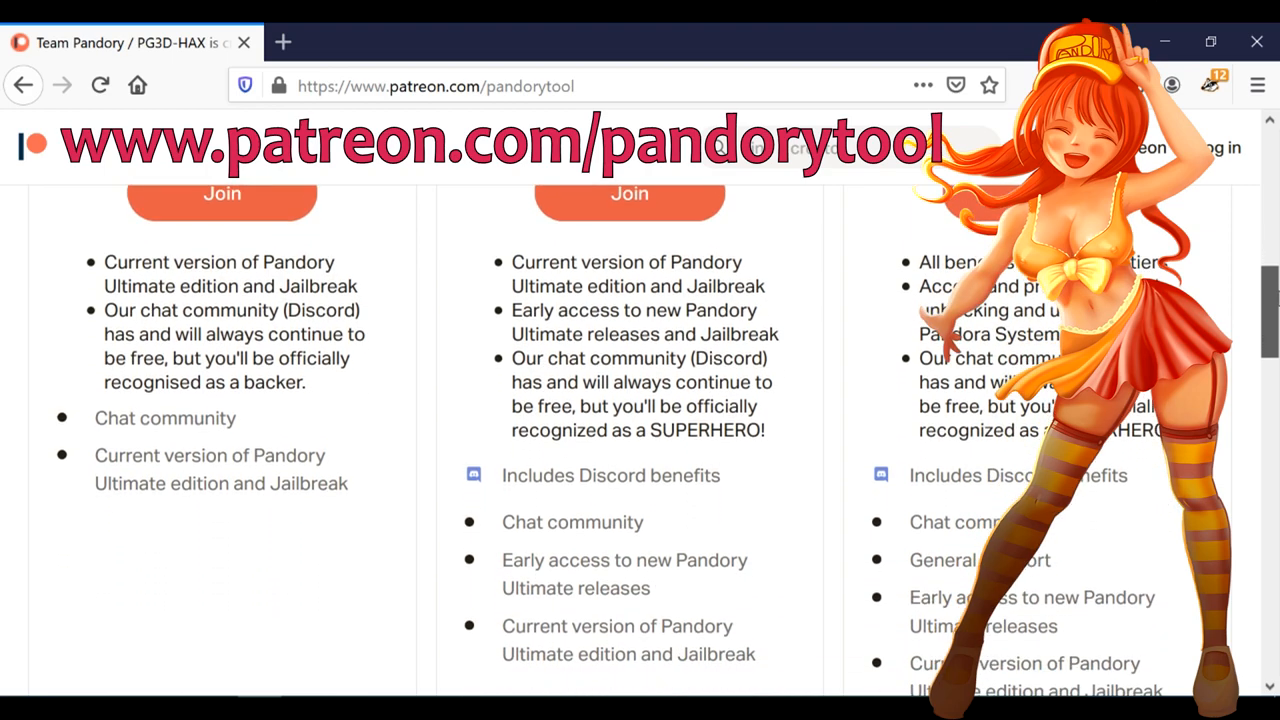
scroll("down", 3)
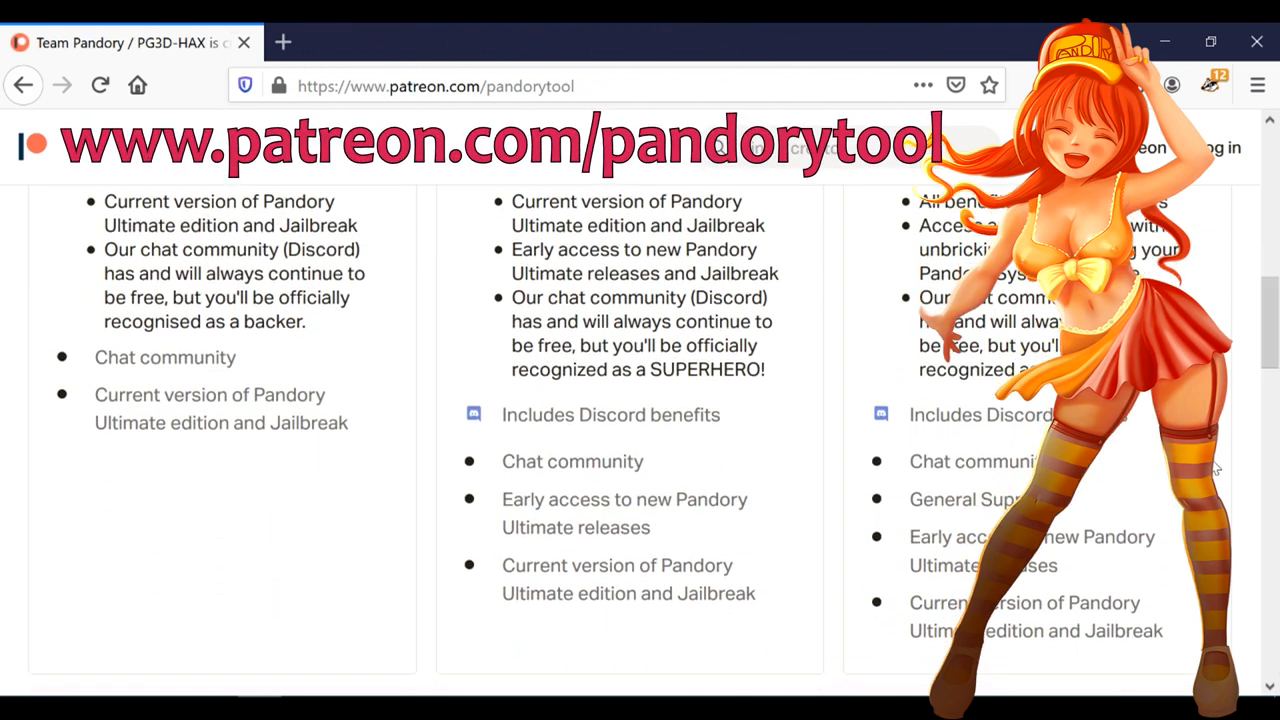